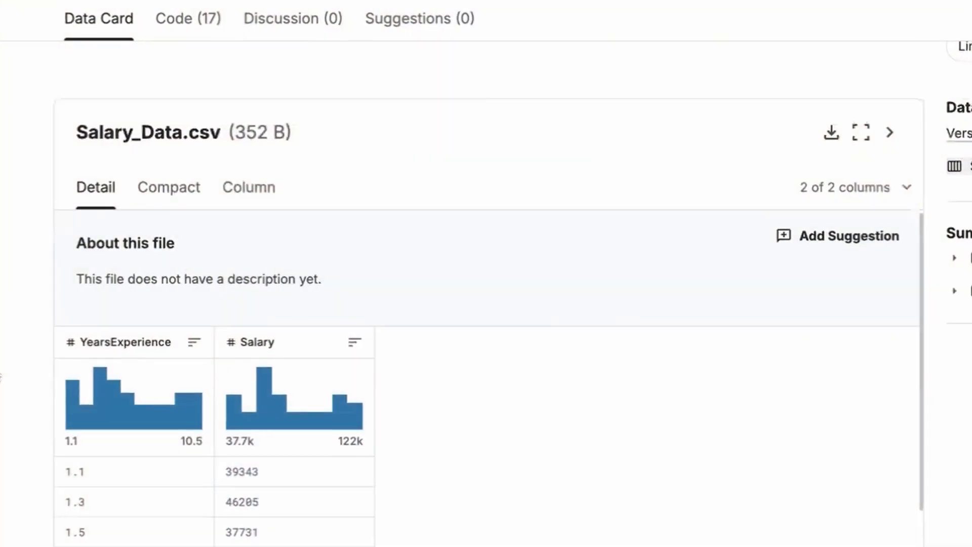
Step: Write imports for numpy as np, pandas as pd and matplotlib.pyplot as plt in the first cell
scroll("up", 3)
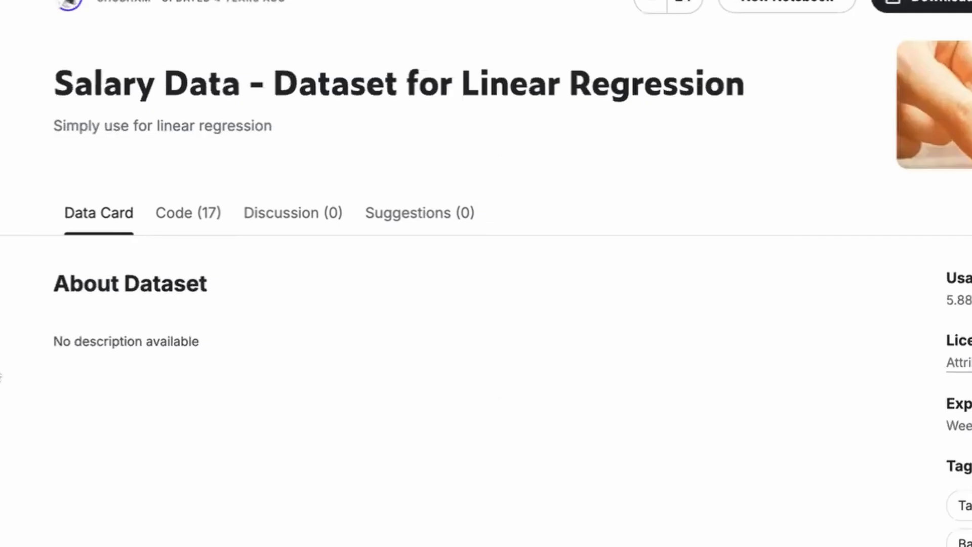
scroll("down", 3)
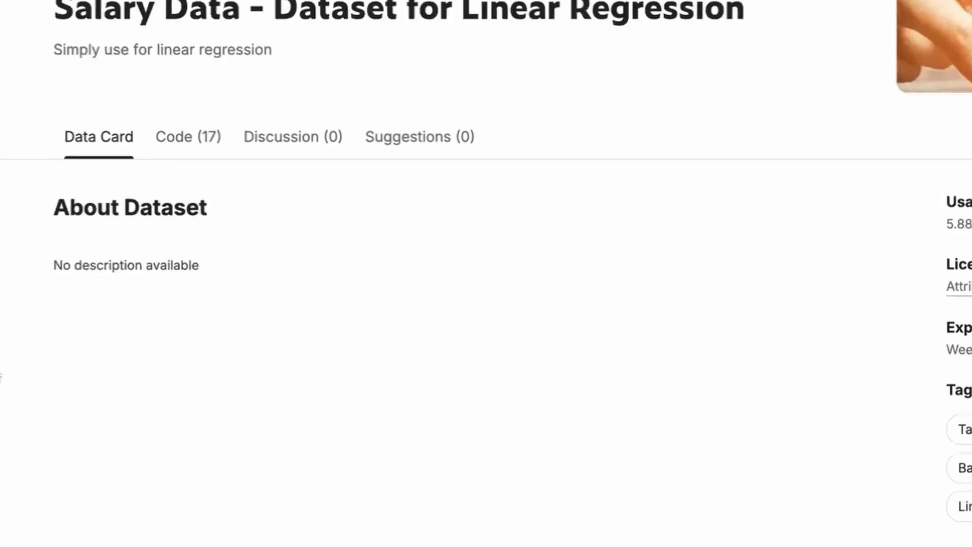
scroll("down", 3)
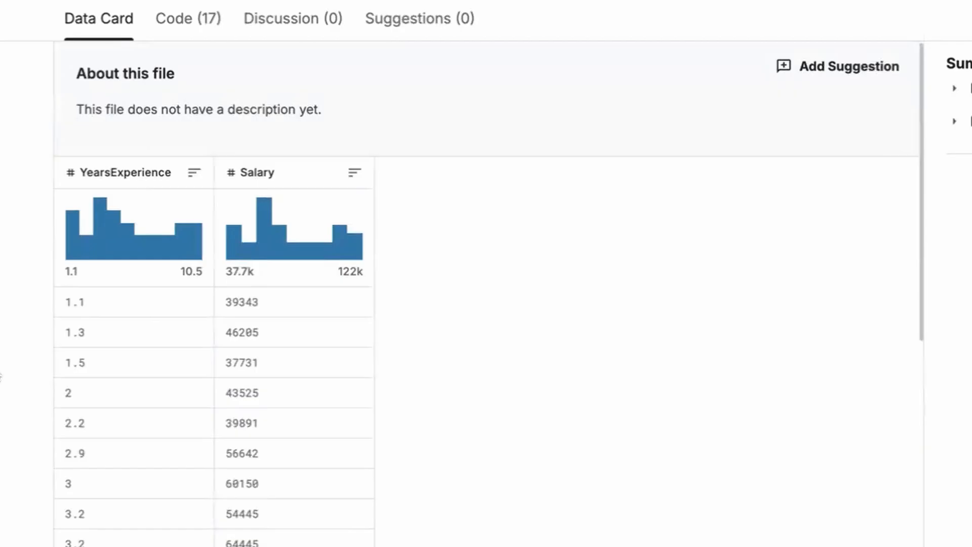
mouse_move(276, 180)
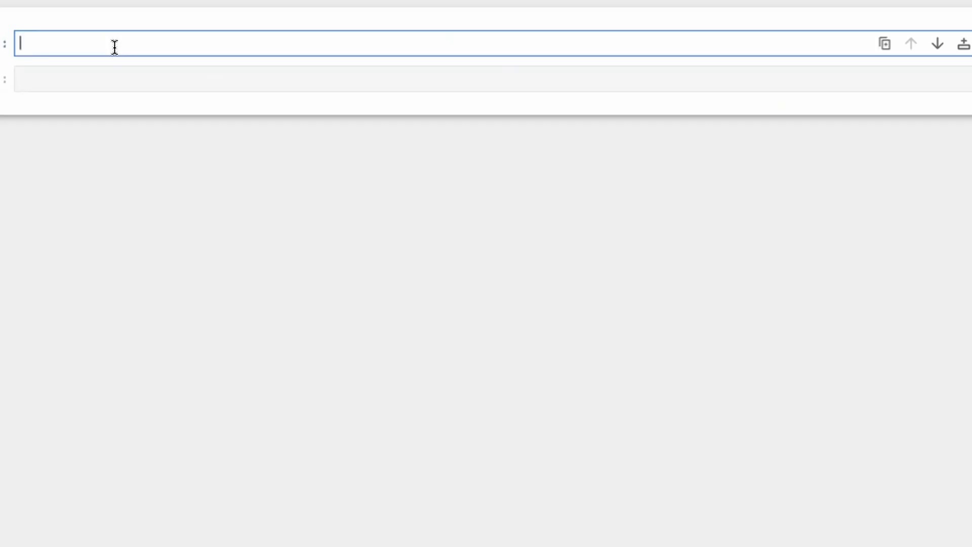
type("im")
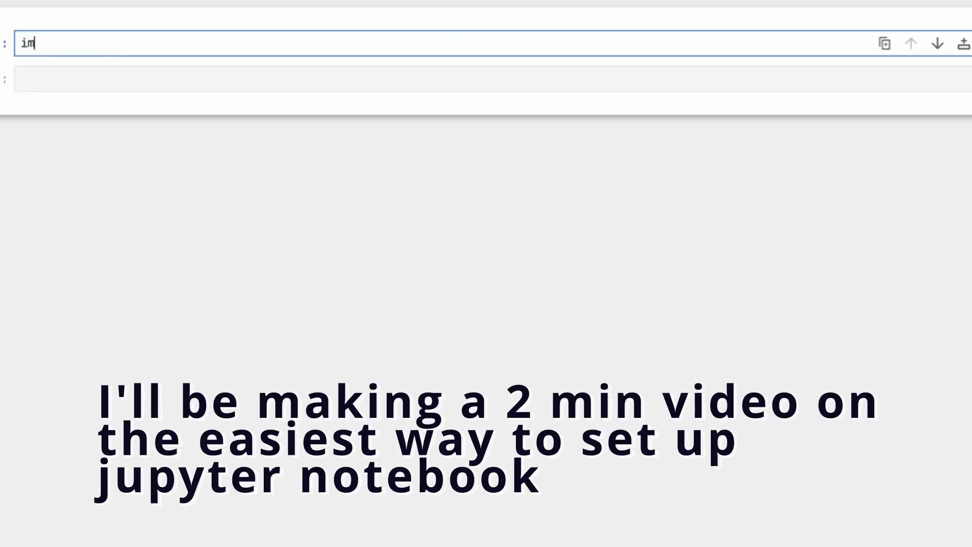
type("port numpy as np")
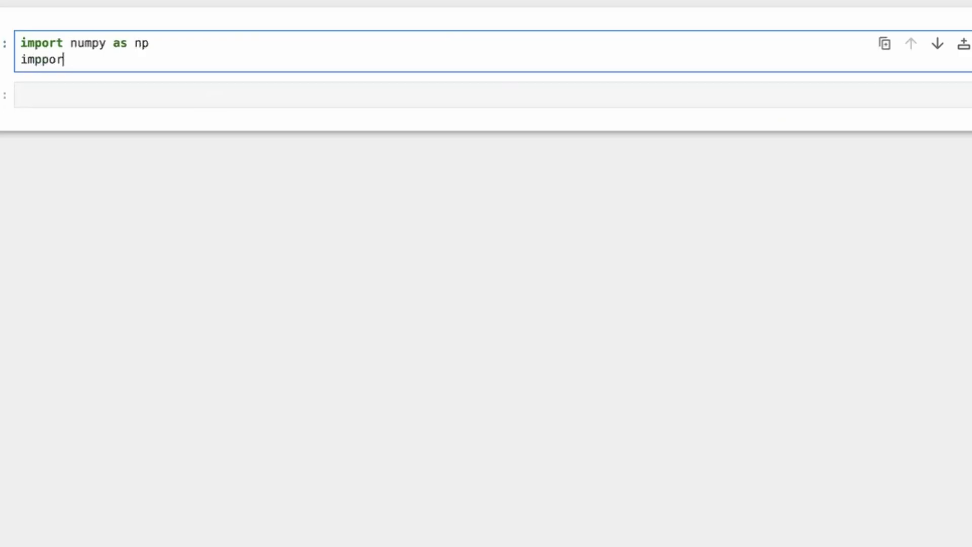
type("import panda")
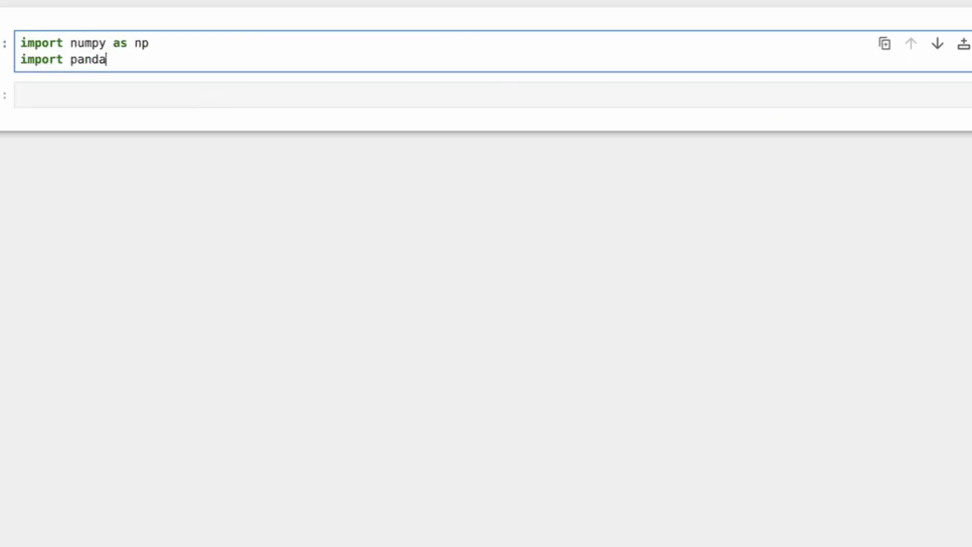
type("s as pd")
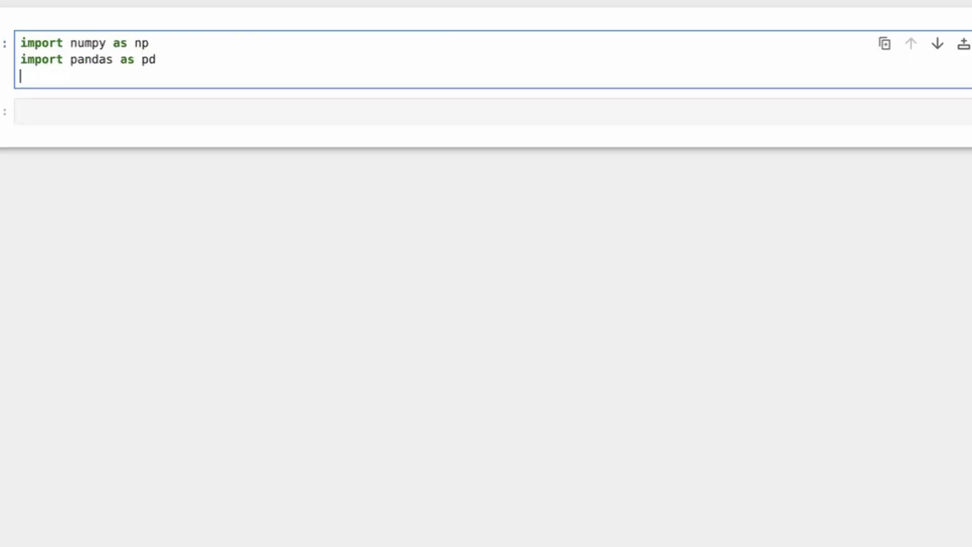
type("import mat")
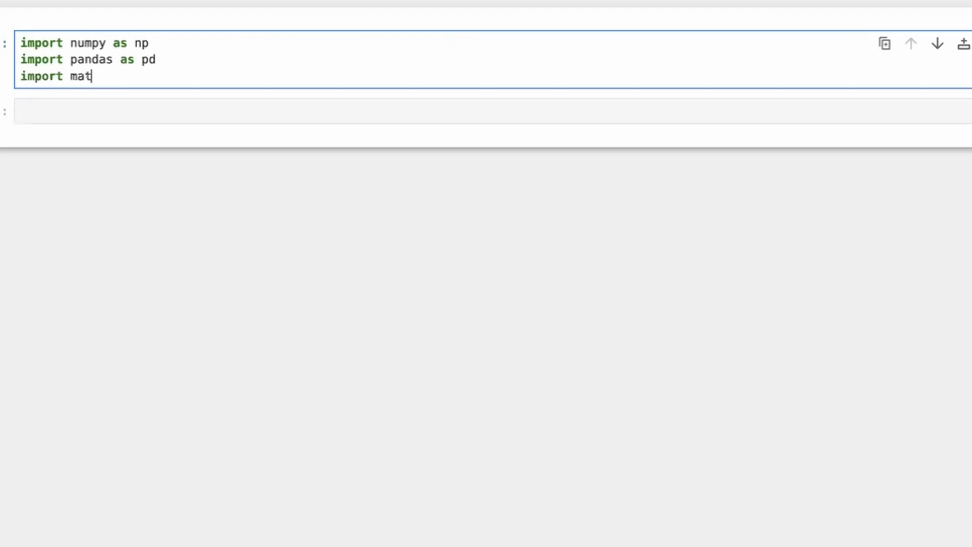
type("plotlib.pyp")
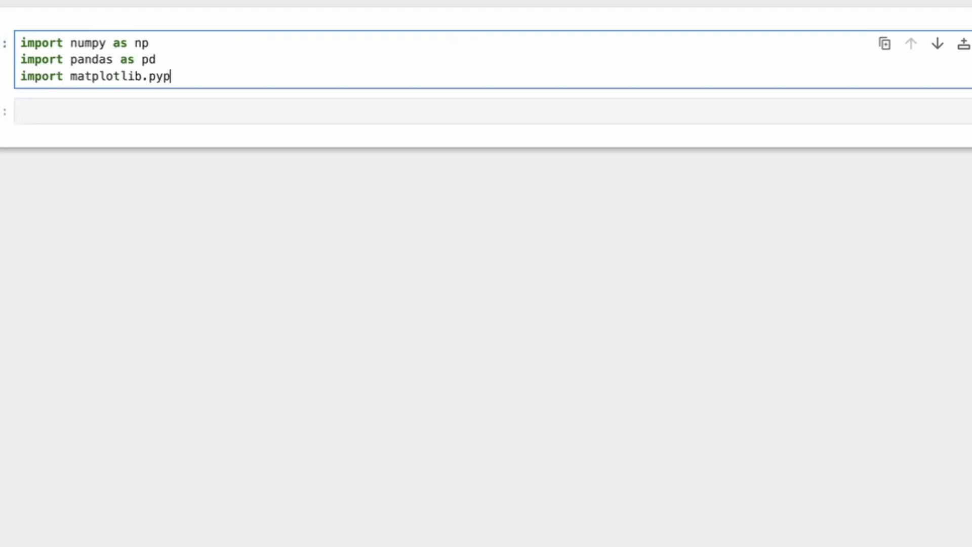
type("lot as plt")
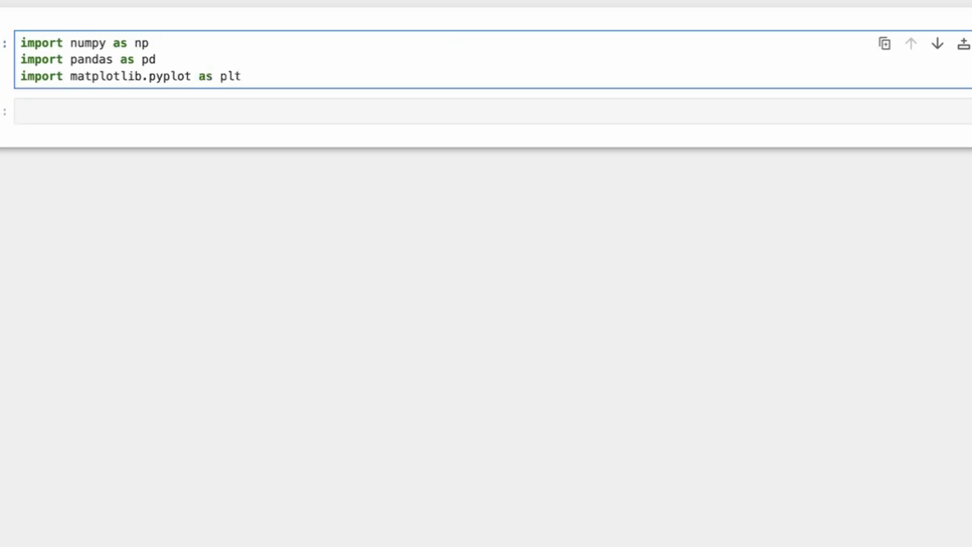
left_click(92, 111)
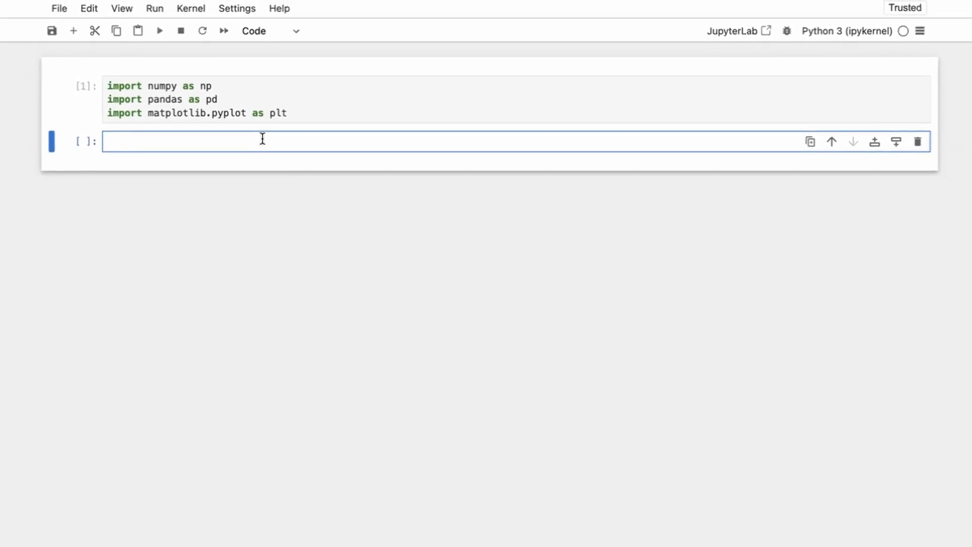
Step: Read ../data/Simple LR/Salary_dataset.csv into ds with pd.read_csv
type("ds = pd")
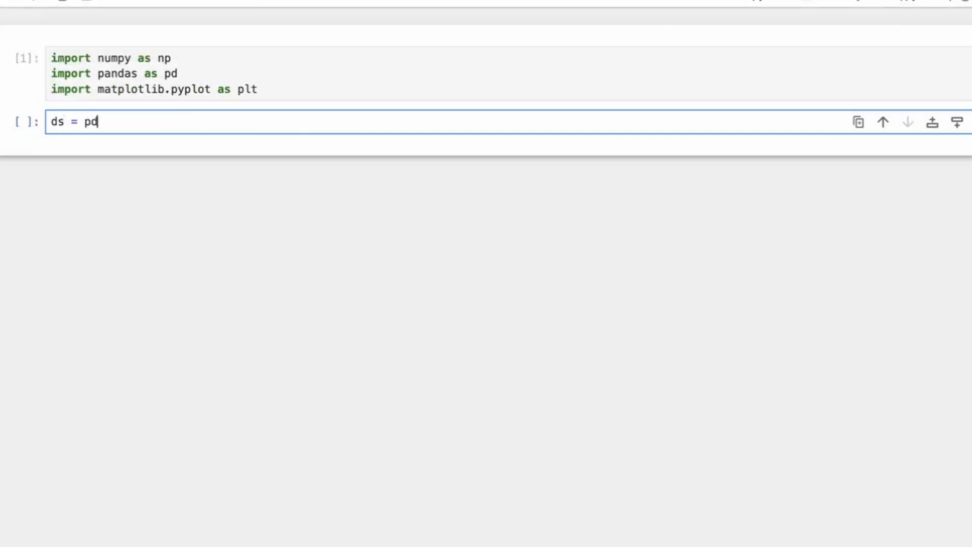
type(".read_csv")
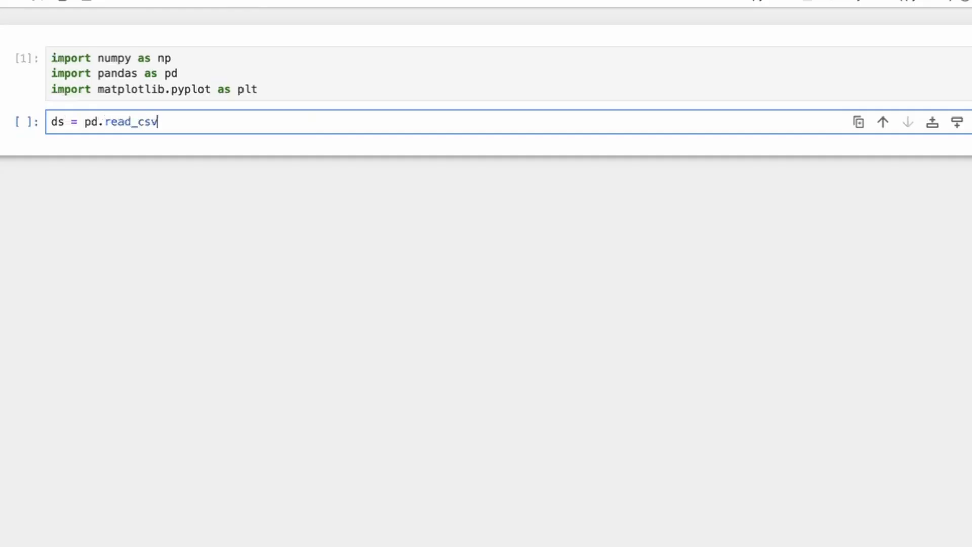
type("(\"..")
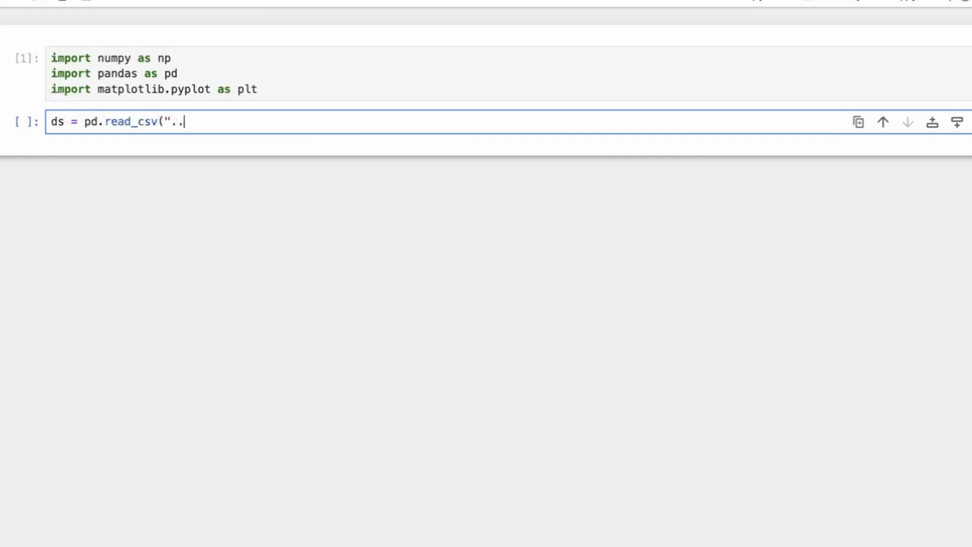
type("/data/")
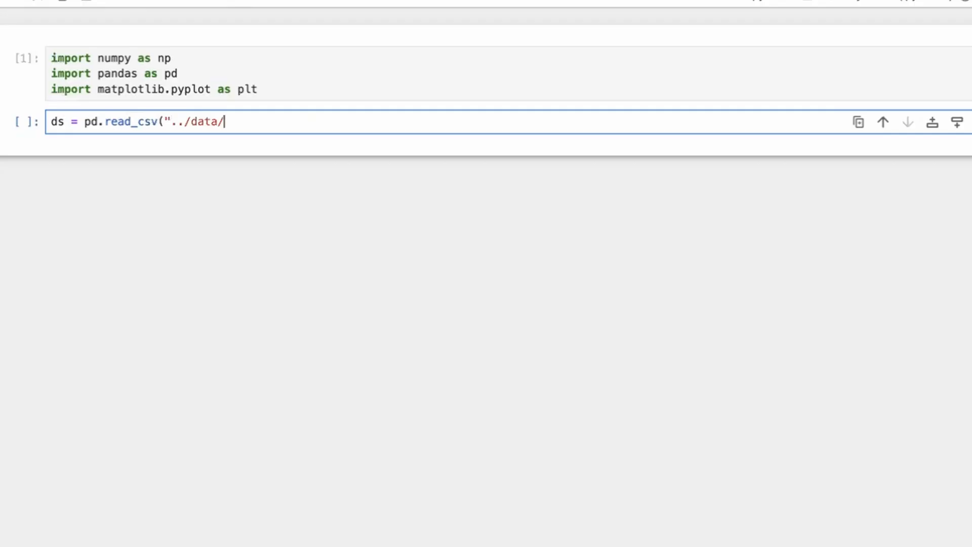
type("Simpl")
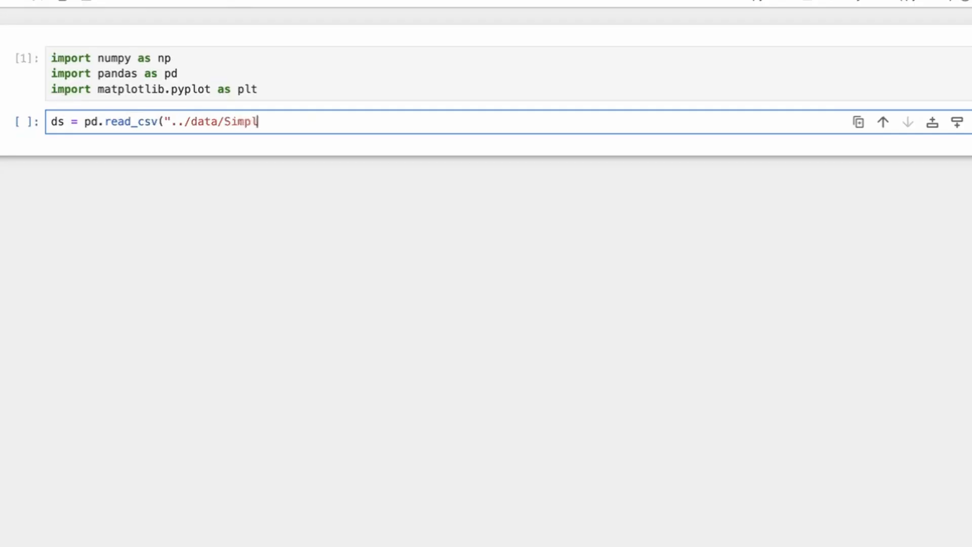
type("e LR/Sala")
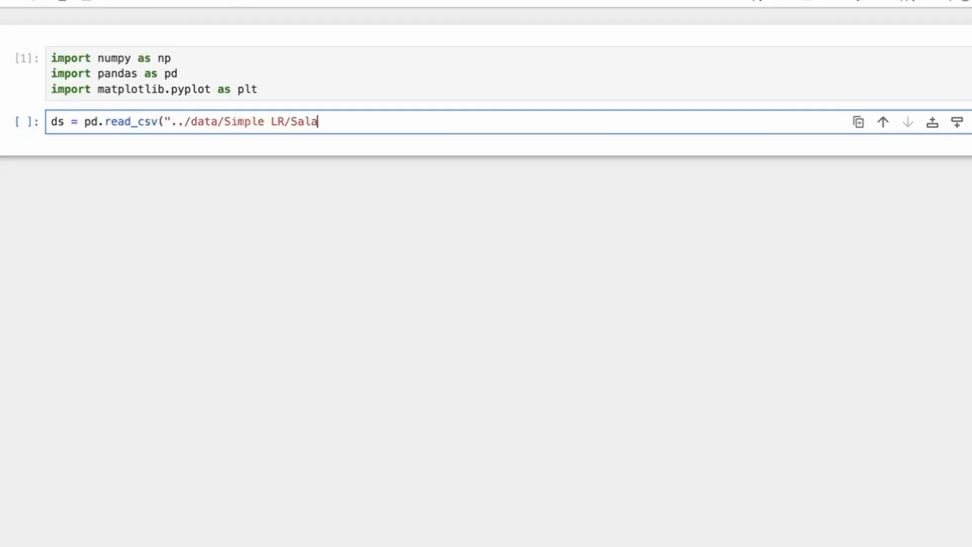
type("ry_dataset")
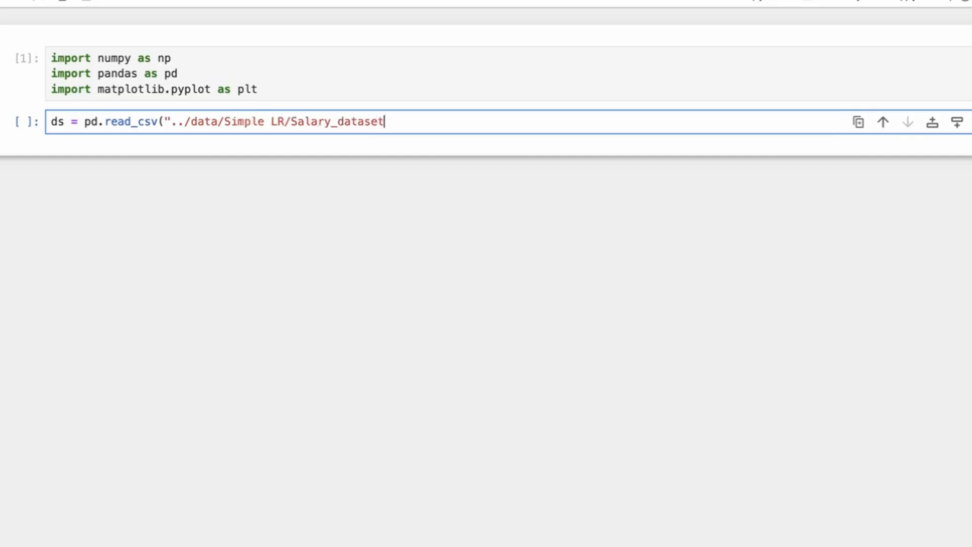
type(".csv\")")
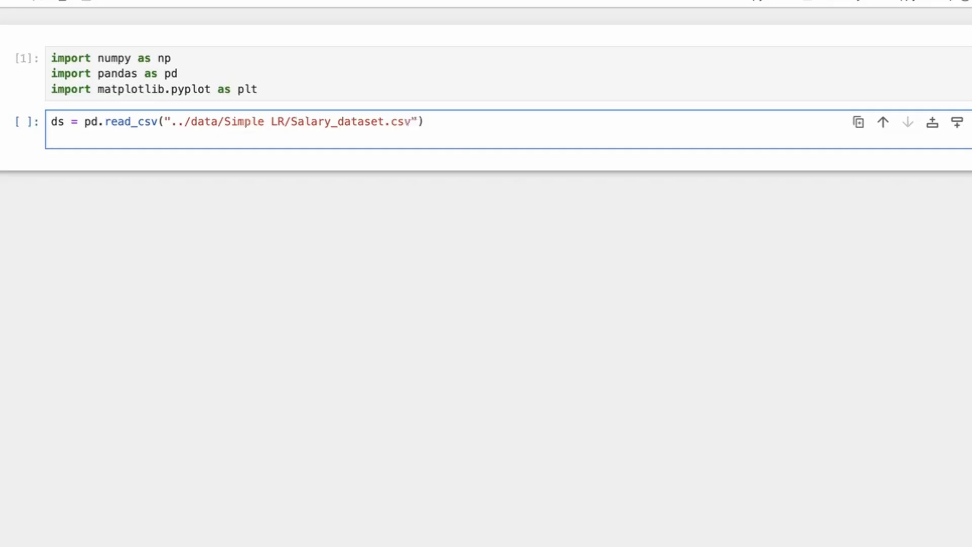
Step: Set X from the YearsExperience column values and Y from Salary, then run the cell
type("X =")
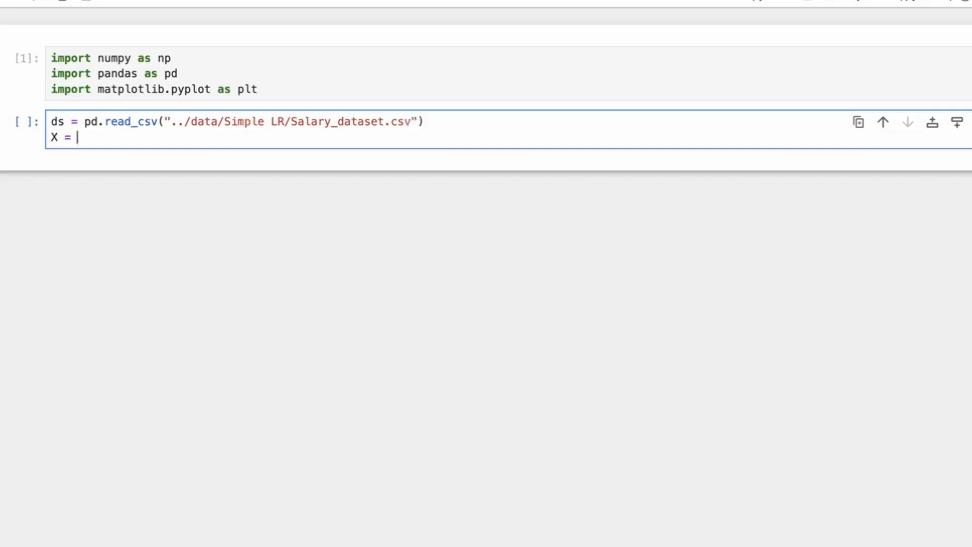
type("ds")
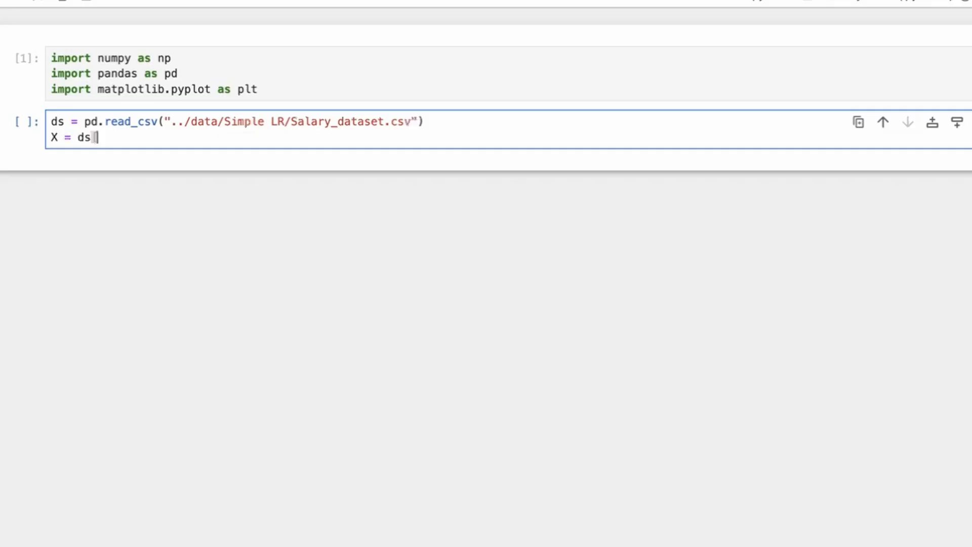
type("[\"Y")
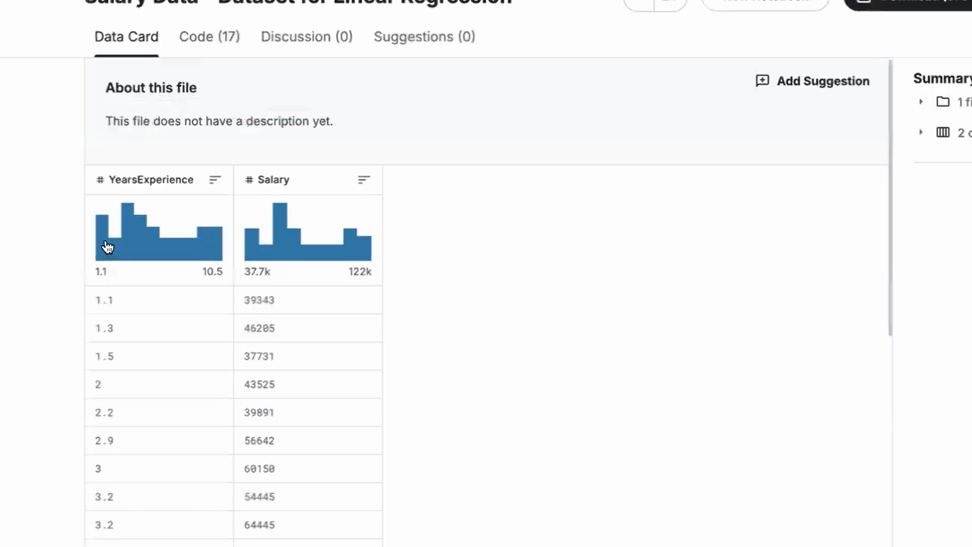
left_click(215, 180)
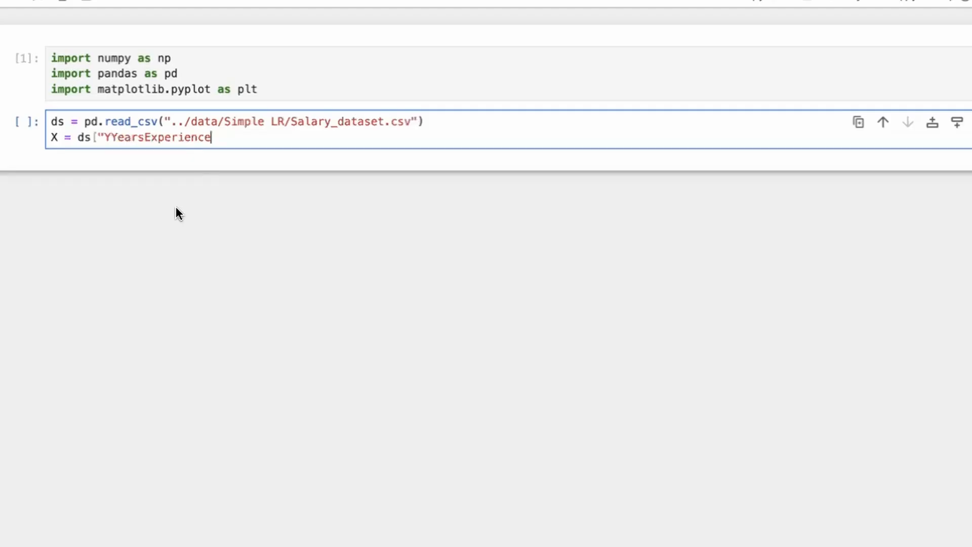
key("Backspace")
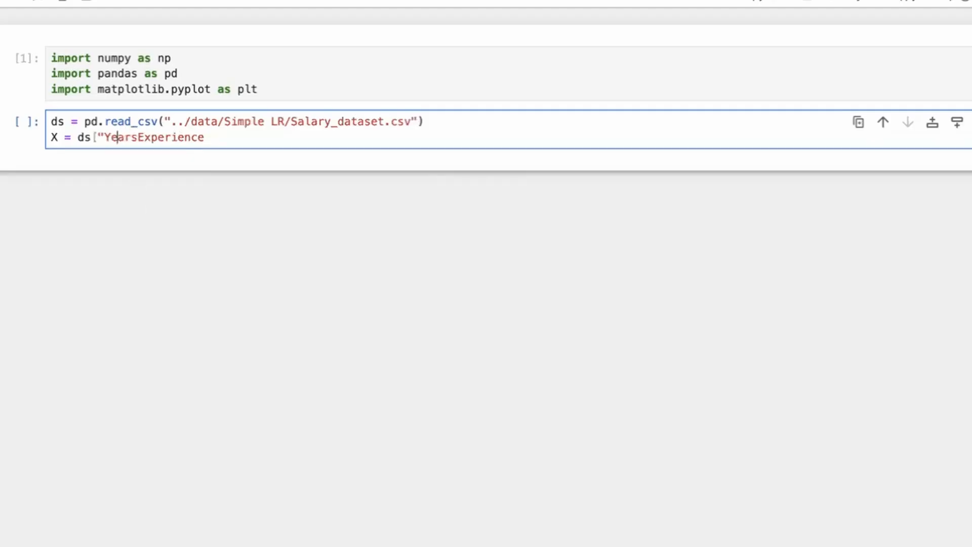
type("\"")
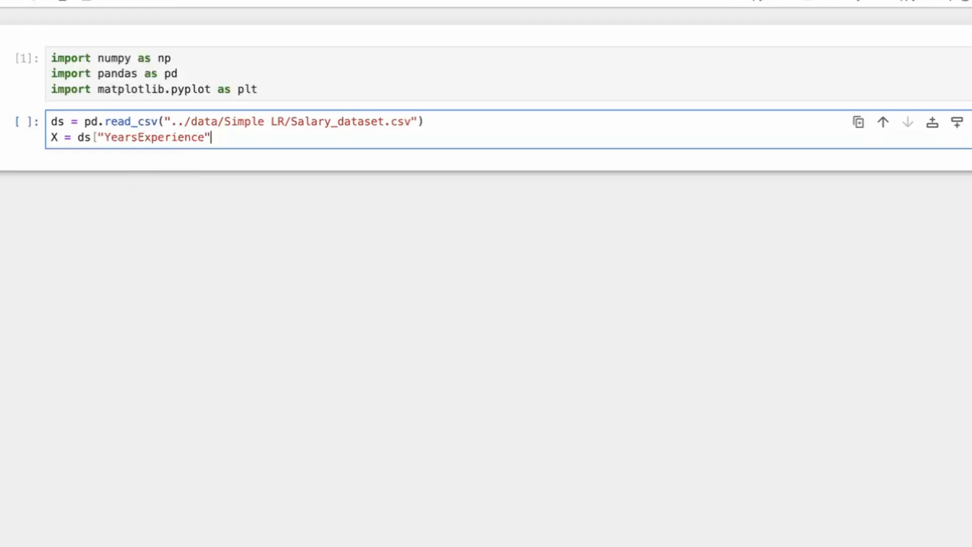
type(".values")
type("Y = ds[")
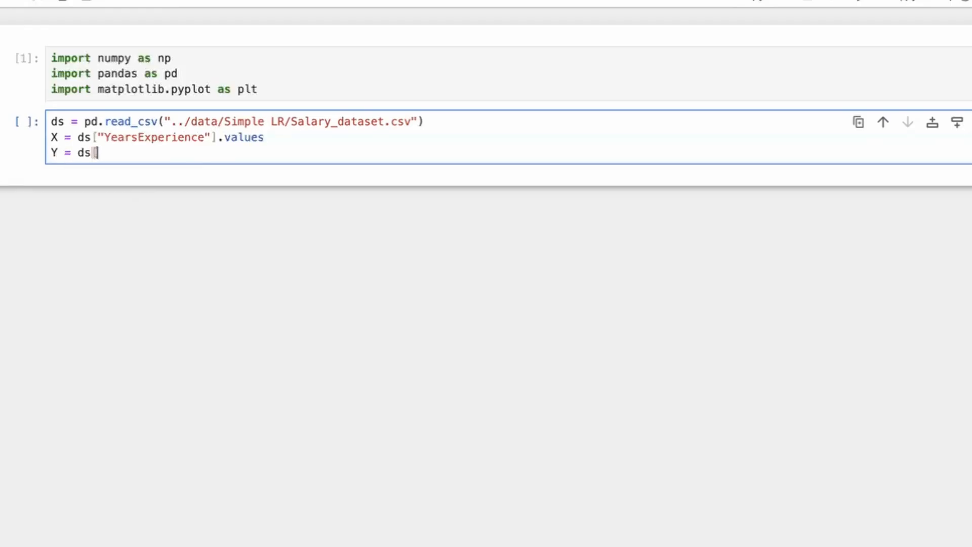
type("[\"Salary\"].values")
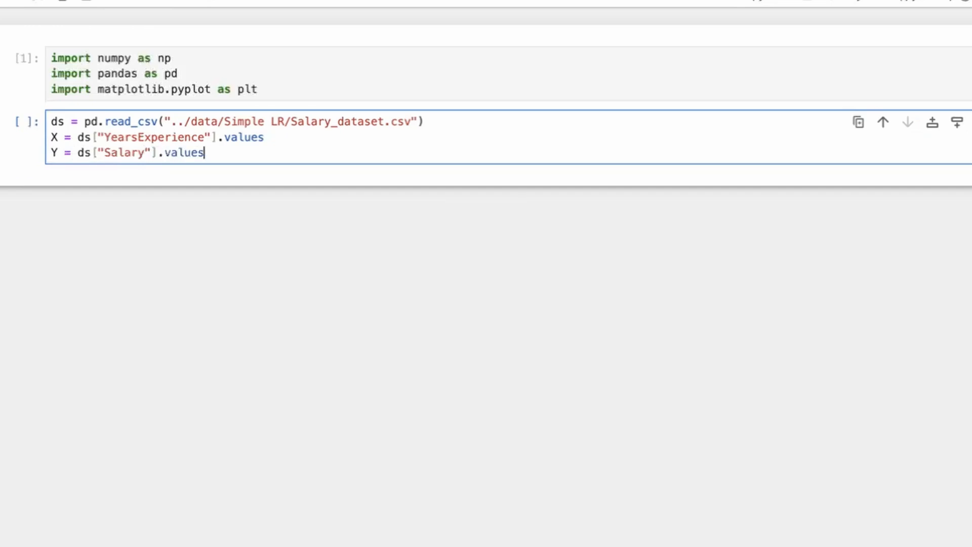
key("shift+Enter")
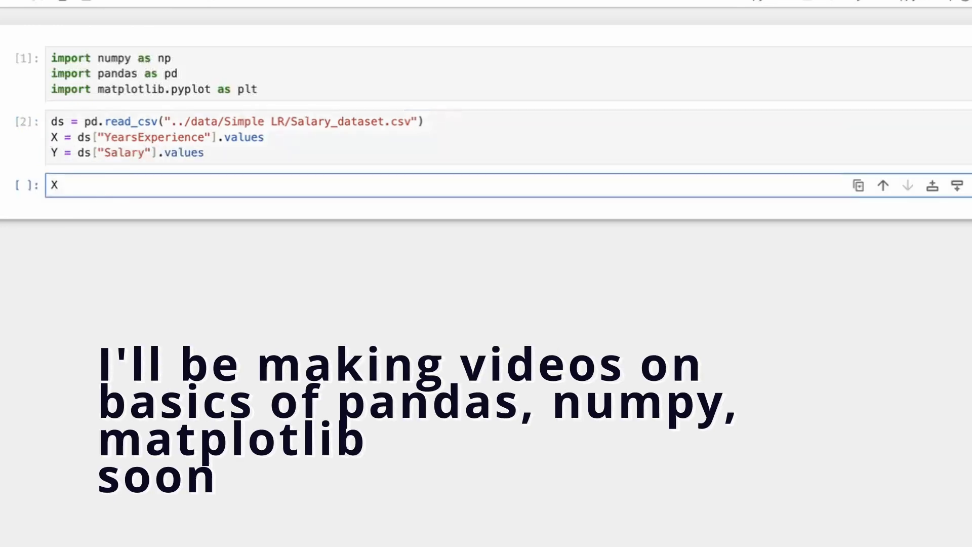
Step: Display the X values and start a plt.plot(X,Y) line chart cell
key("shift+enter")
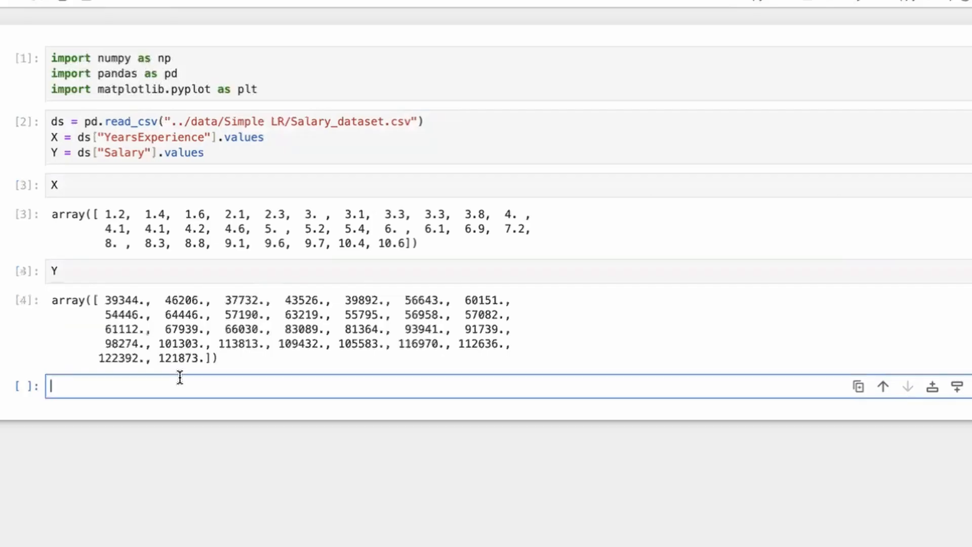
mouse_move(222, 197)
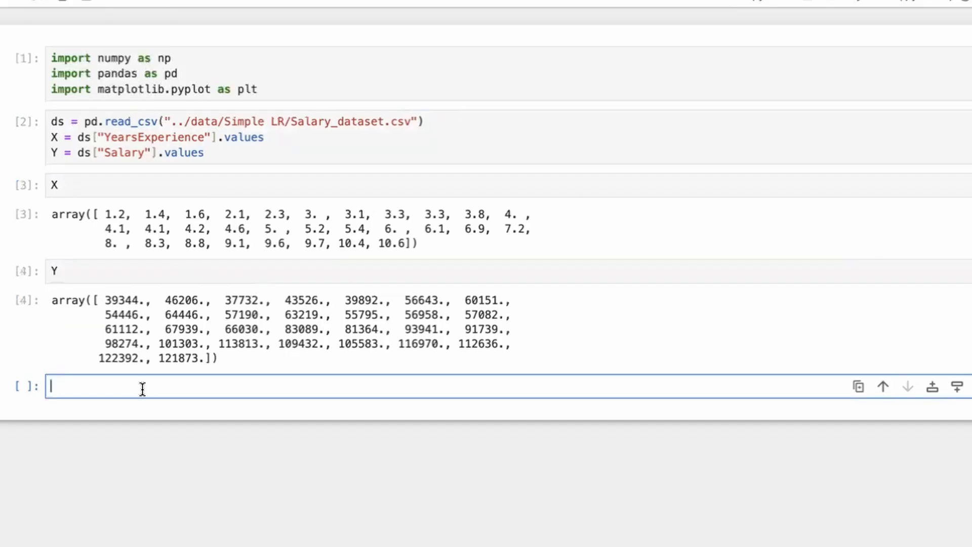
type("plt.plot(X,Y")
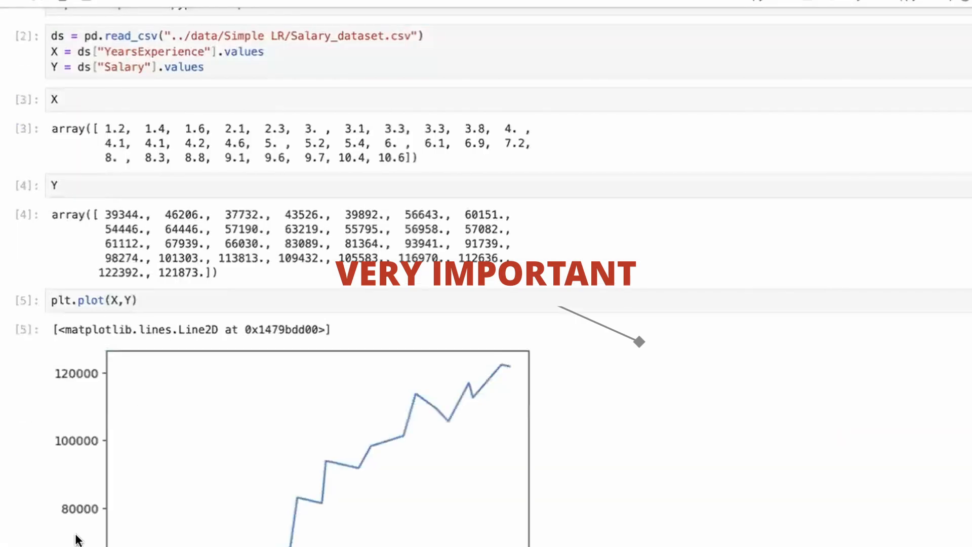
scroll("down", 3)
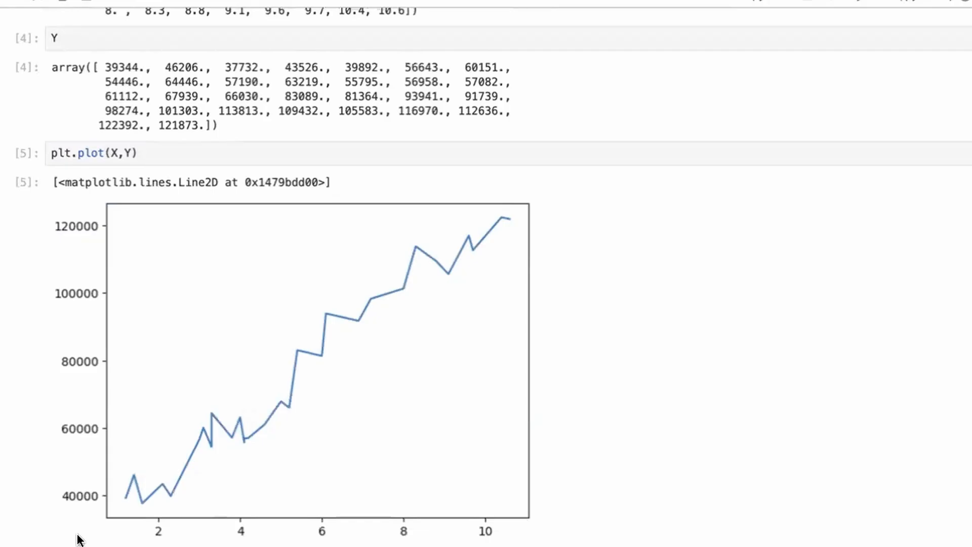
mouse_move(135, 493)
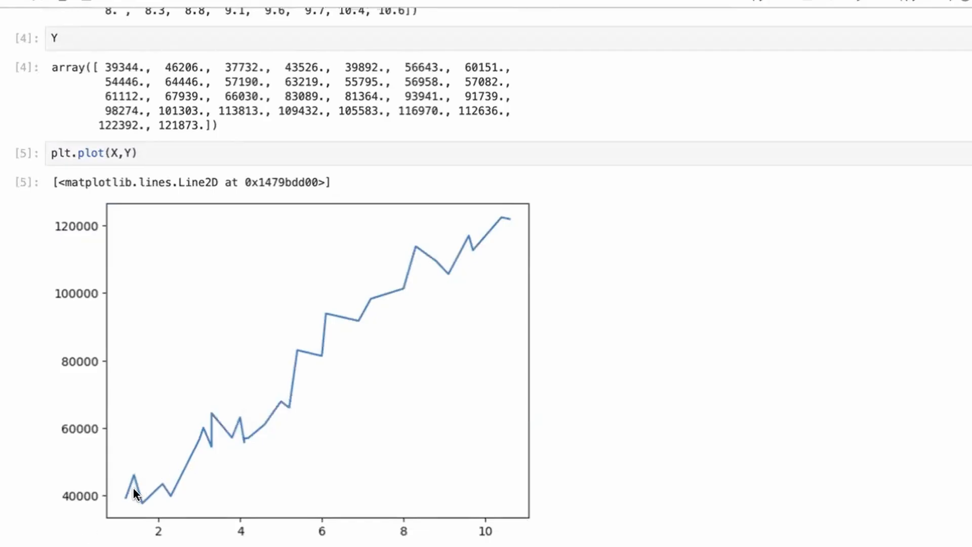
mouse_move(499, 236)
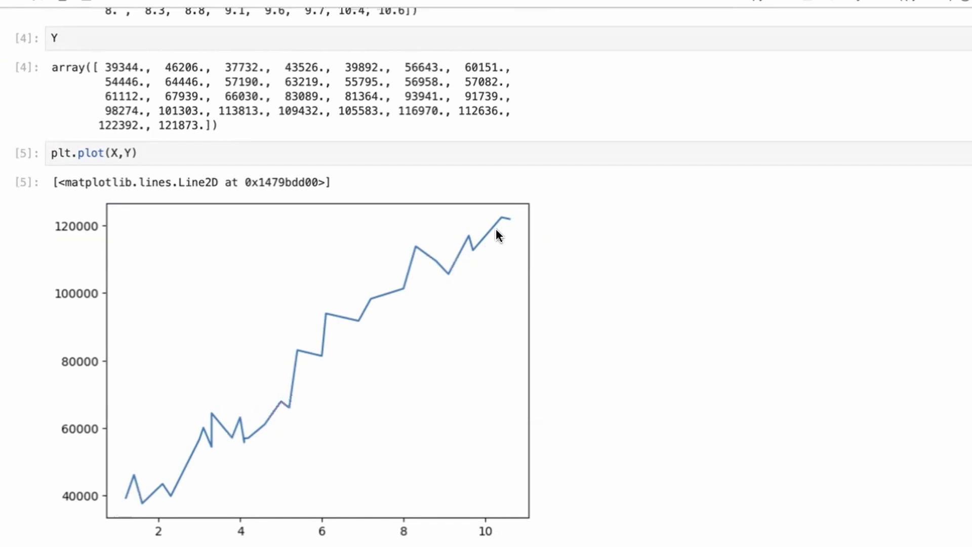
mouse_move(123, 498)
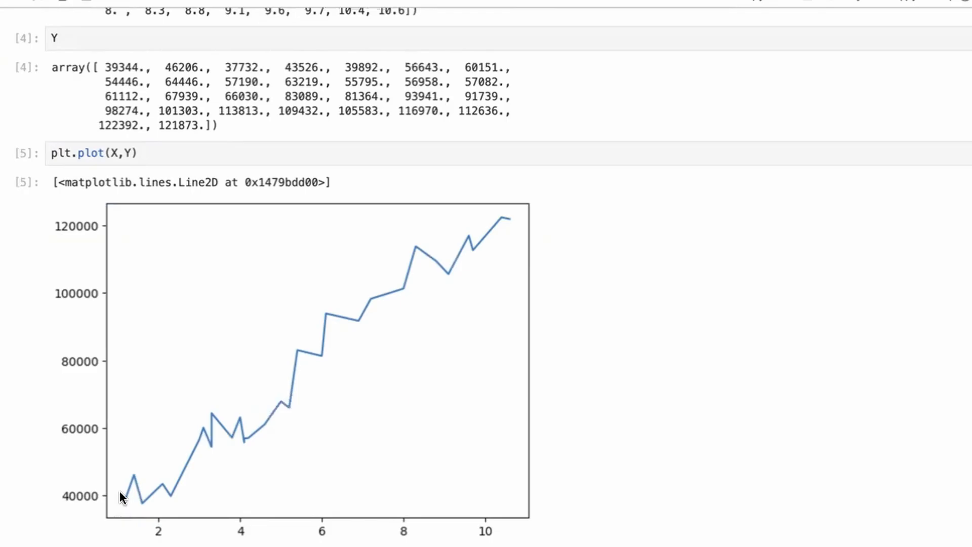
mouse_move(428, 277)
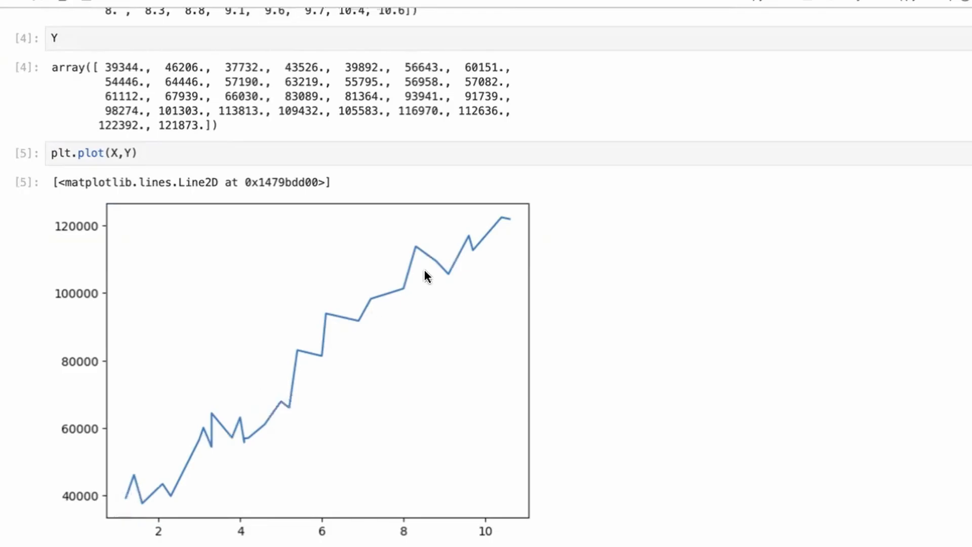
mouse_move(173, 477)
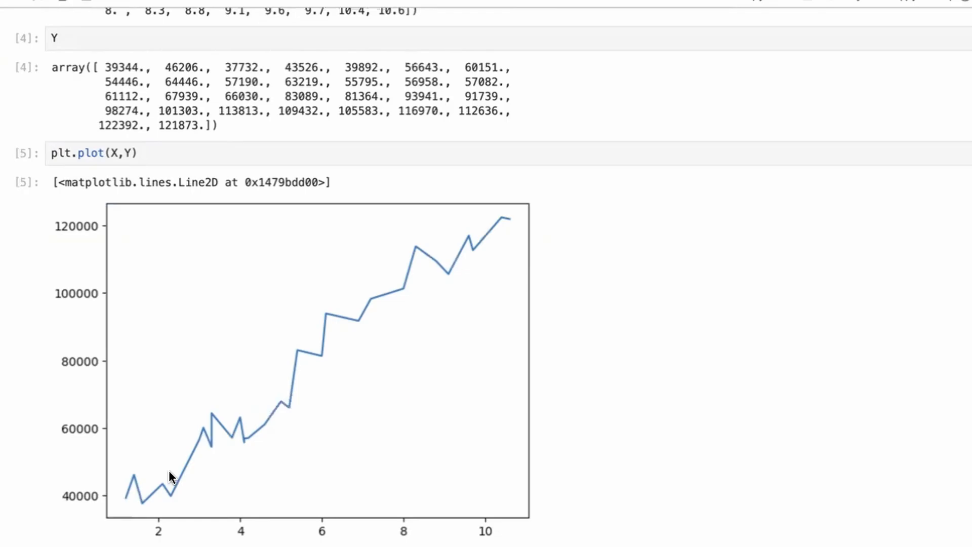
scroll("down", 3)
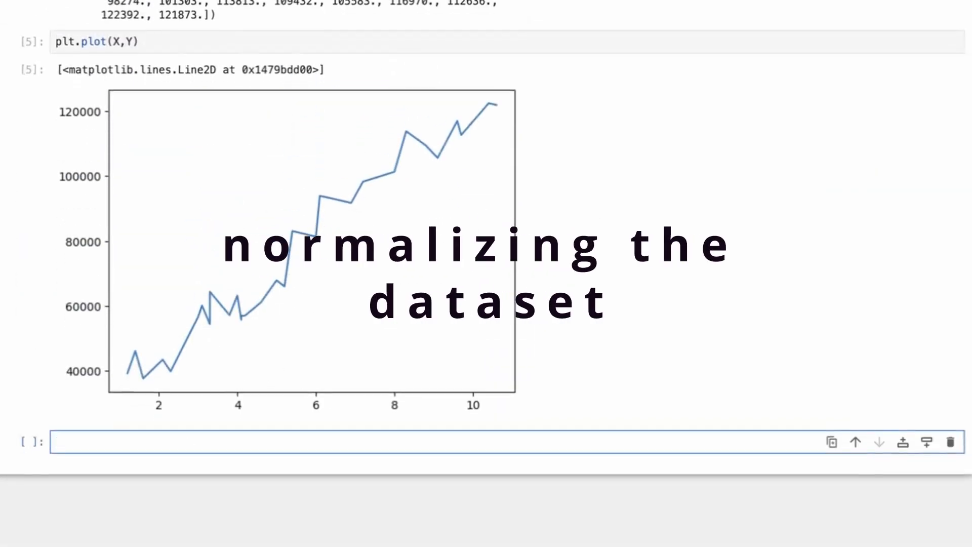
Step: Draft a def mean(X) with a return line, then abandon it after reviewing the loading cell
type("def mean")
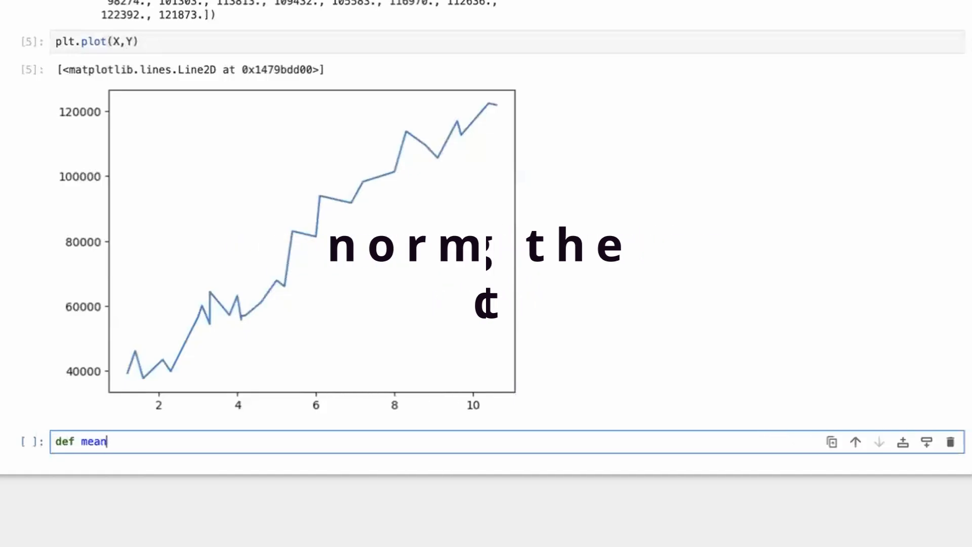
type("(")
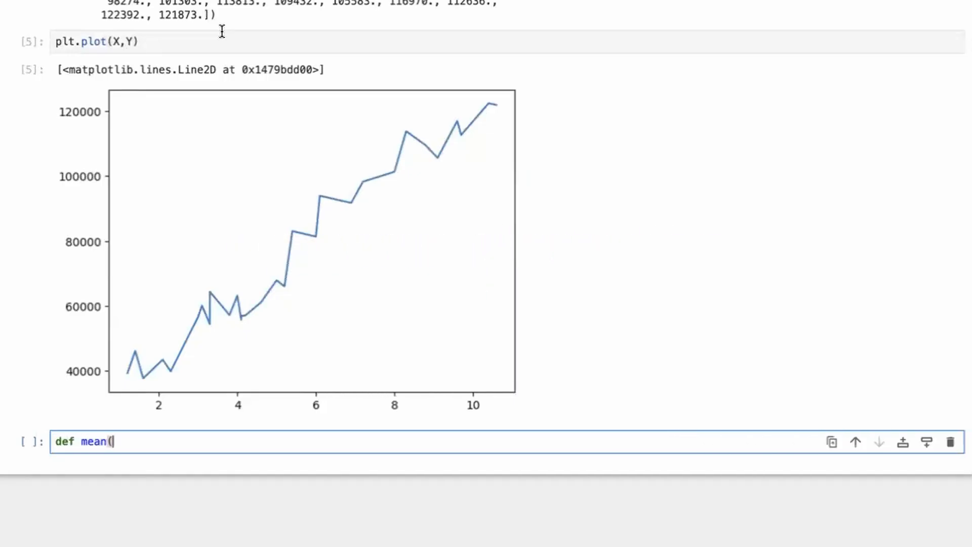
mouse_move(214, 162)
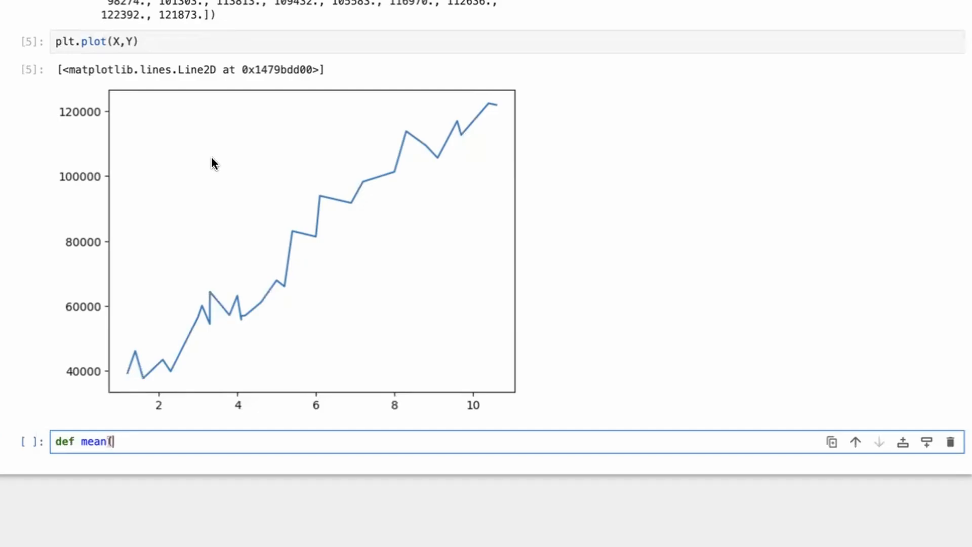
type("X):")
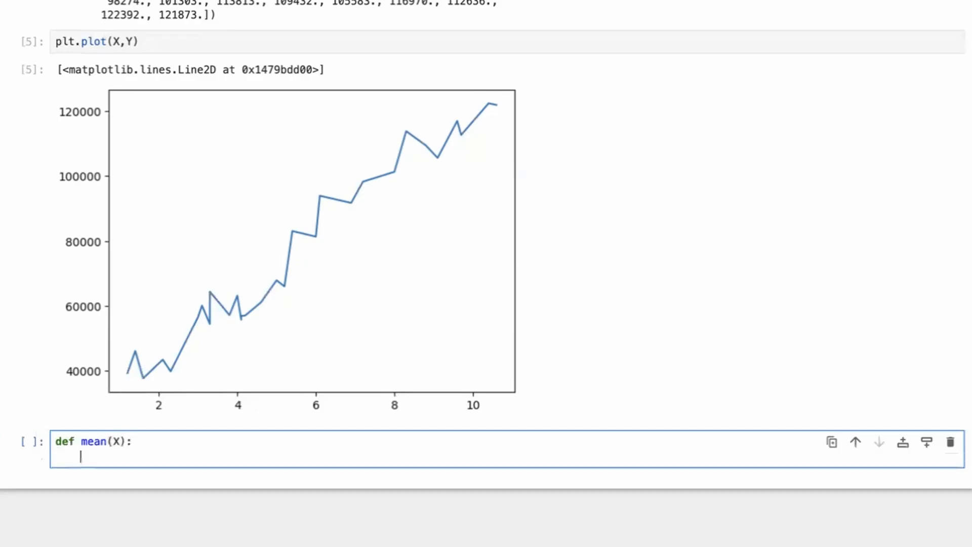
type("return")
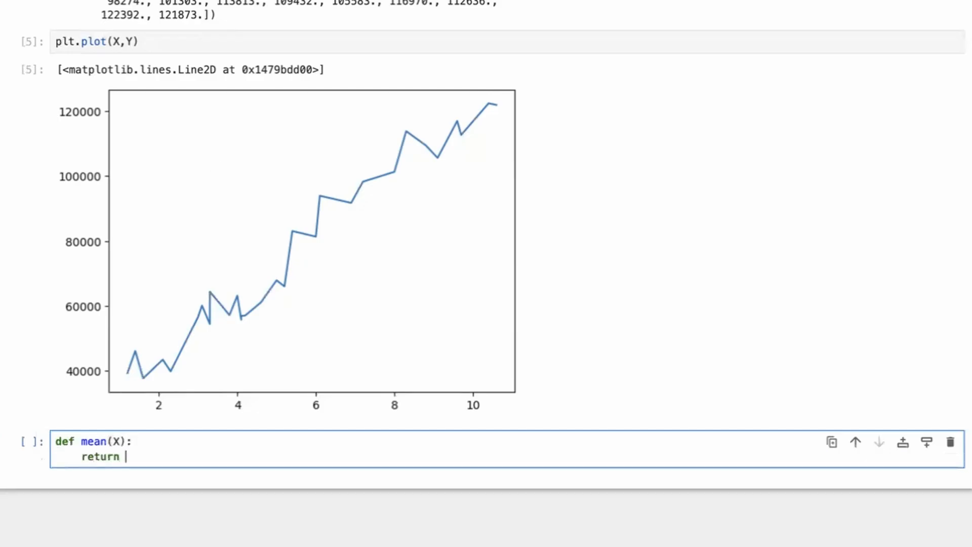
type("n")
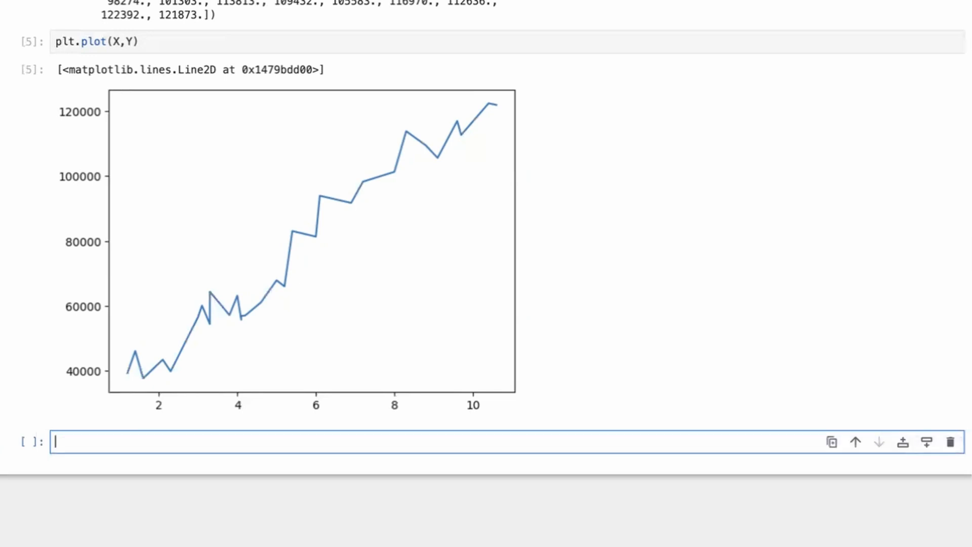
scroll("up", 3)
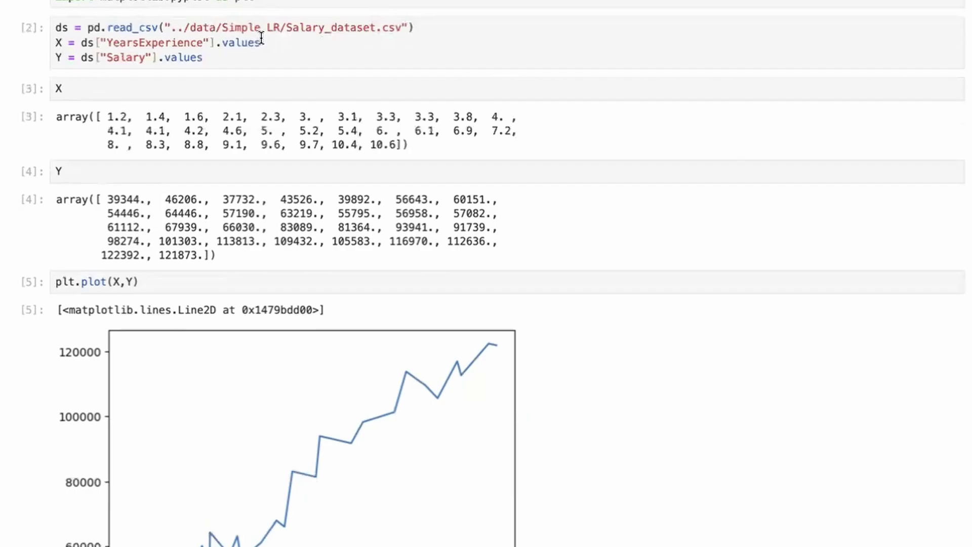
left_click(81, 43)
type("X")
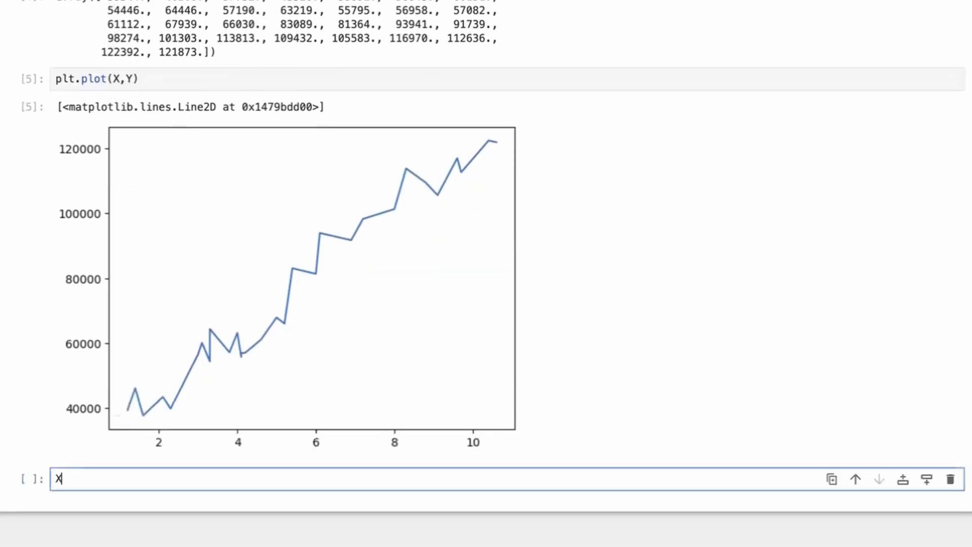
Step: Convert X and Y with np.array(X) and np.array(Y) and run the cell
type("= np.array")
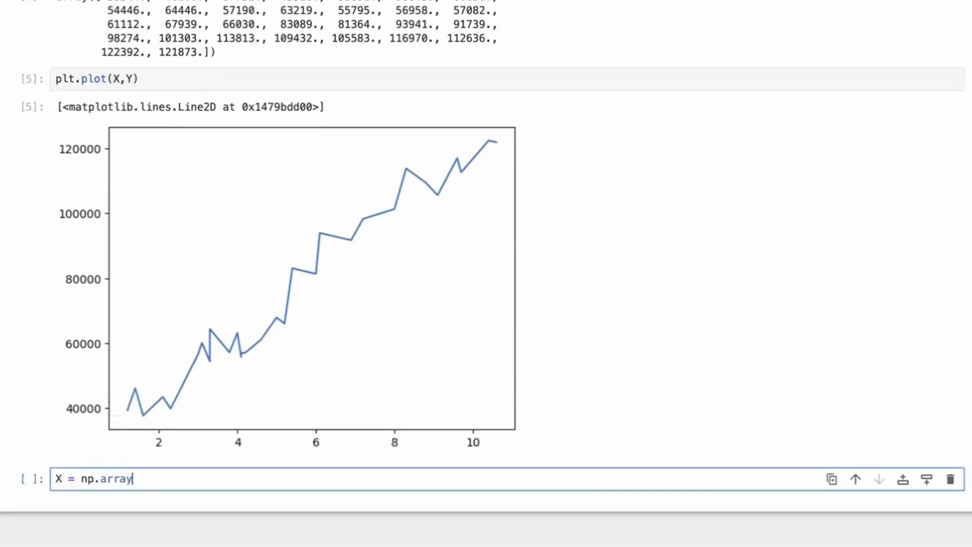
type("(X)")
type("Y = np.a")
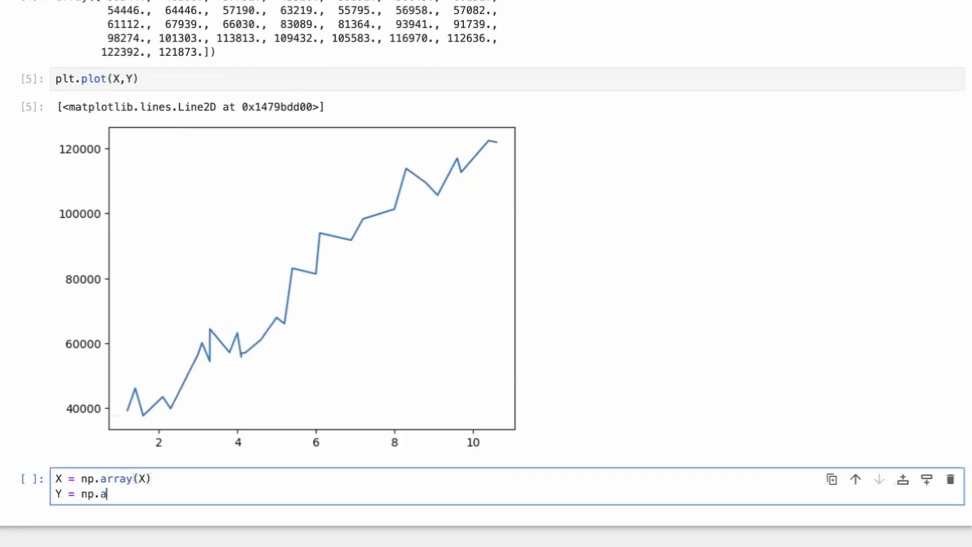
type("rray(Y)")
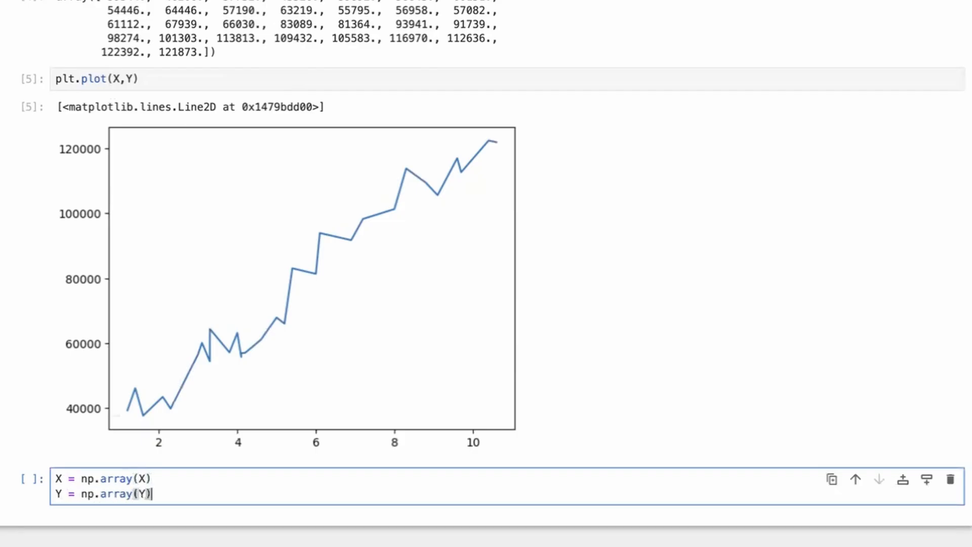
key("shift+enter")
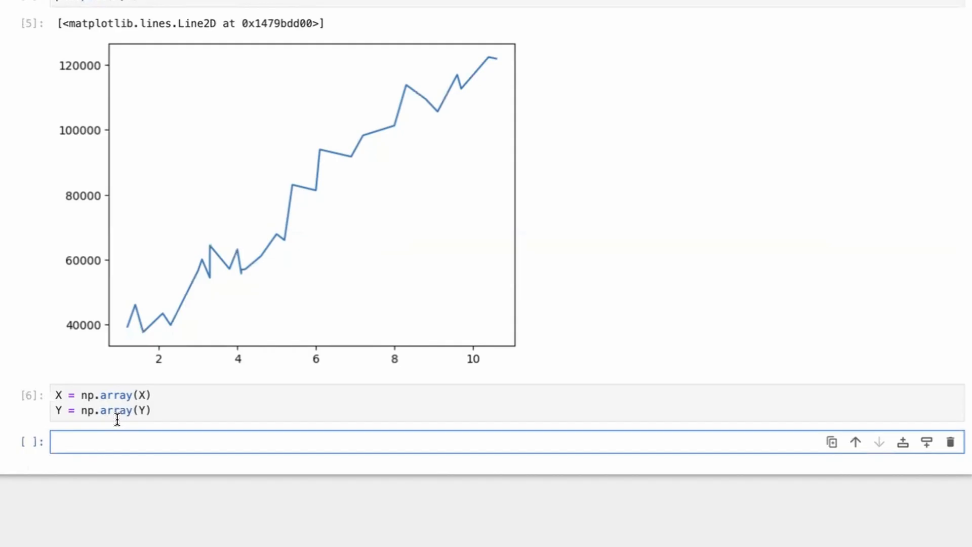
Step: Define mean(X) returning np.sum(X)/len(X) and run it
type("def mean(X):")
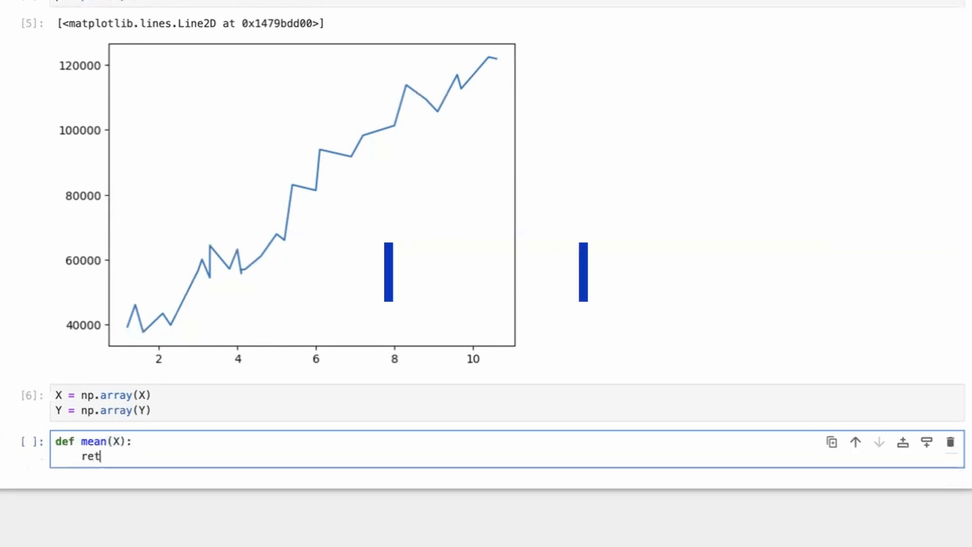
type("urn np.sum")
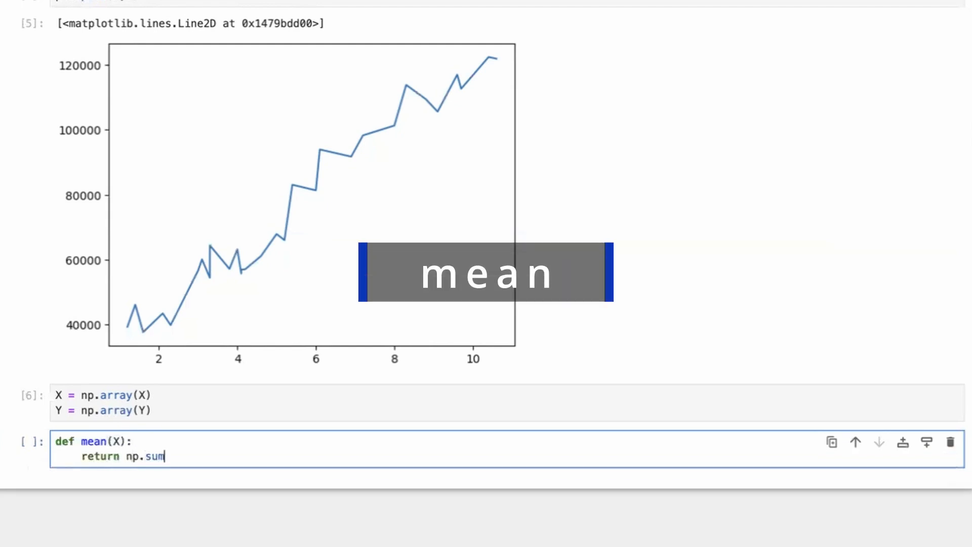
type("(X)/l")
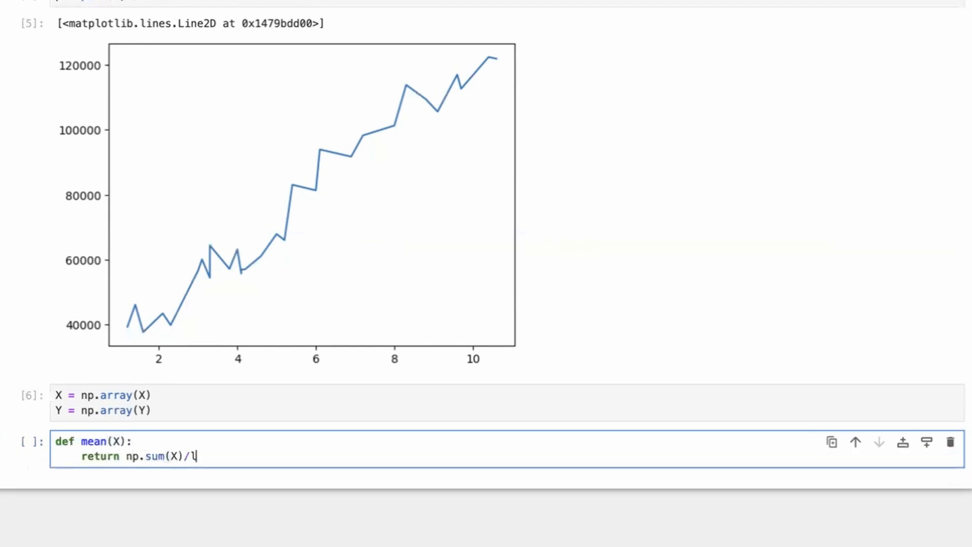
key("shift+enter")
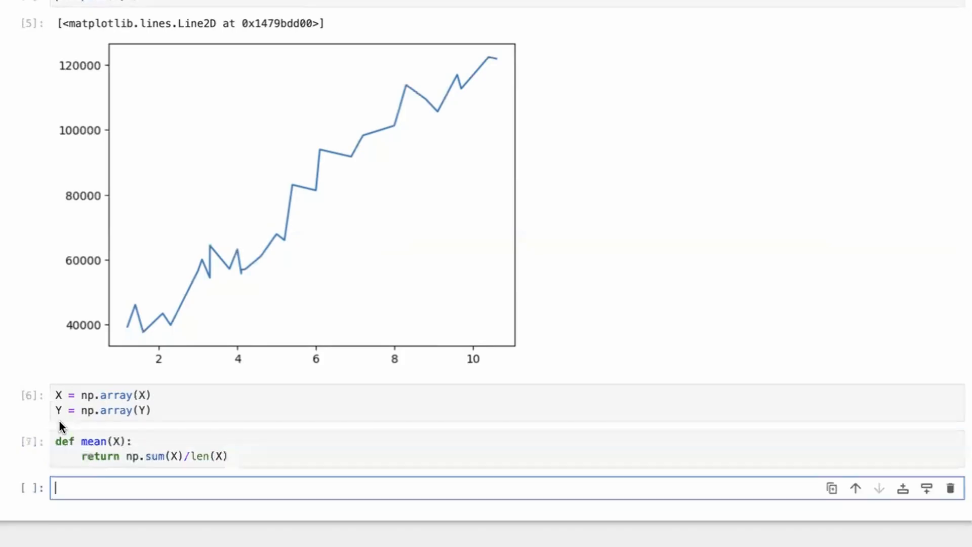
Step: Write variance(X) computing mean_value and returning np.sum((X-mean_value)**2) over len(X)
type("def variance(X):")
type("ret")
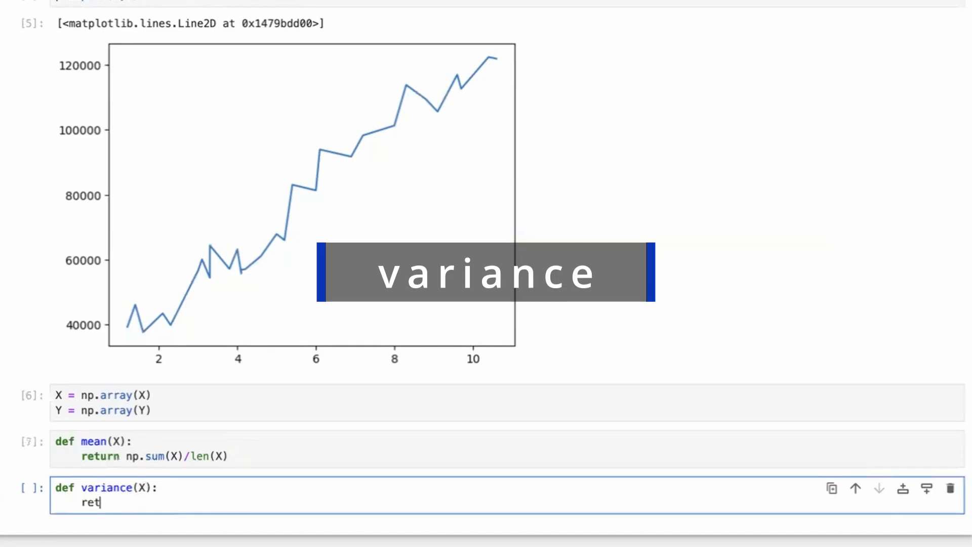
type("urn np.")
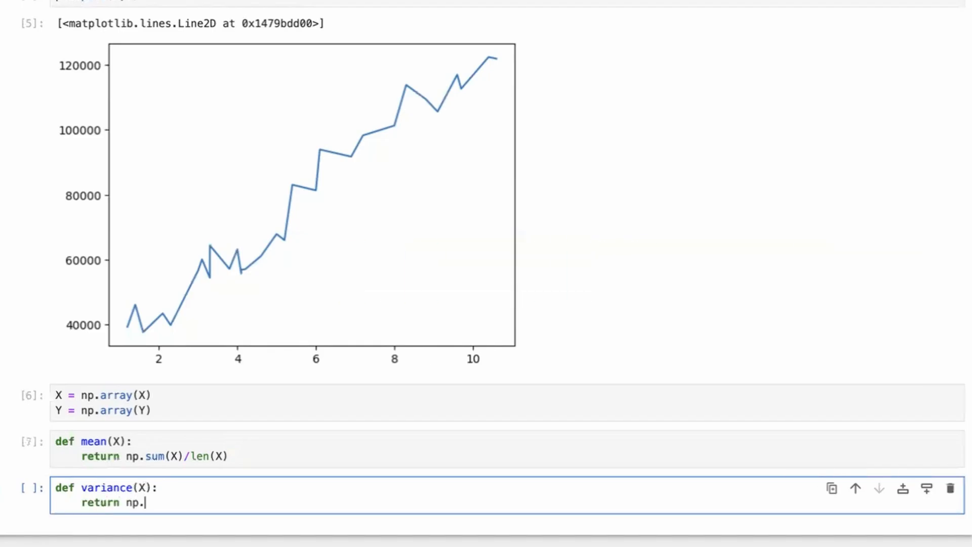
type("sum(")
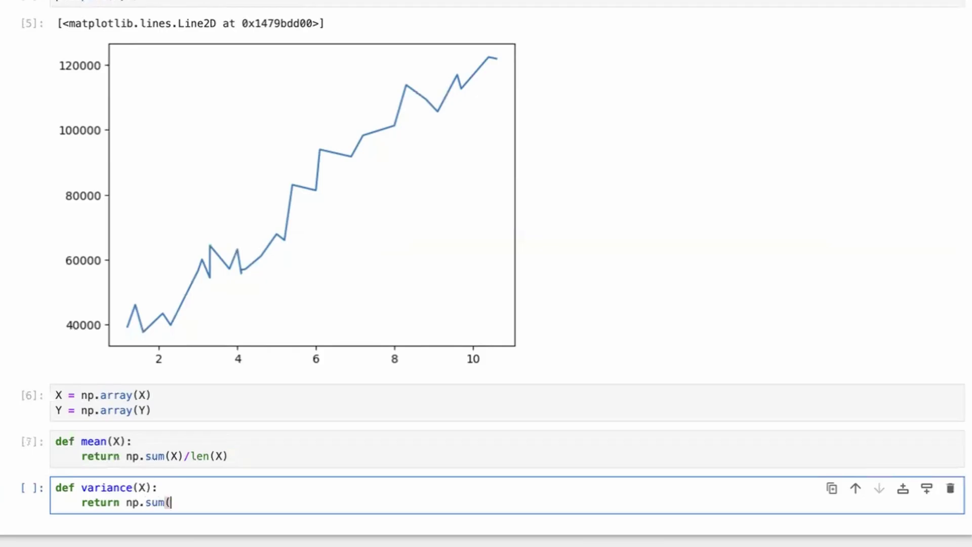
type("X-mean")
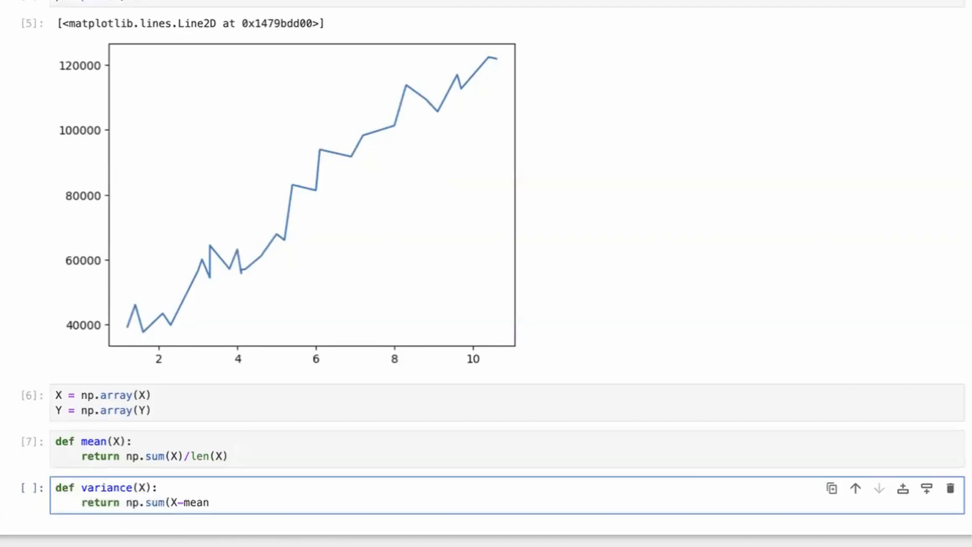
type("mean =")
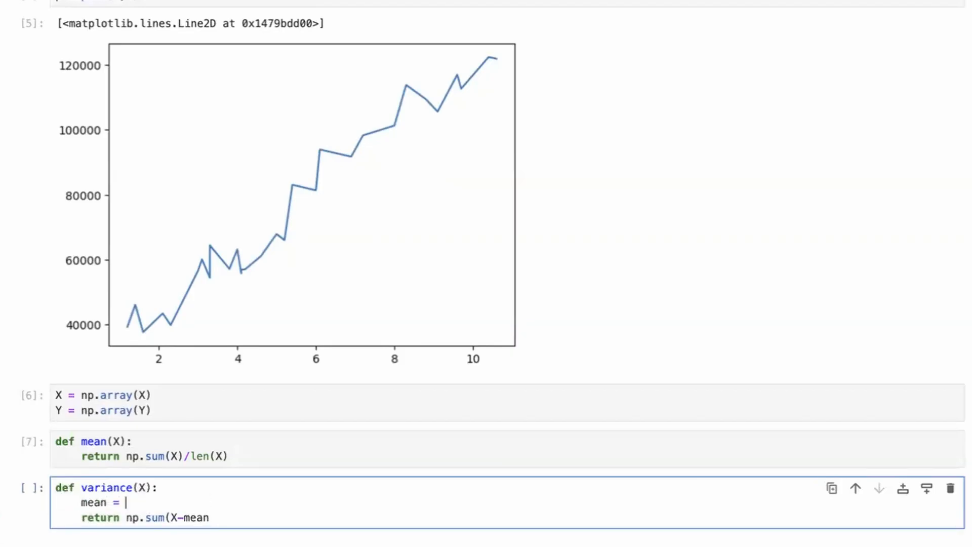
type("mean(X)")
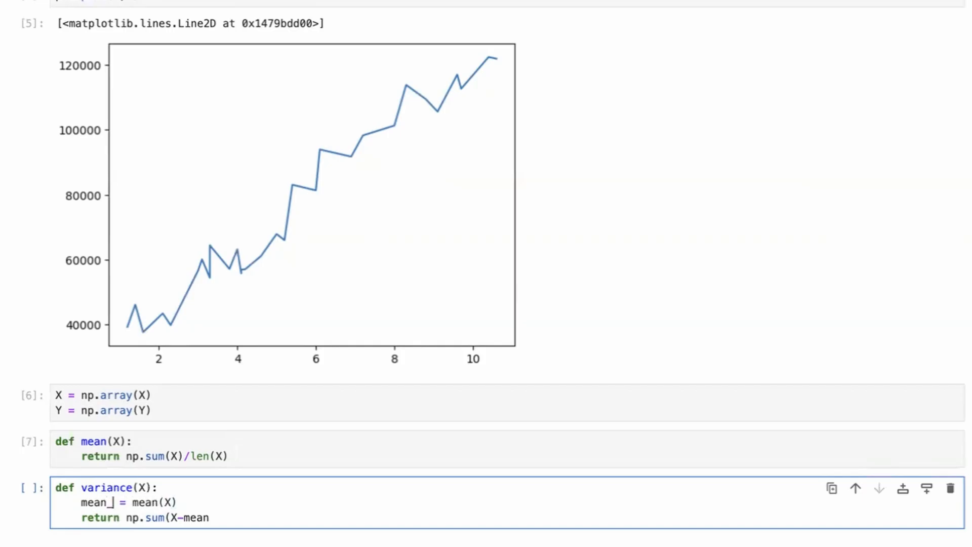
type("_value")
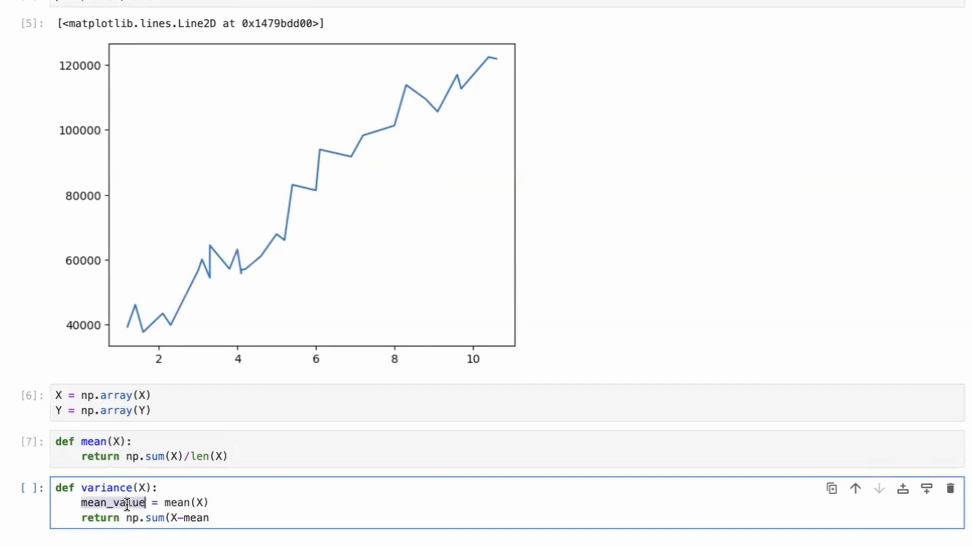
type("_value")
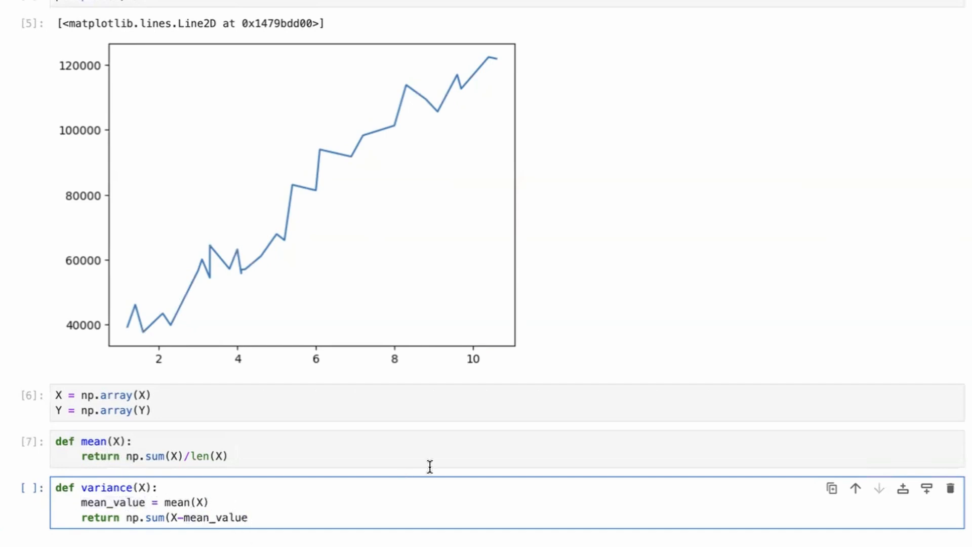
type(")**")
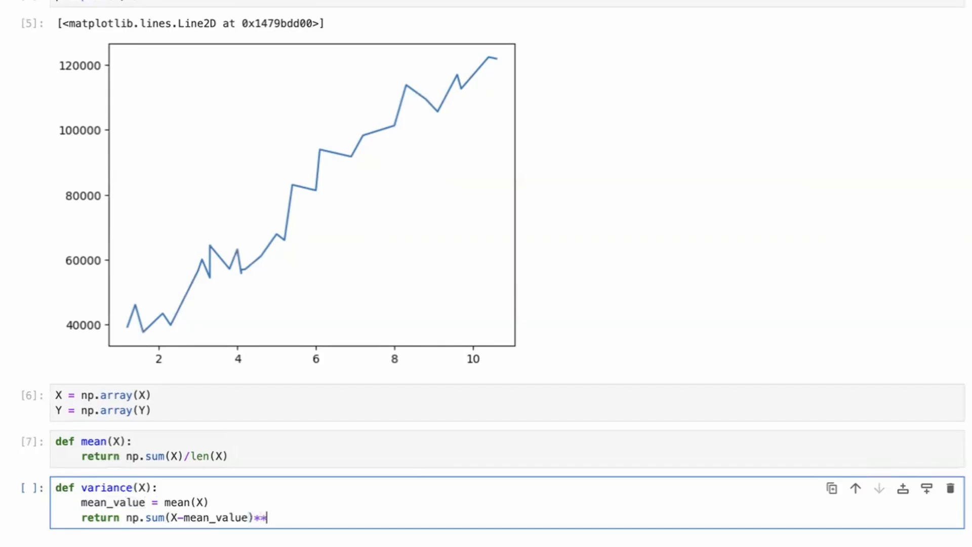
type("2")
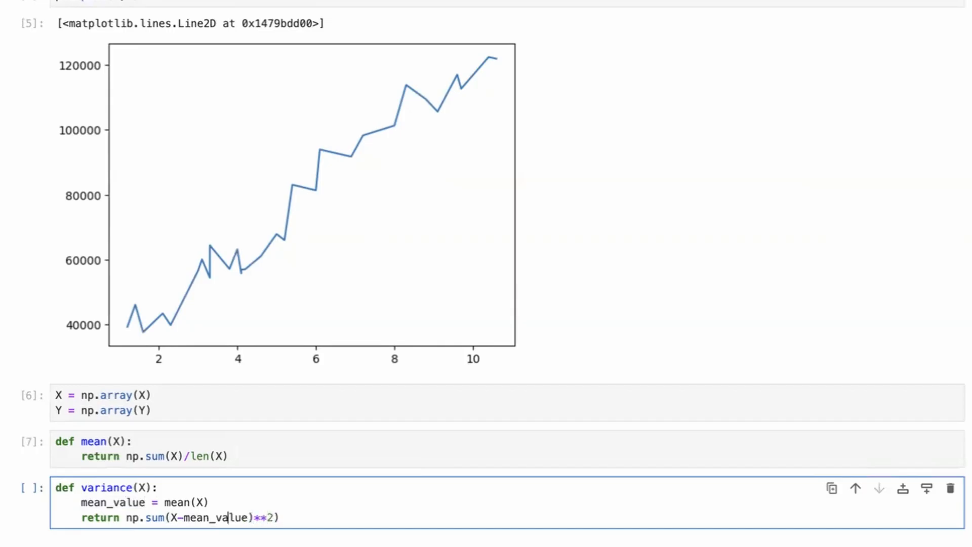
type("(")
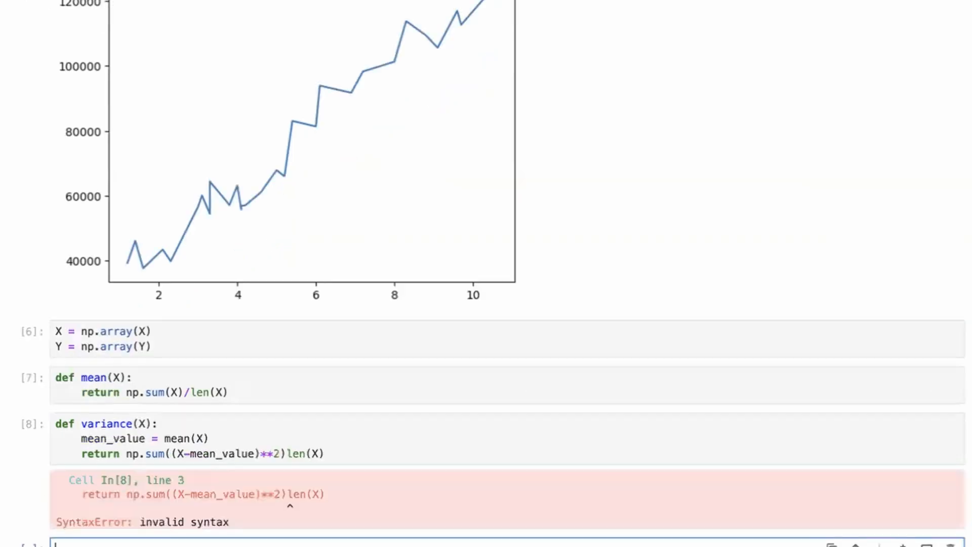
Step: Insert the missing '/' before len(X) to fix the syntax error and re-run
scroll("down", 3)
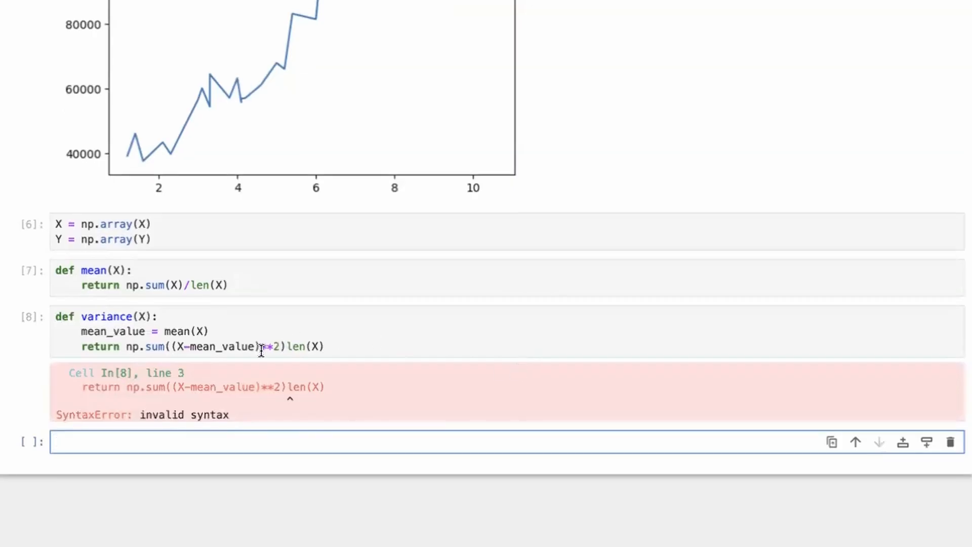
type("/")
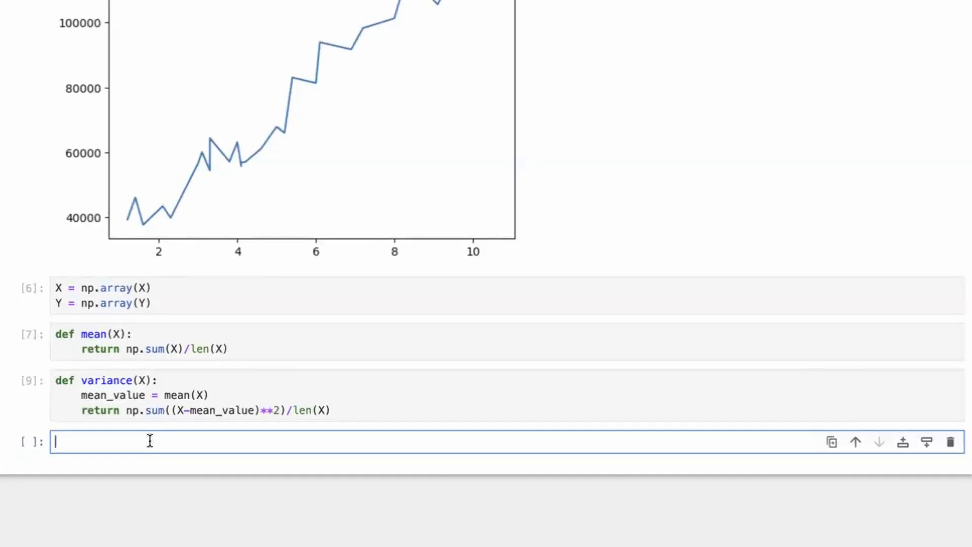
Step: Define norm(X) using mean_value and variance_value, returning (X - mean_value)/np.sqrt(variance_value), and run it
type("def forn")
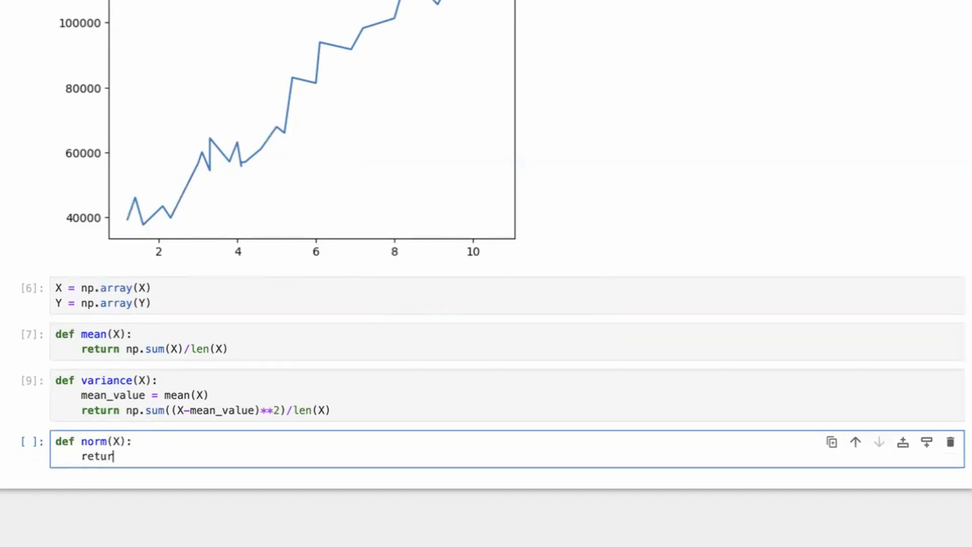
type("n X -")
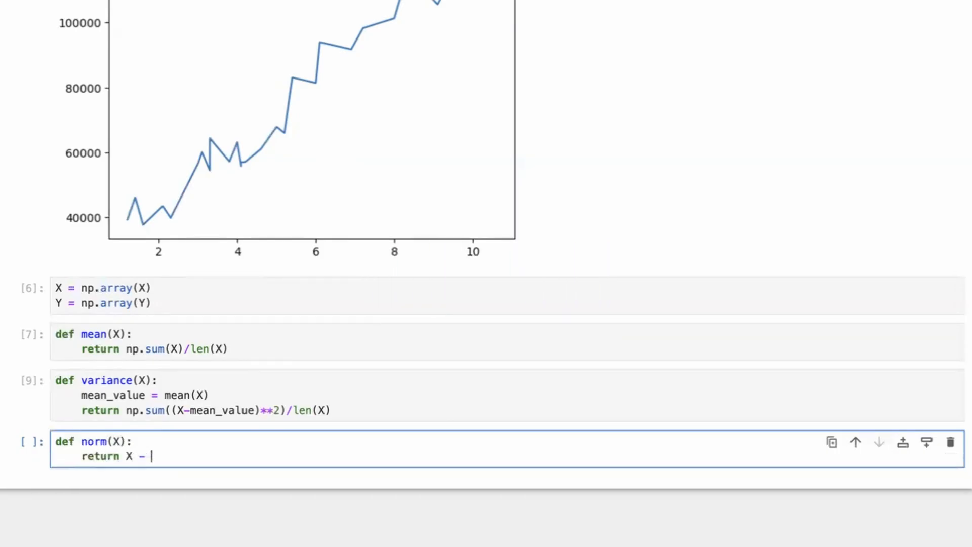
type("mean)")
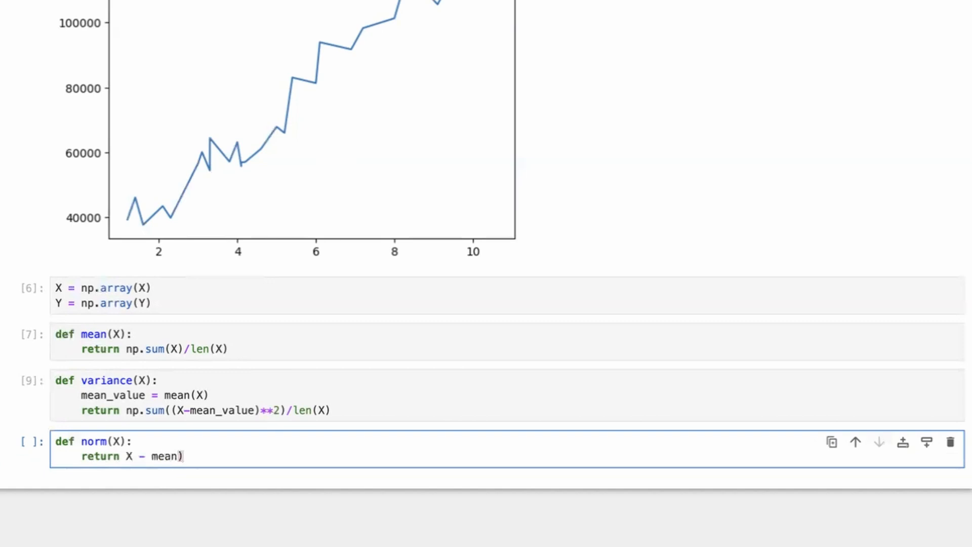
type("(")
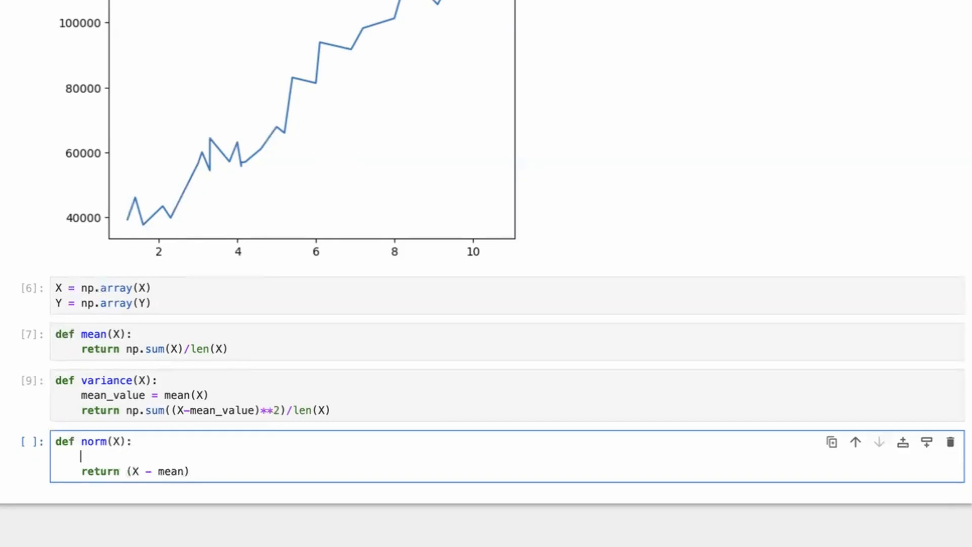
type("mean_vca")
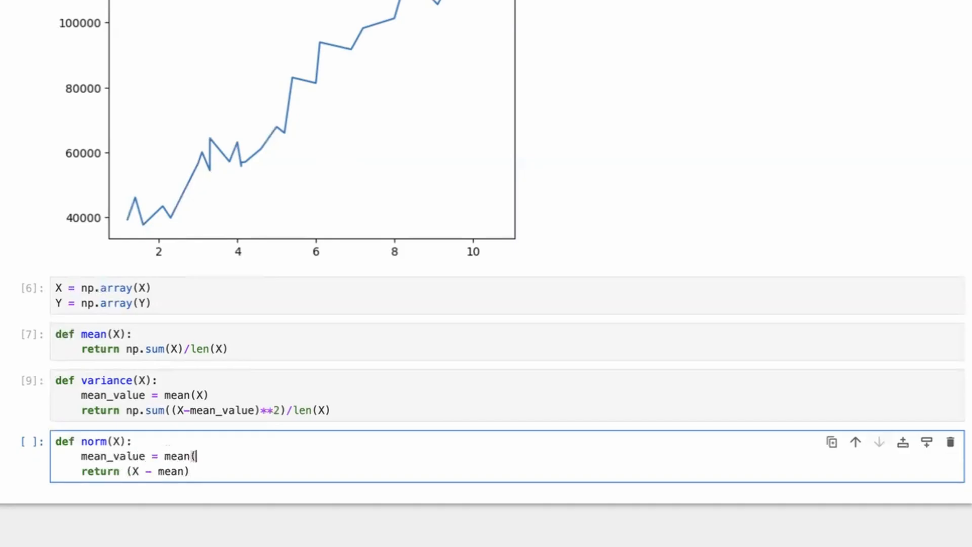
type("X)")
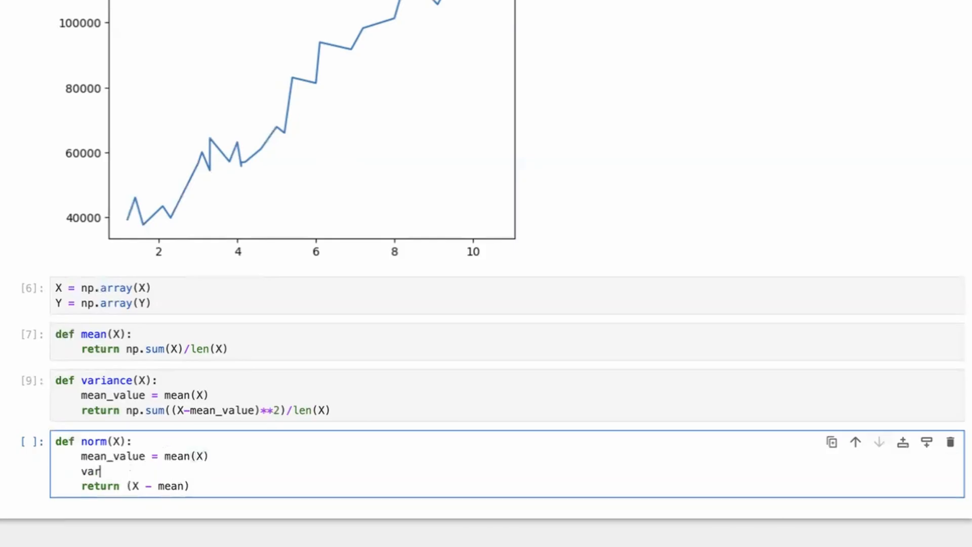
type("iance_value")
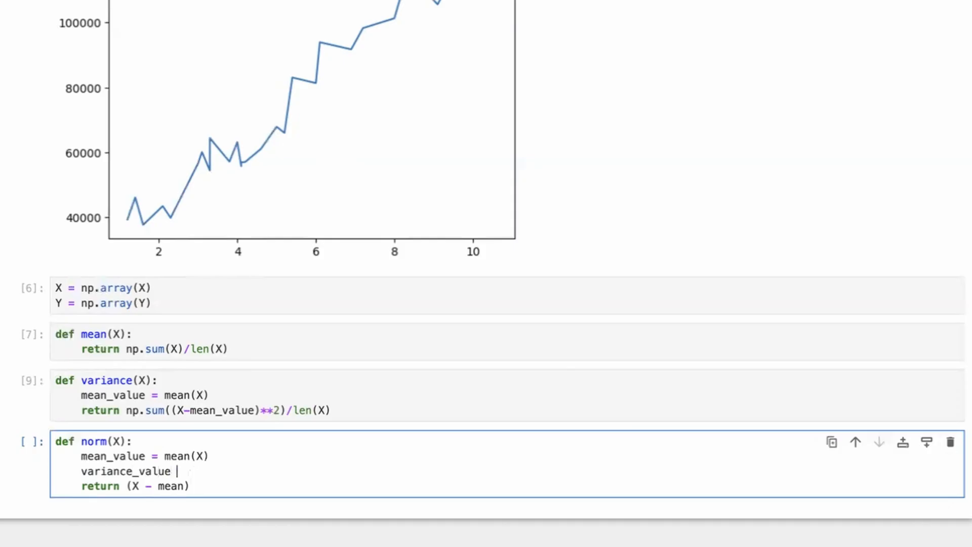
type("= variance(")
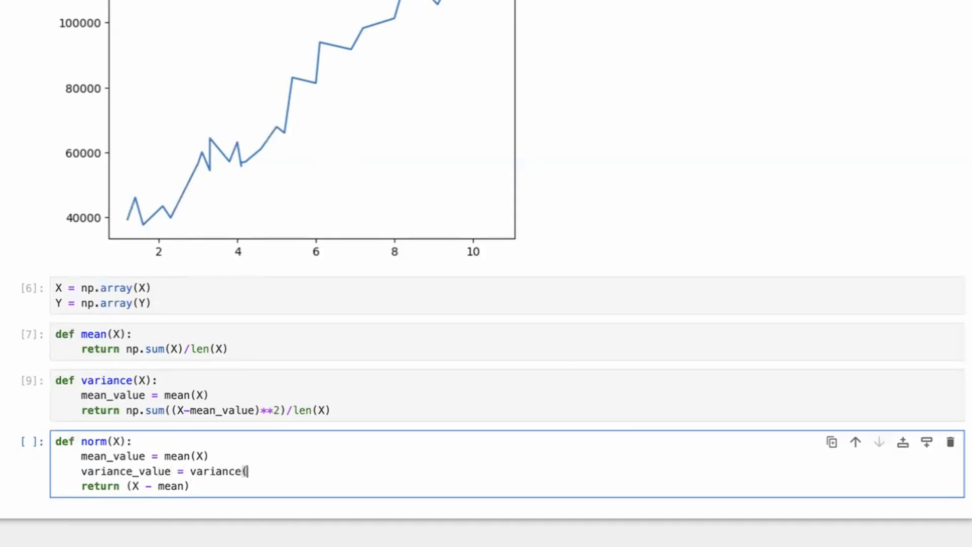
type("X)")
left_click(507, 486)
type("/")
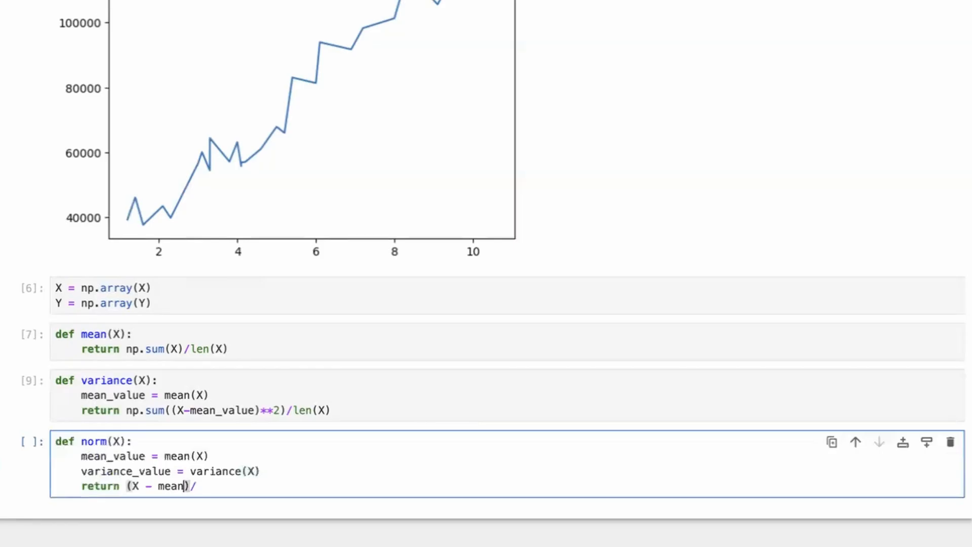
type("_value")
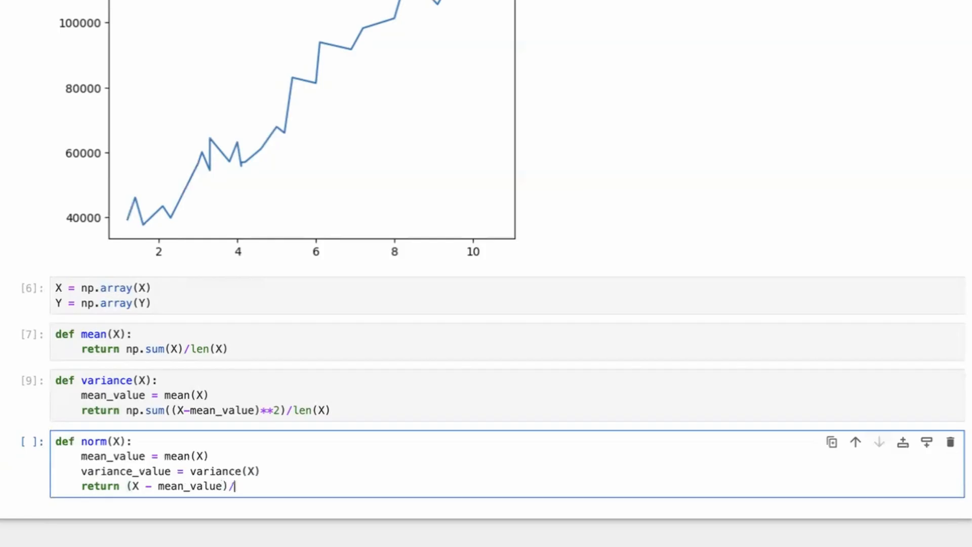
type("np.sqrt(")
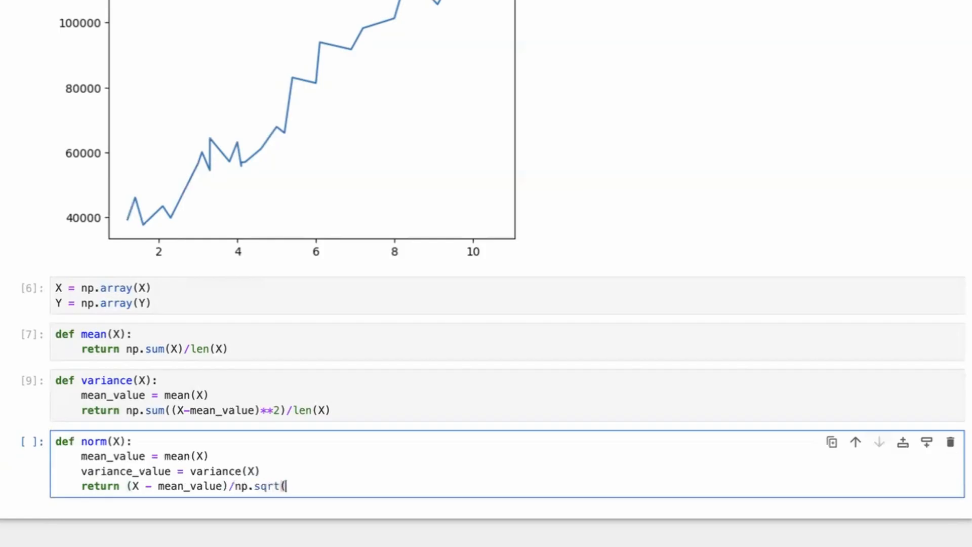
type("variance_")
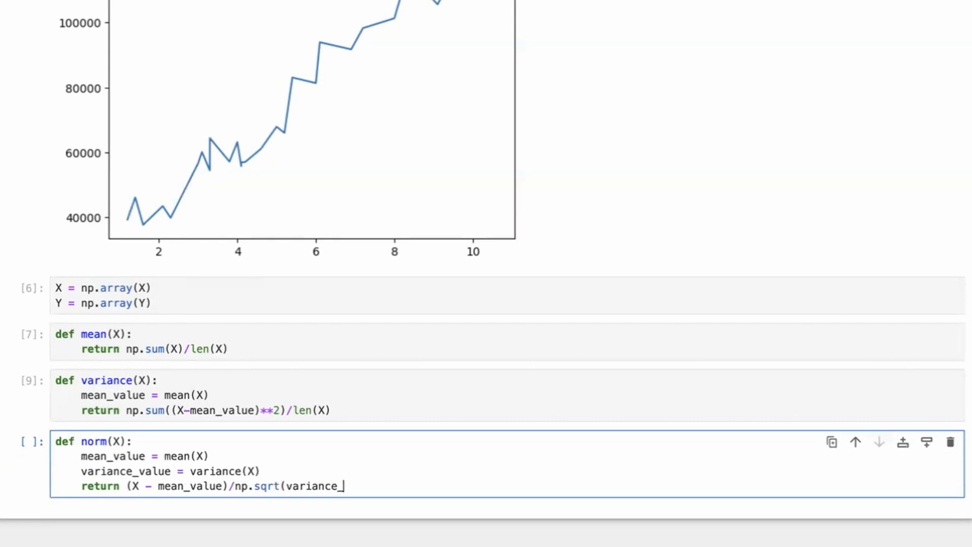
key("shift+enter")
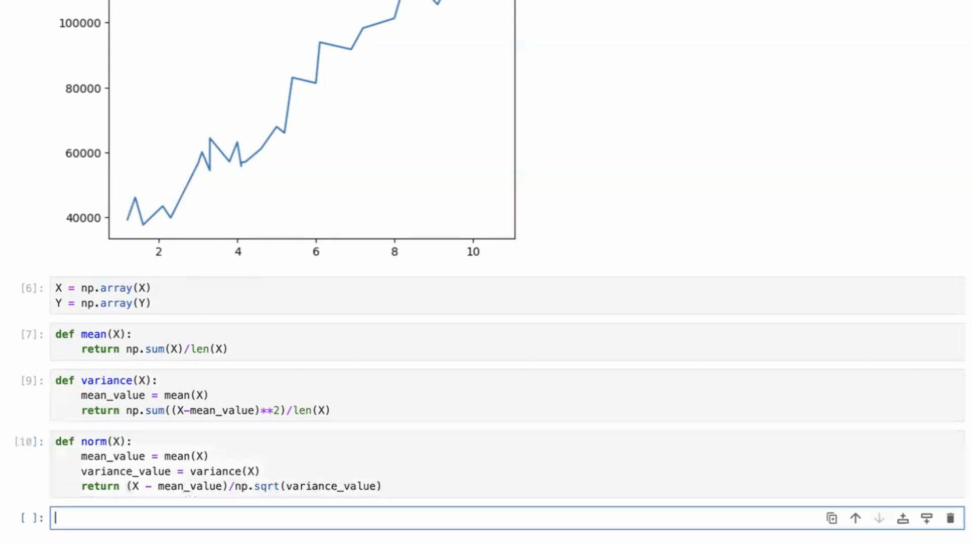
Step: Compute X_norm = norm(X) and display its standardized values
type("X_norm")
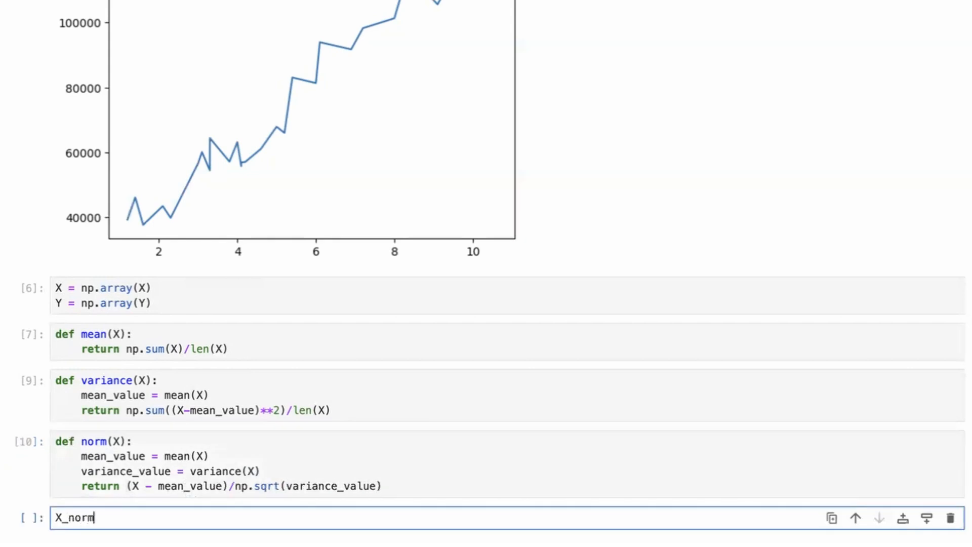
type("= norm(X")
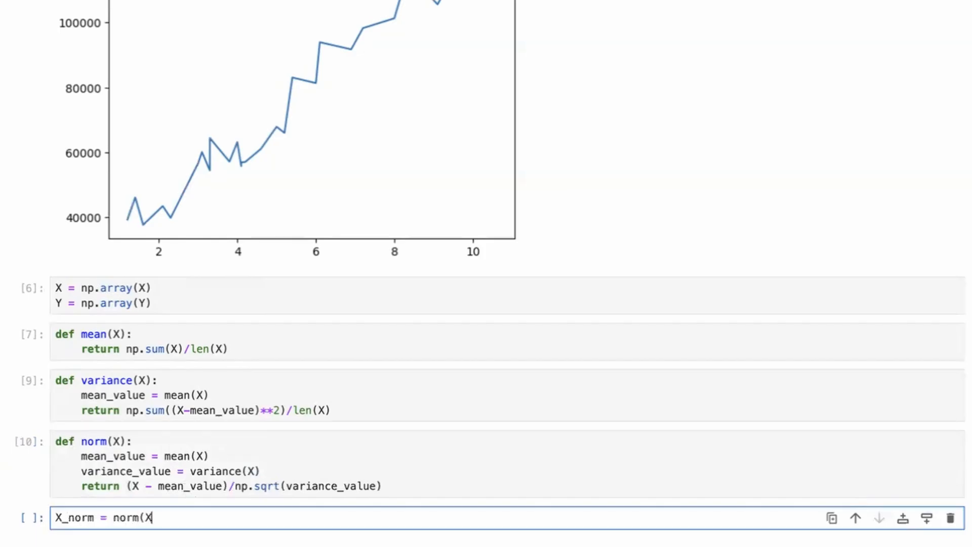
key("shift+enter")
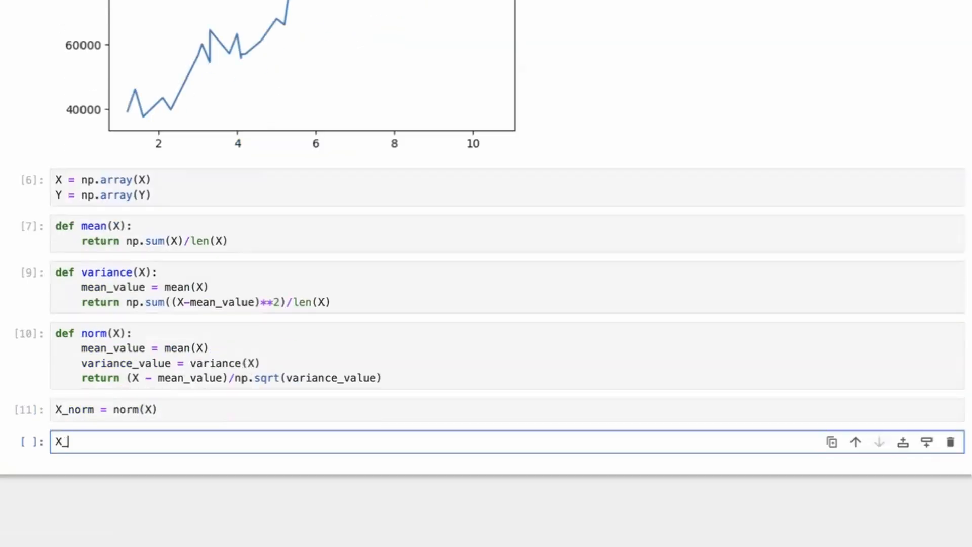
key("shift+enter")
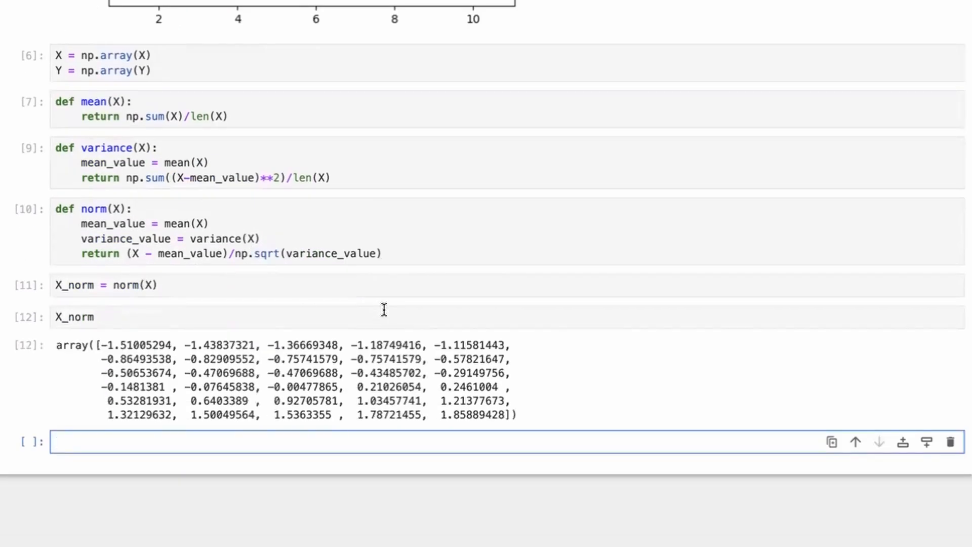
Step: Plot Y against X_norm with plt.plot(X_norm, Y)
type("plt.pl")
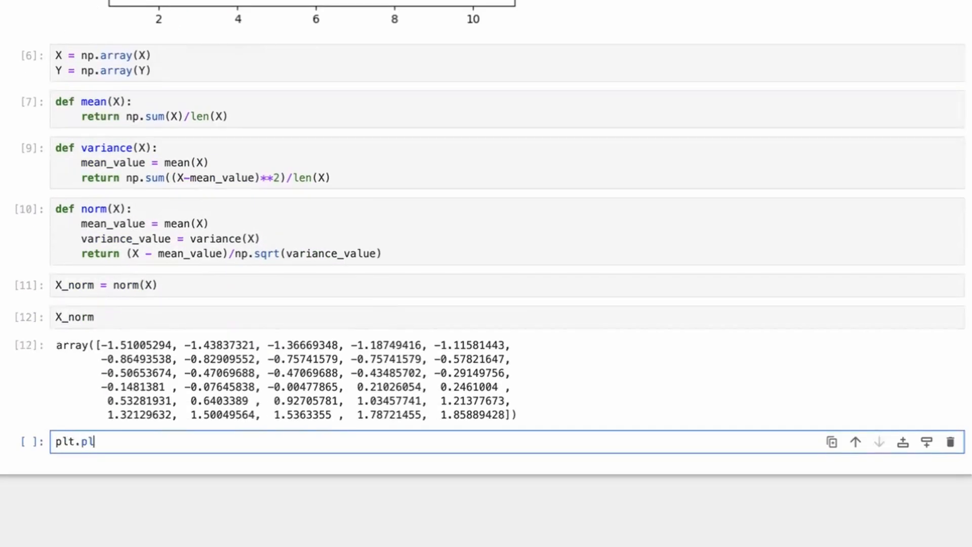
type("ot(X_")
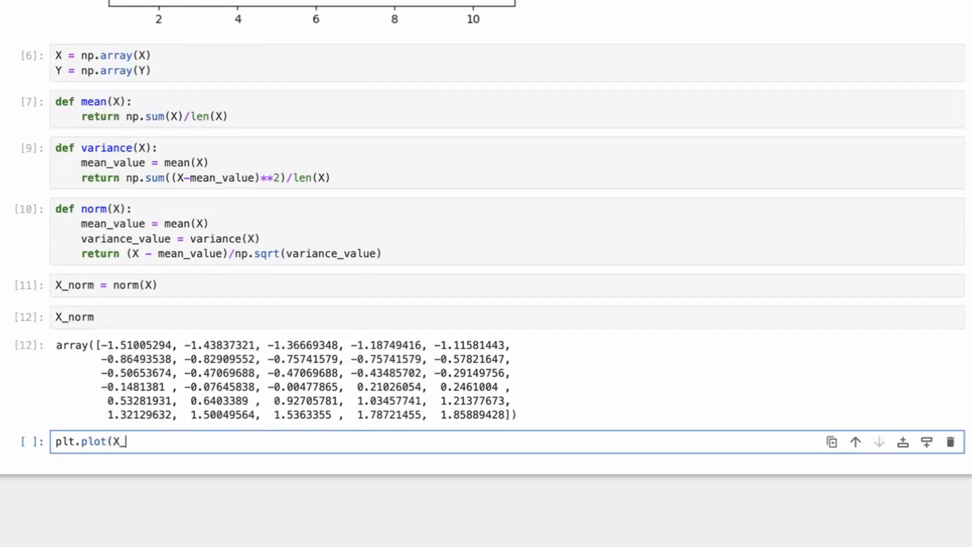
type("norm,Y")
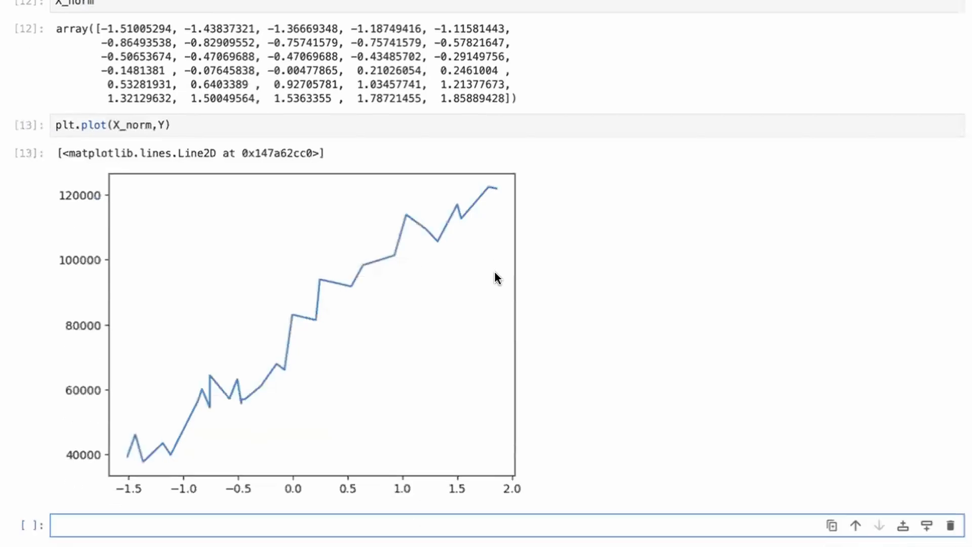
scroll("down", 3)
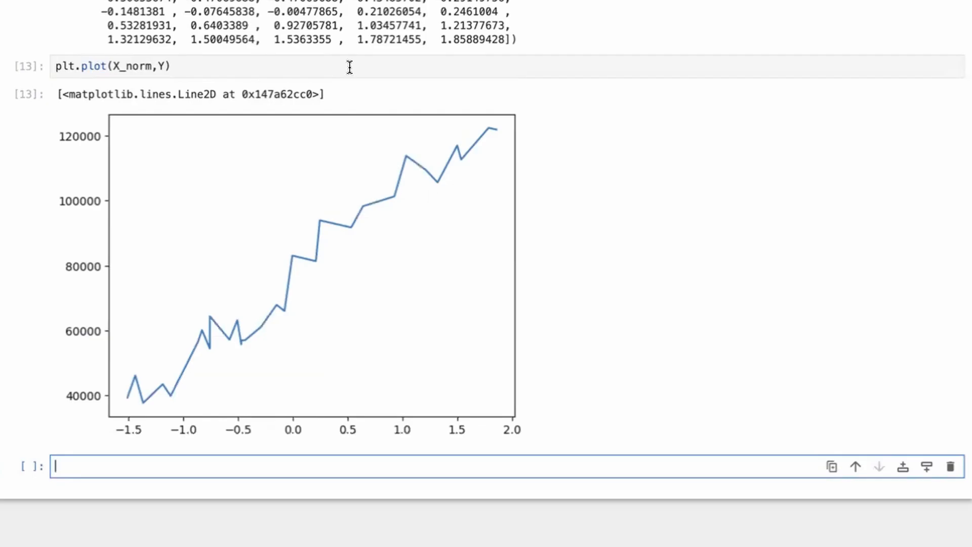
Step: Begin 'class SimpleLR:' with its def __init__( constructor line in the empty cell
left_click(927, 466)
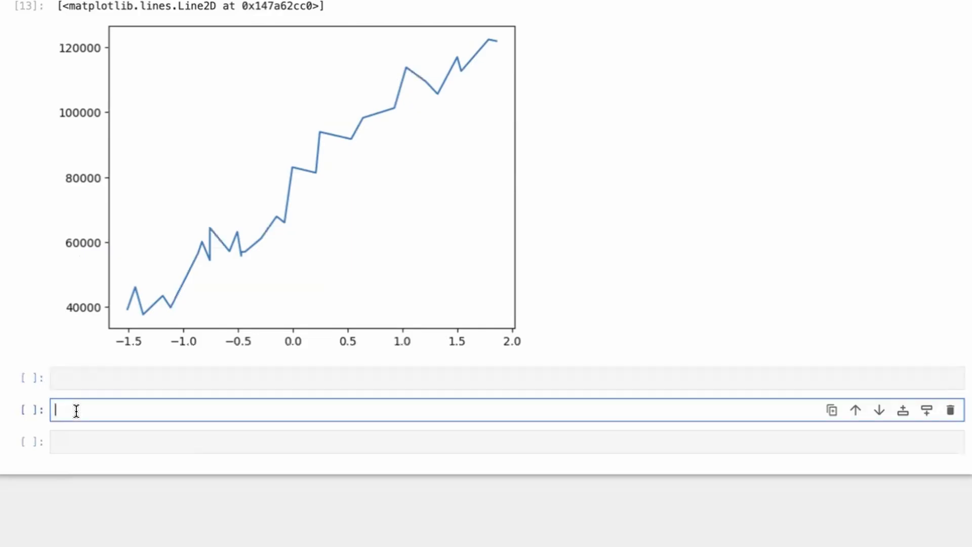
type("class S")
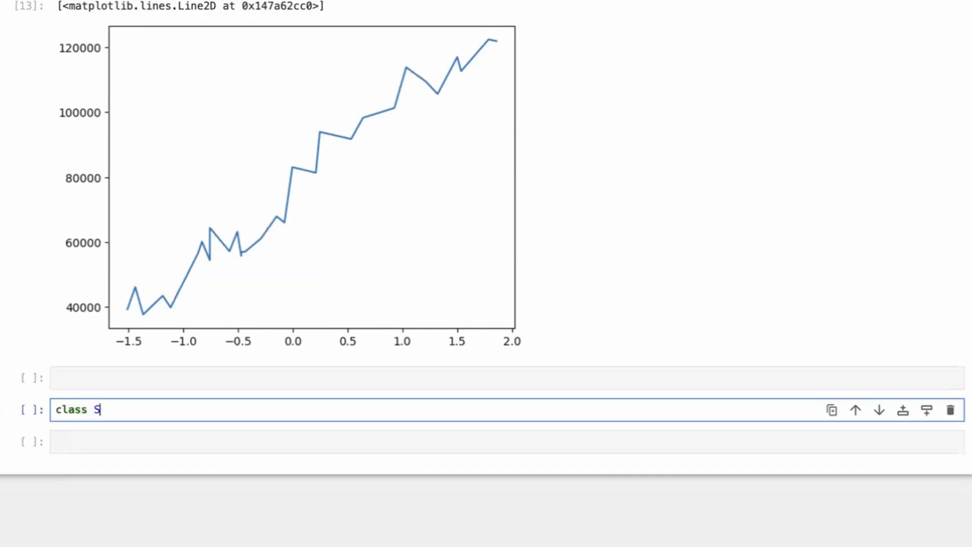
type("impleLR:")
type("def")
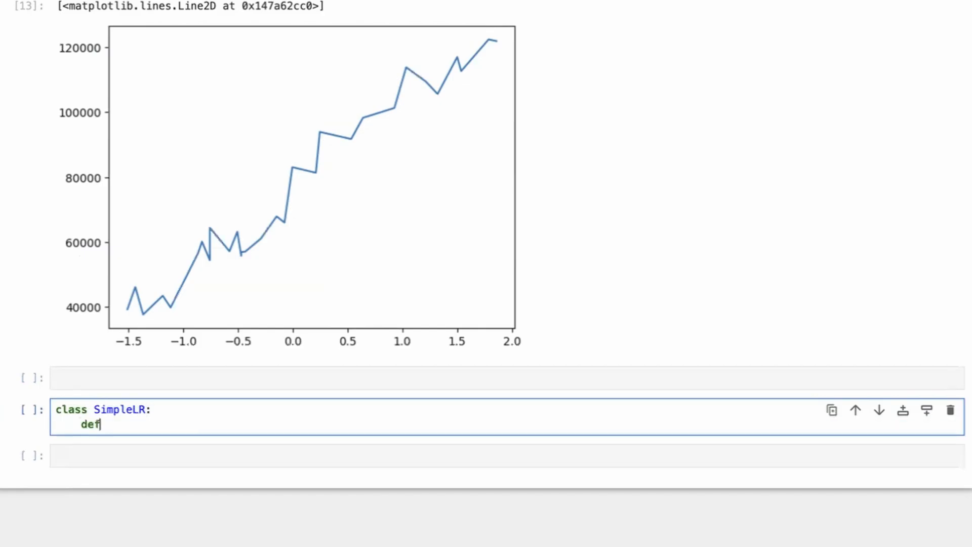
type("__init__(")
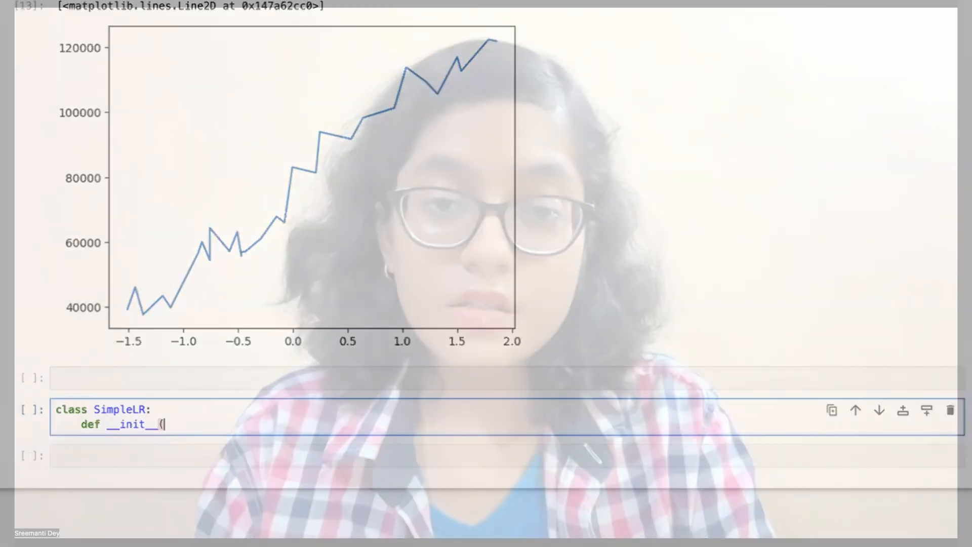
Step: Write the __init__ signature with lr=0.1, max_iter=2000 and threshold=1e-6 defaults
type("le")
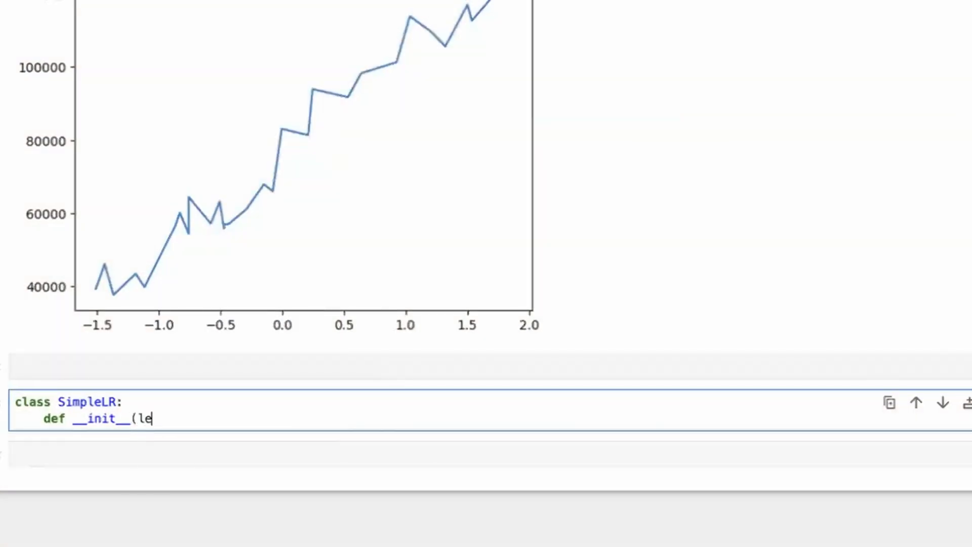
type("arning_rat")
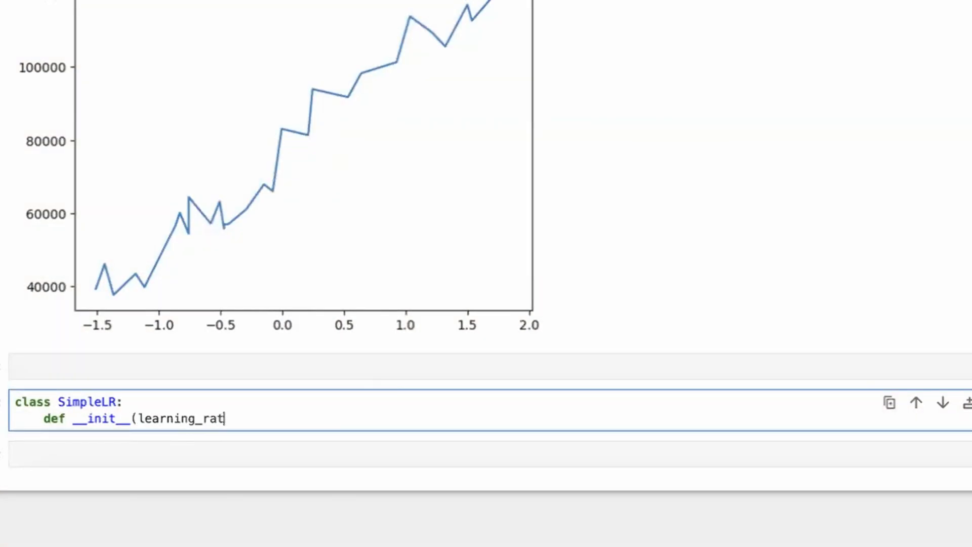
key("Backspace")
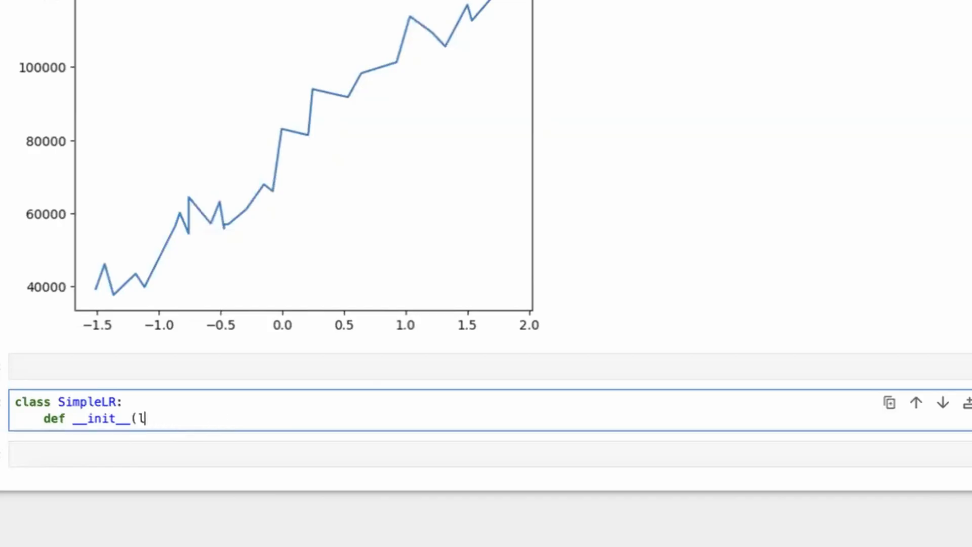
type("r, max_iter,")
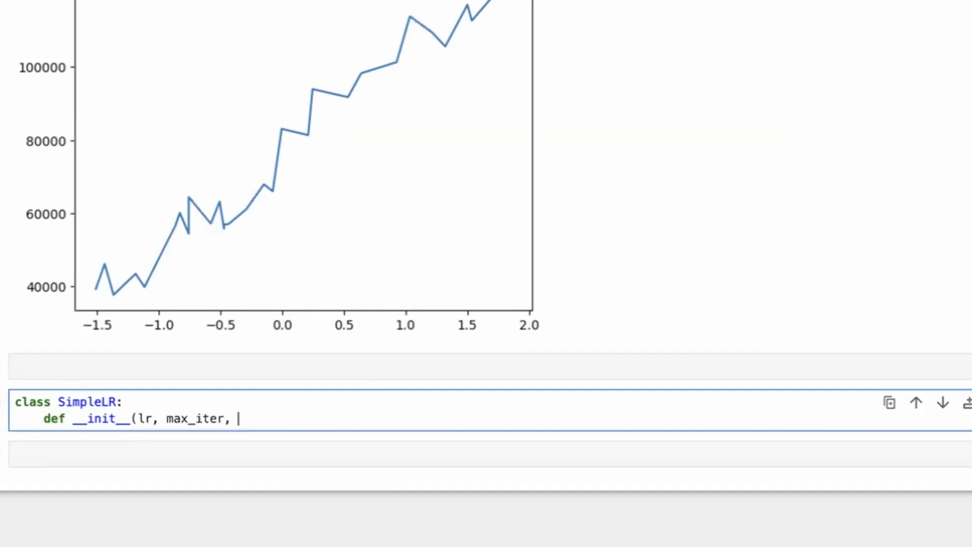
type("threshold)")
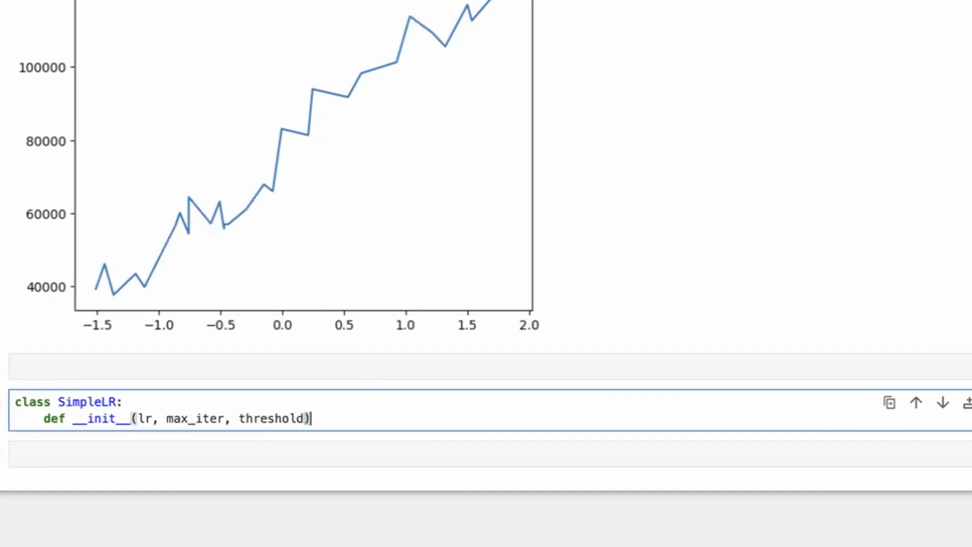
type(":")
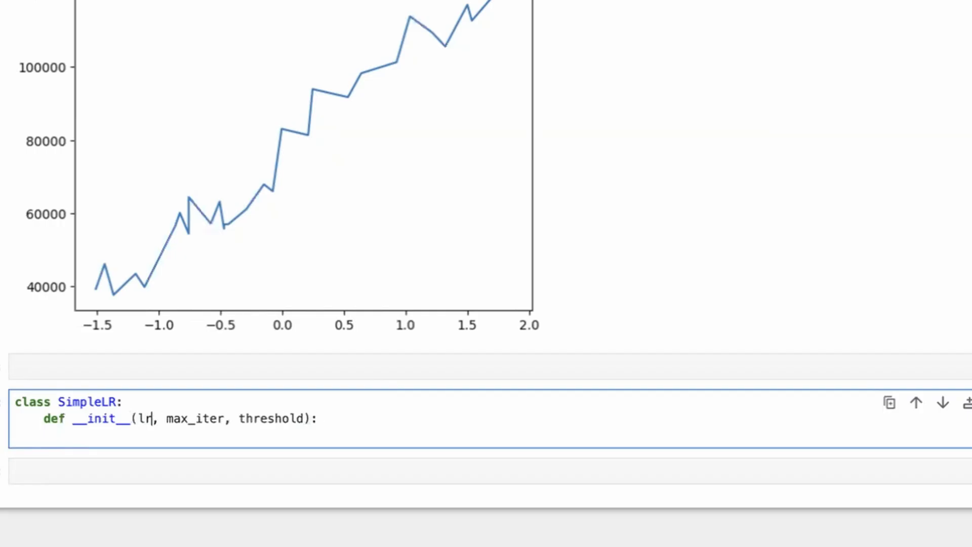
type("=0.1")
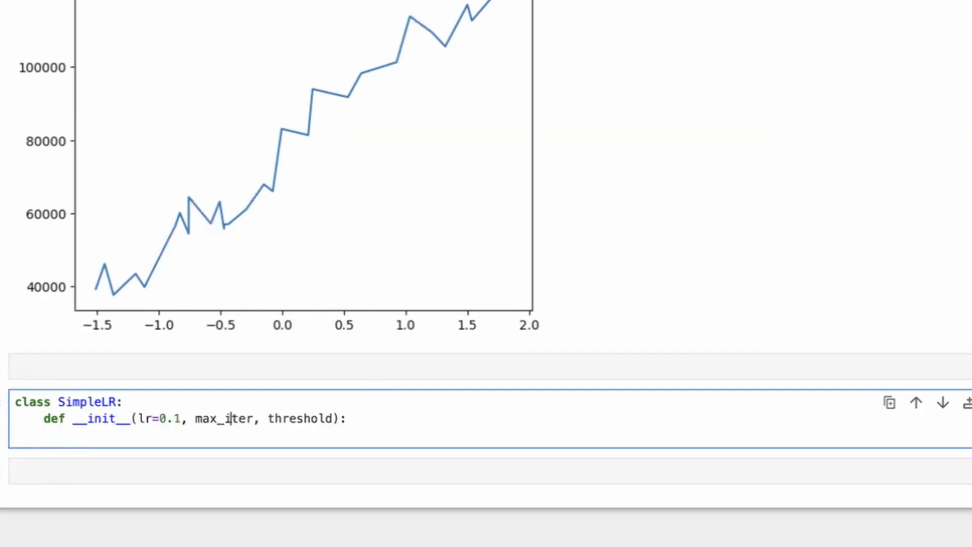
type("=200")
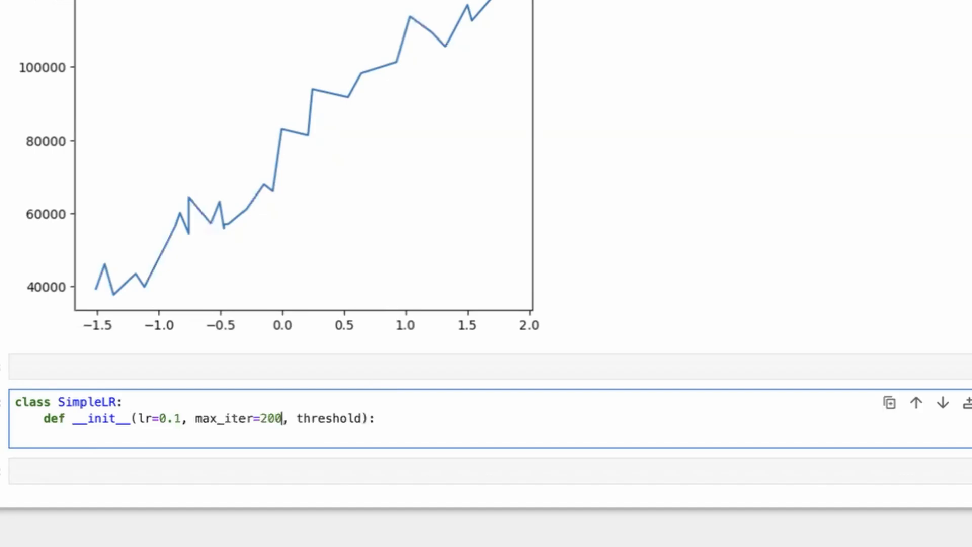
type("0")
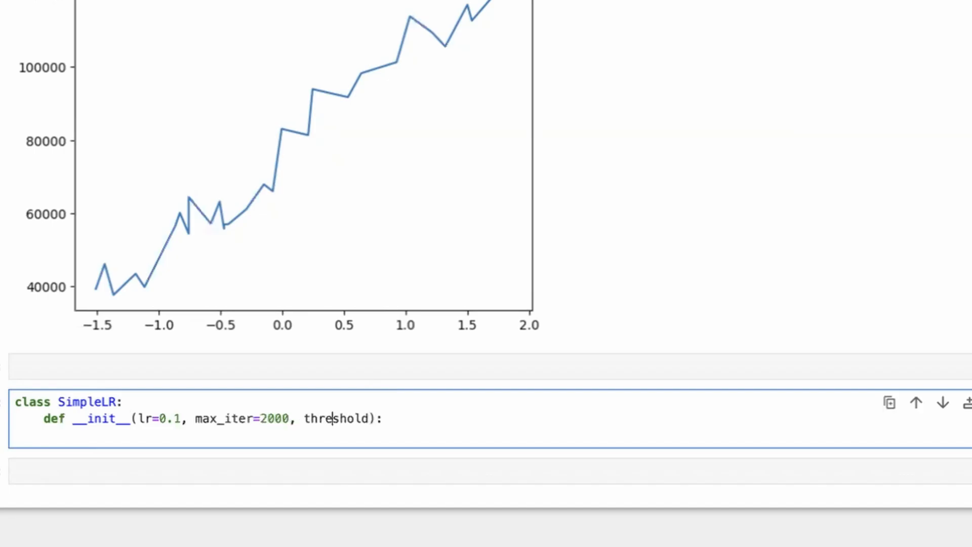
type("=")
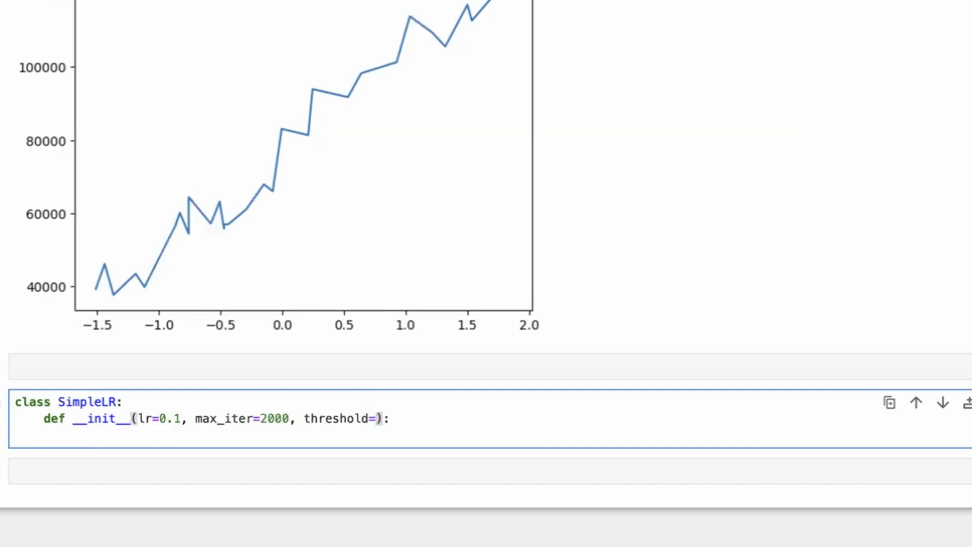
type("1e-6")
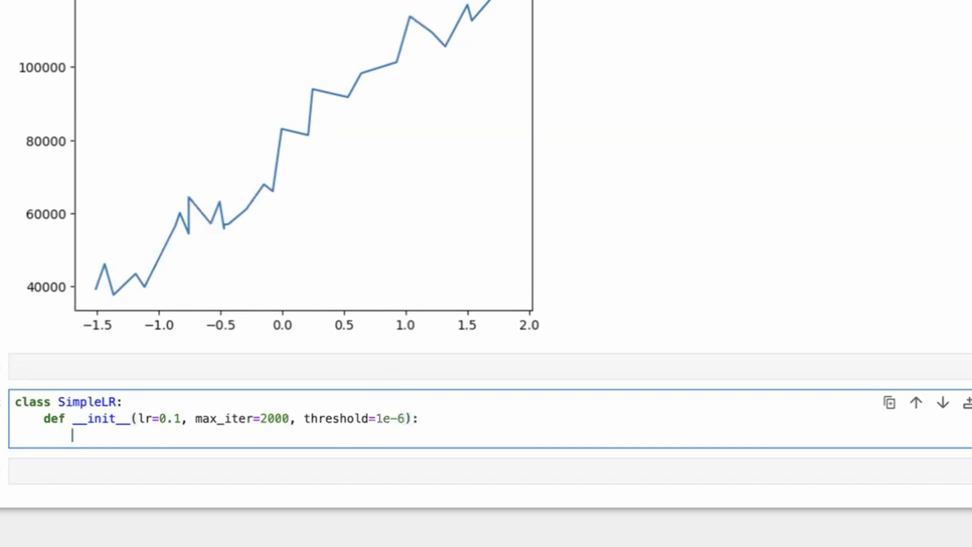
Step: Store lr, max_iter and threshold on the instance as self attributes
type("self.lr = lr")
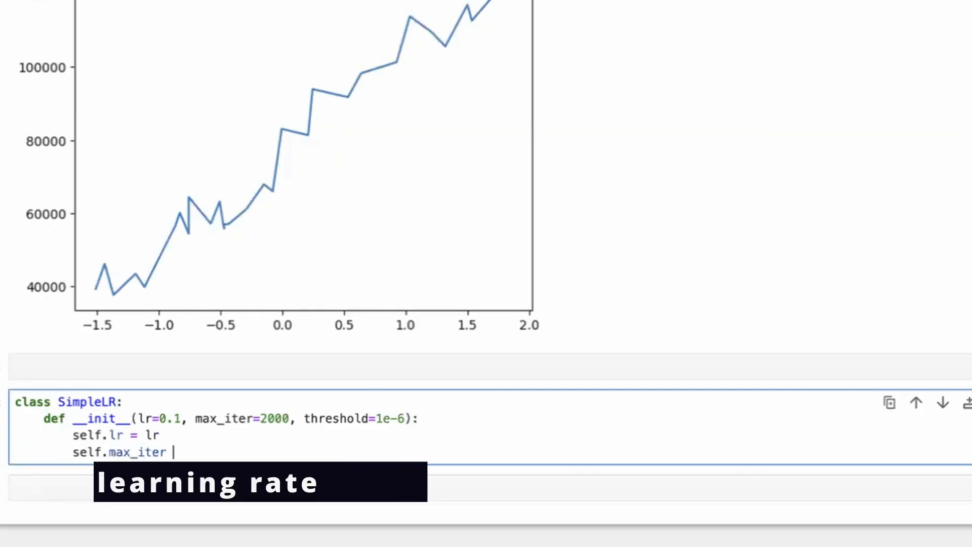
type("= max_iter")
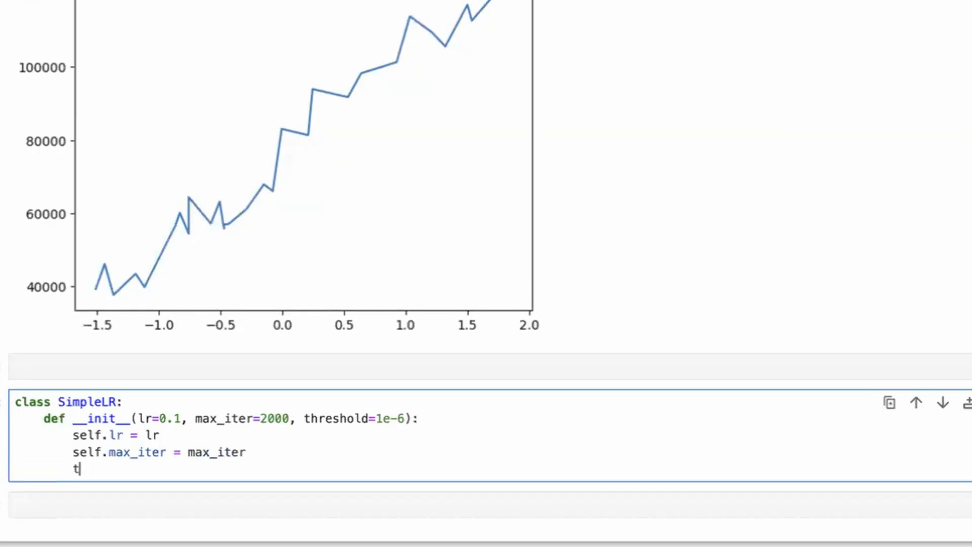
type("self.threshold")
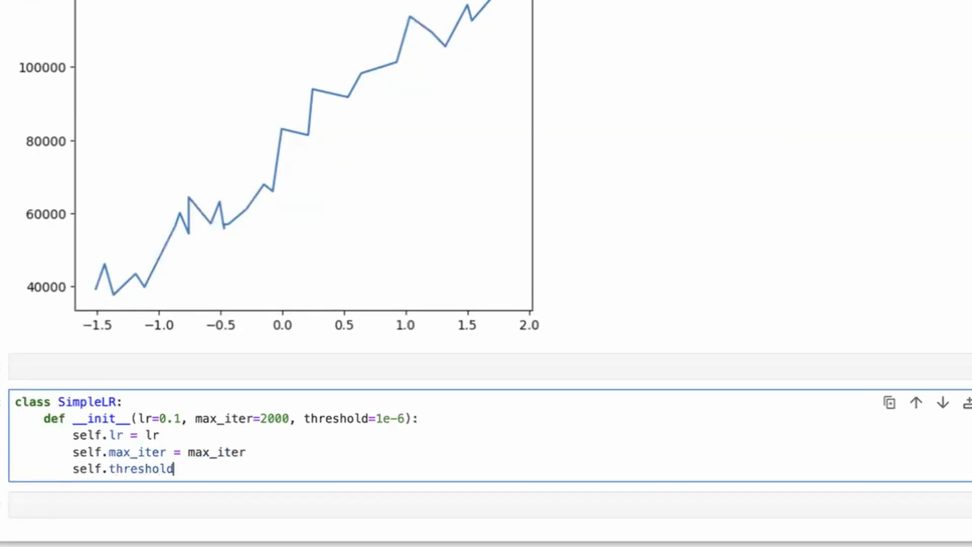
type("= thresh")
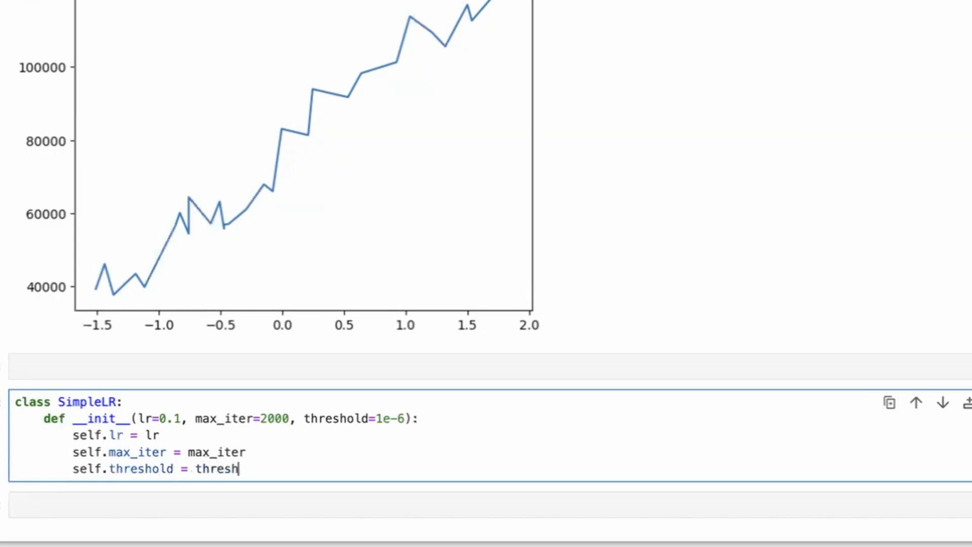
type("old")
type("self.weight =")
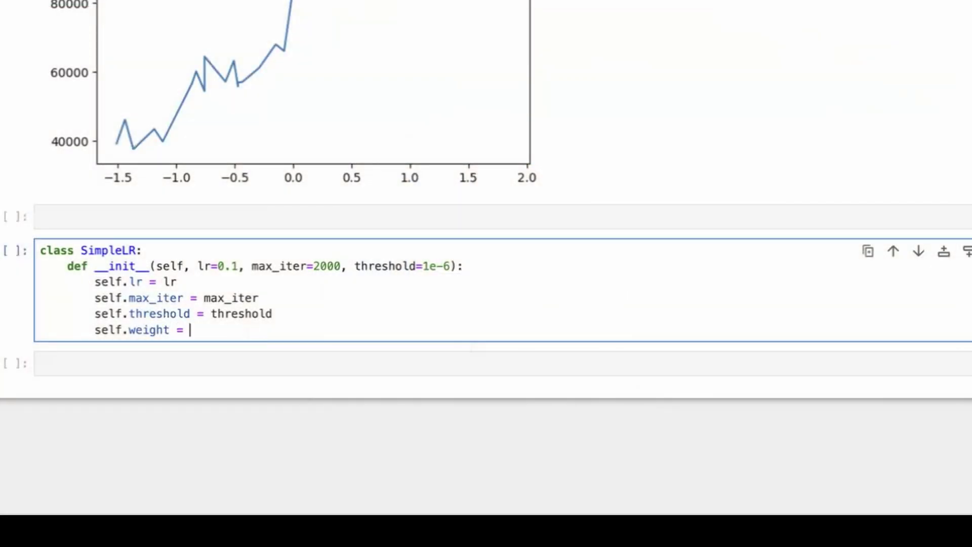
Step: Initialise self.weight and self.bias with random.uniform(-1,1)
type("r")
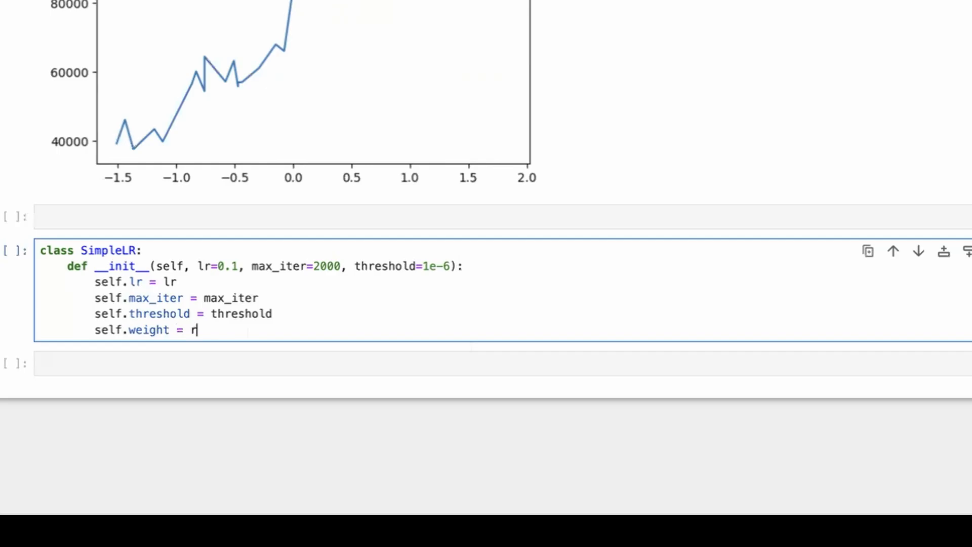
type("andom.")
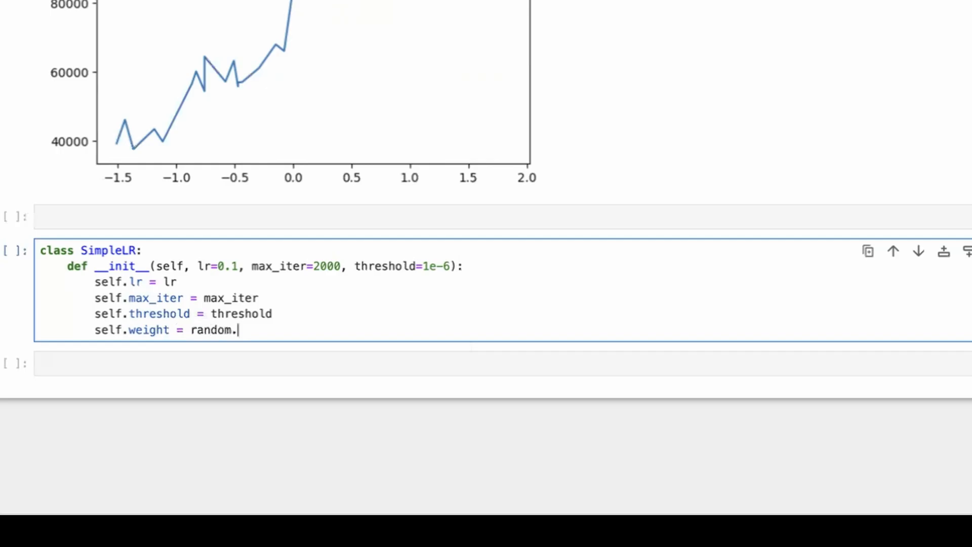
type("uniform(-1,1)")
type("self")
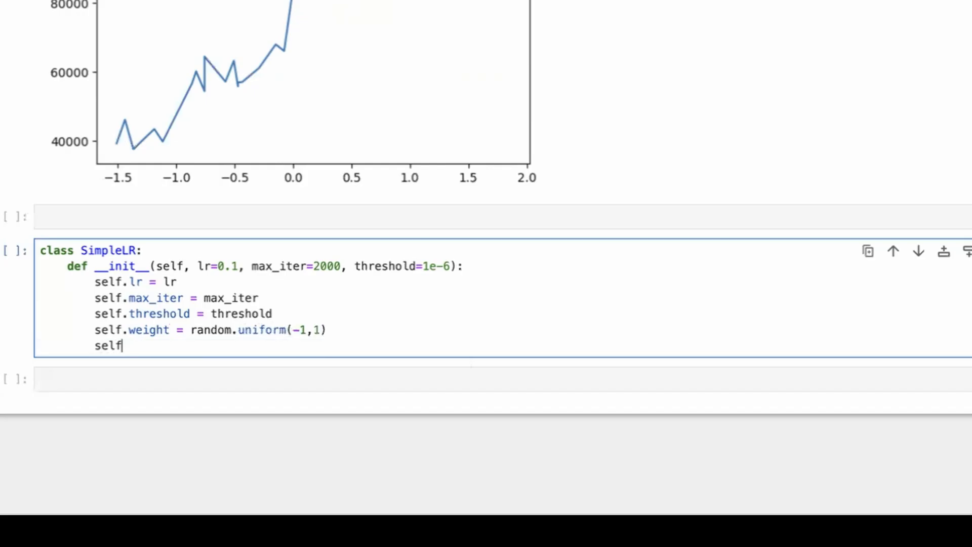
type(".bias = random")
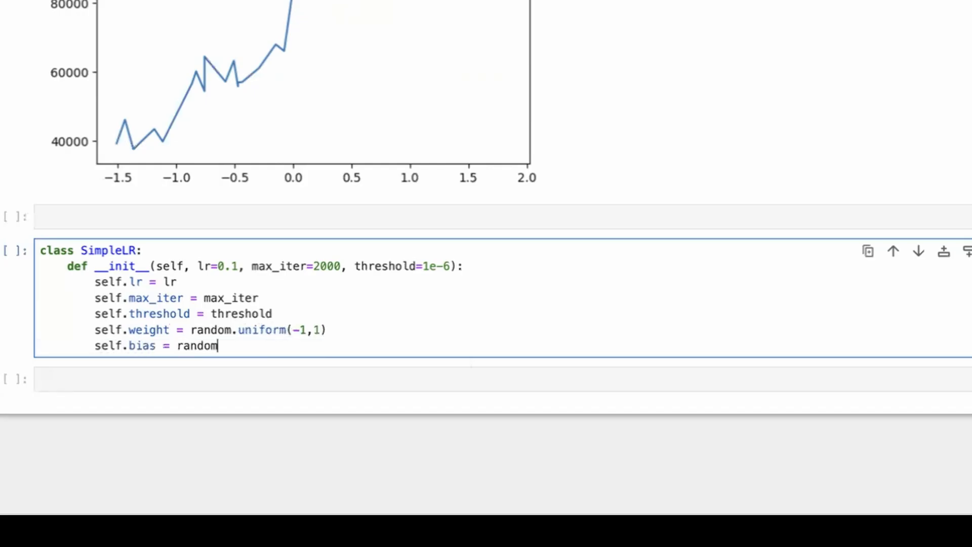
type(".unif")
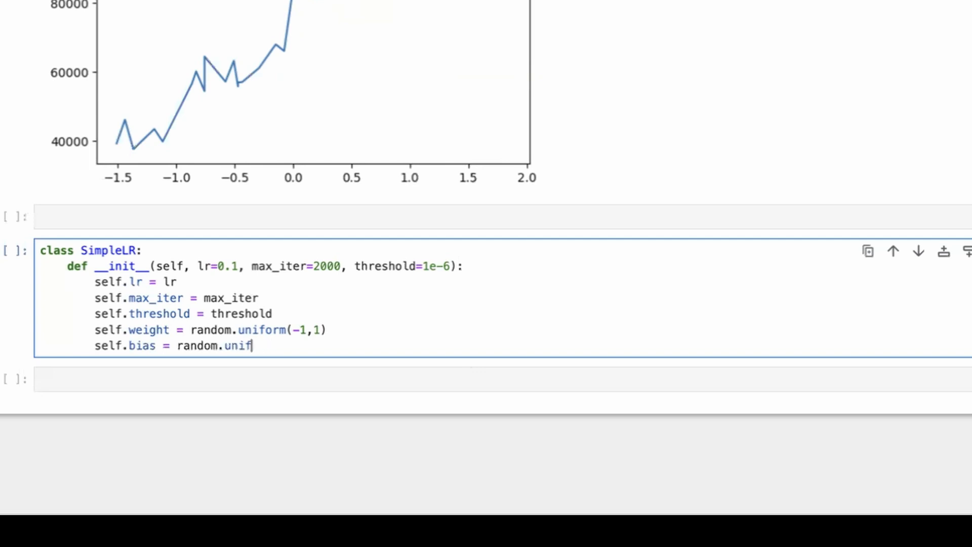
type("orm(-1,1")
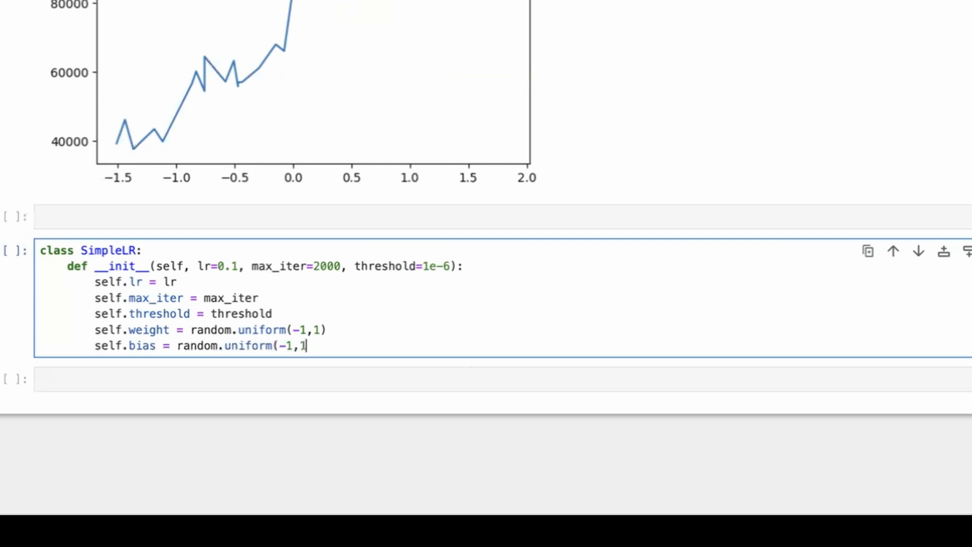
Step: Add import random in the cell above and run it
type("import random")
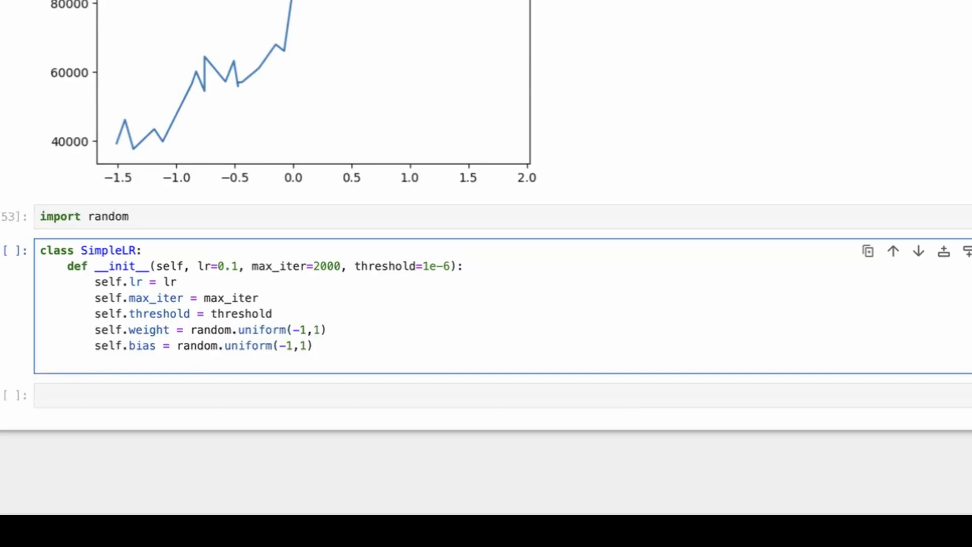
Step: Define fit(self, X, Y) and set n = len(X)
type("def fit(")
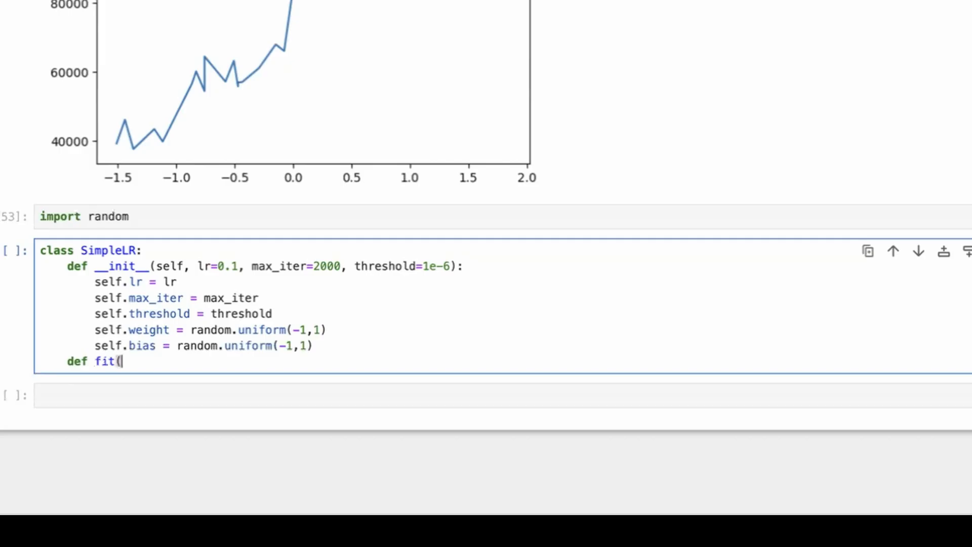
type("self, X, Y")
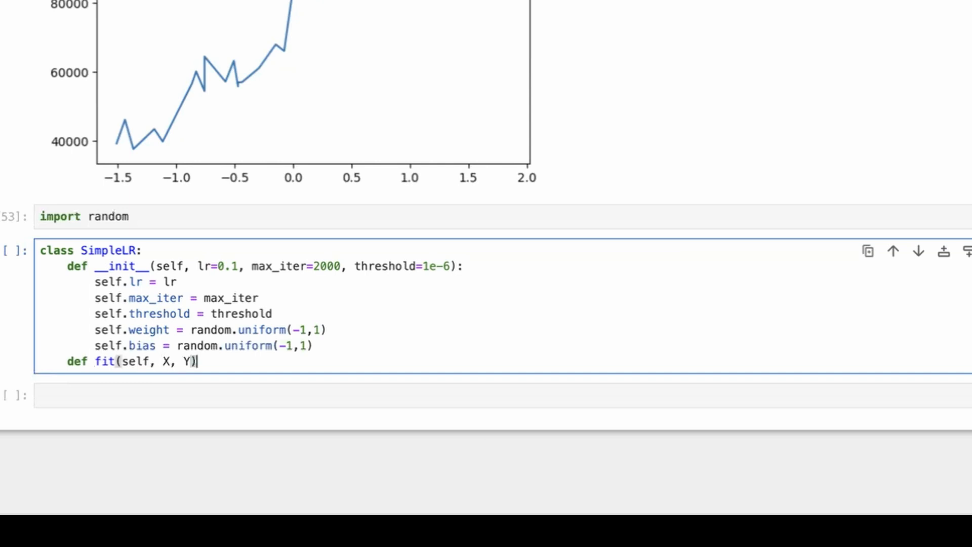
type(":")
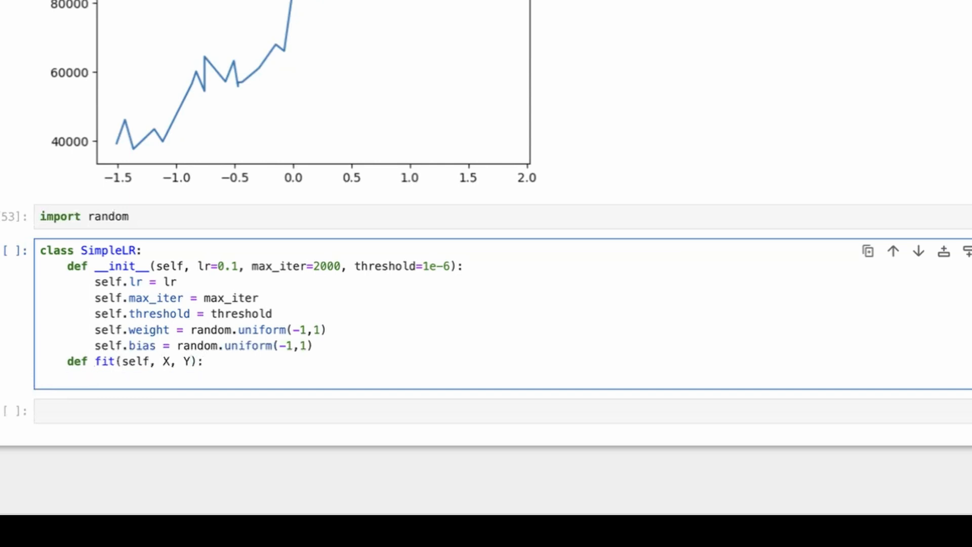
type("n =")
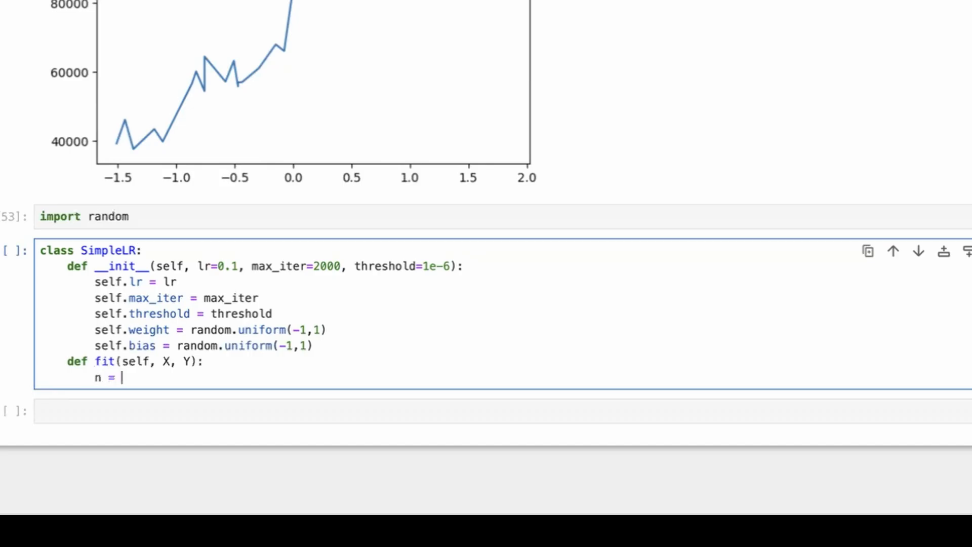
type("len(X)")
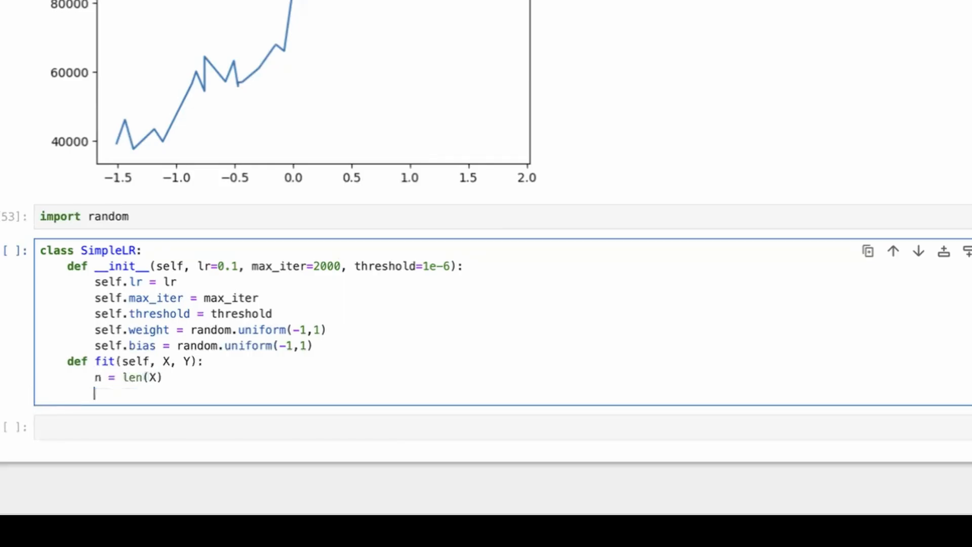
Step: Create loss_history = [] and begin the prev_loss assignment
type("loss_history = [")
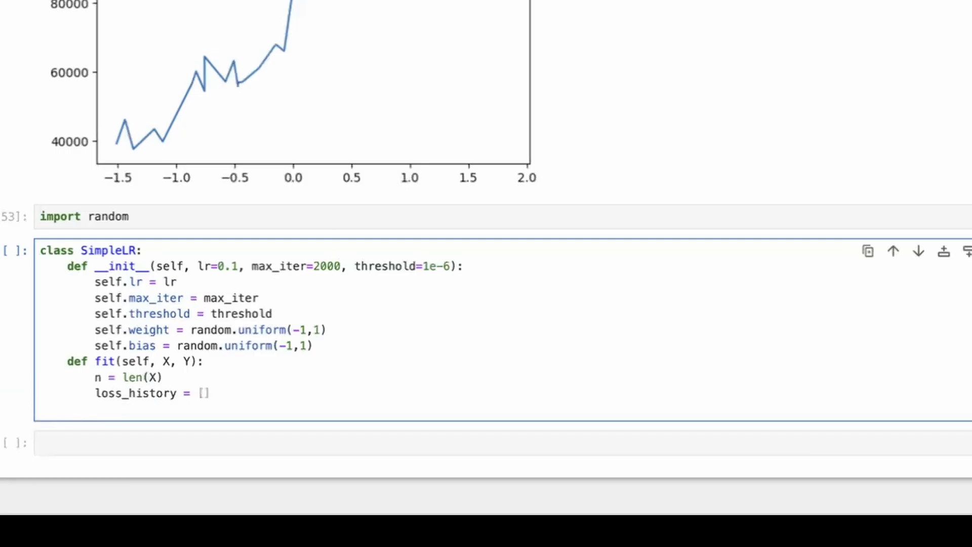
type("prev_loss =")
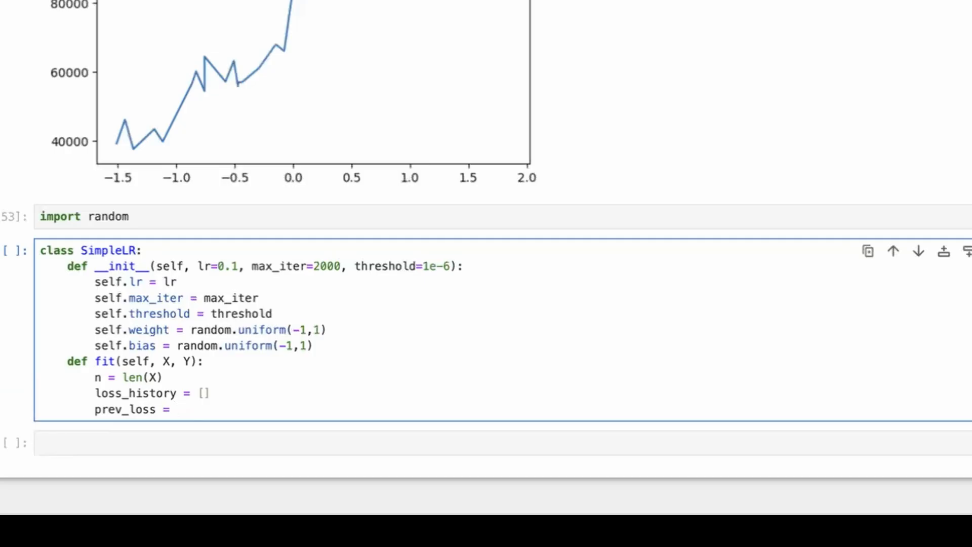
left_click(176, 408)
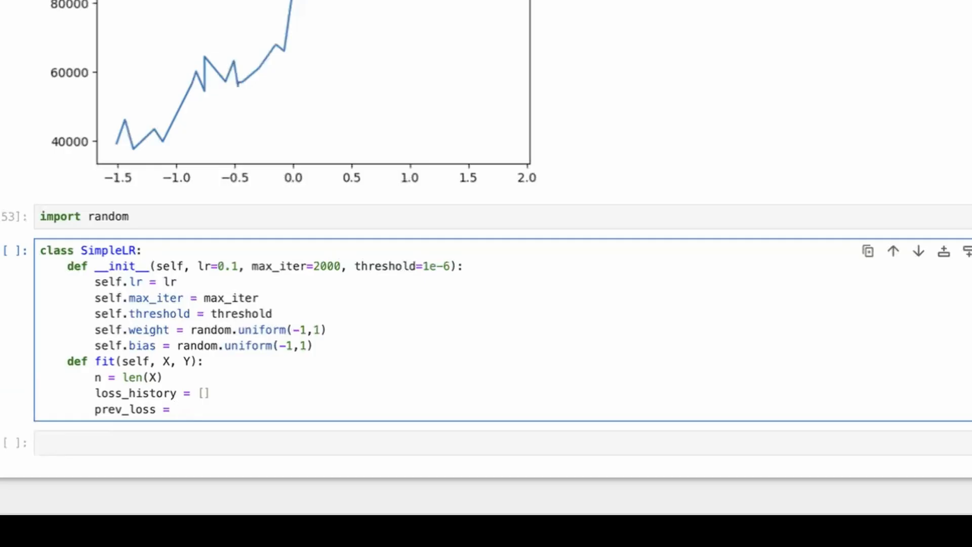
left_click(175, 409)
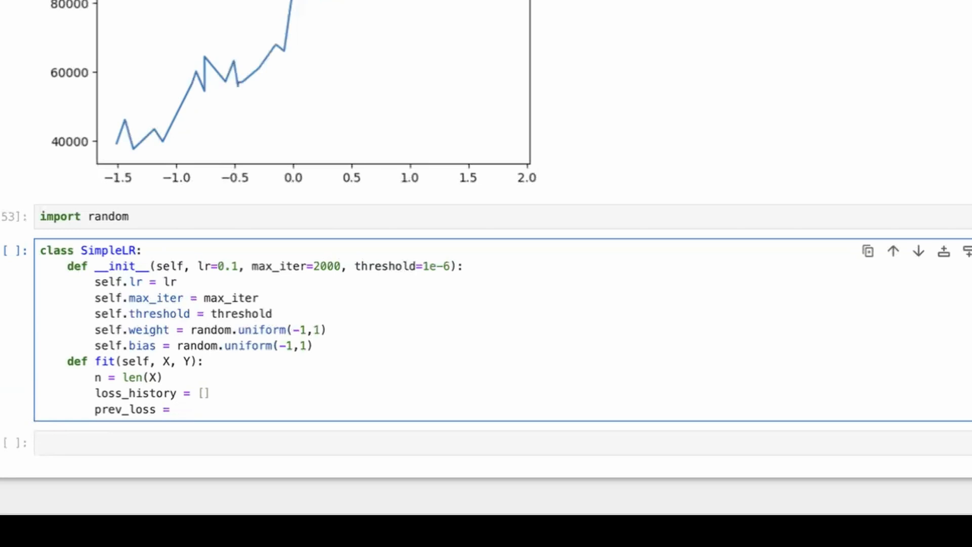
left_click(175, 409)
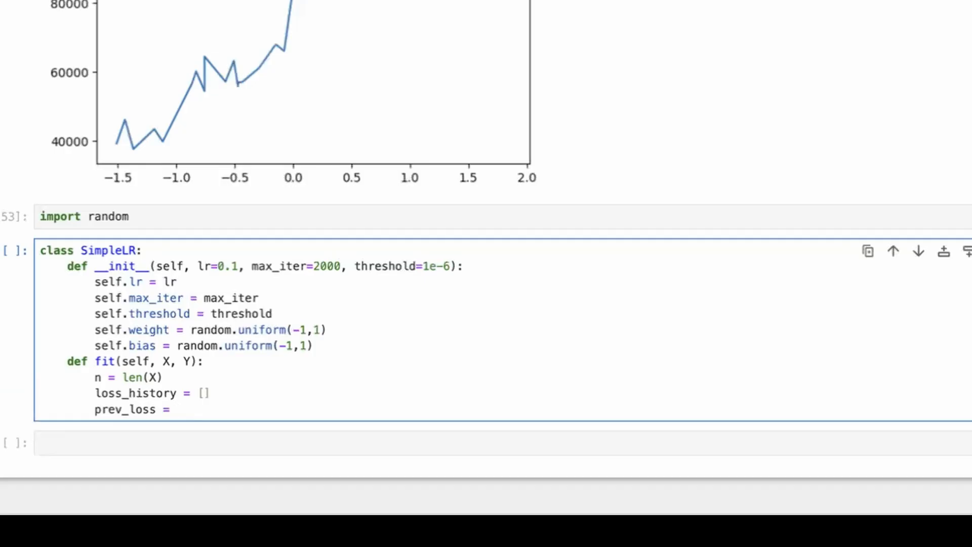
Step: Start prev_loss = (1/(2*n)) * np.sum( and add y_pred = self.predict(X) and errors = Y-y_pred above it
type("np.")
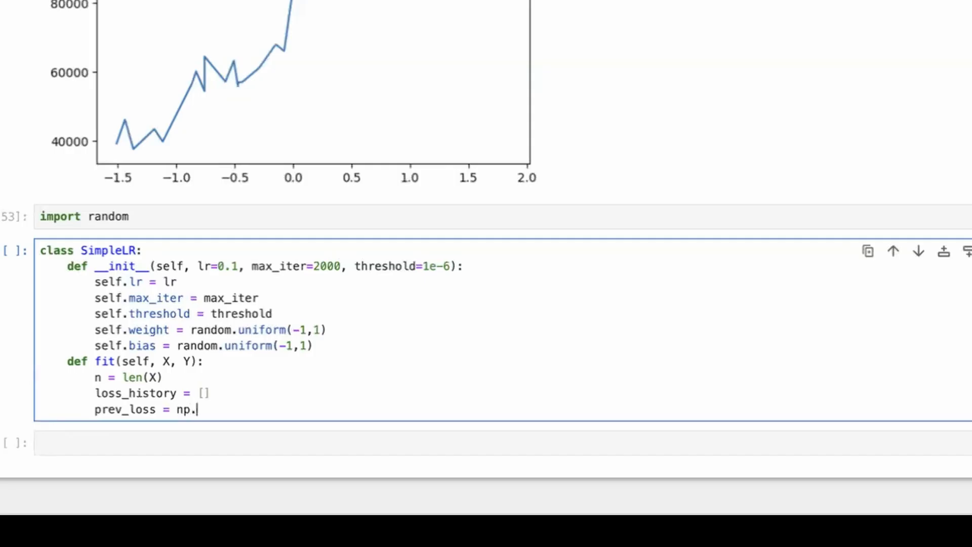
type("1/(2*n)) *")
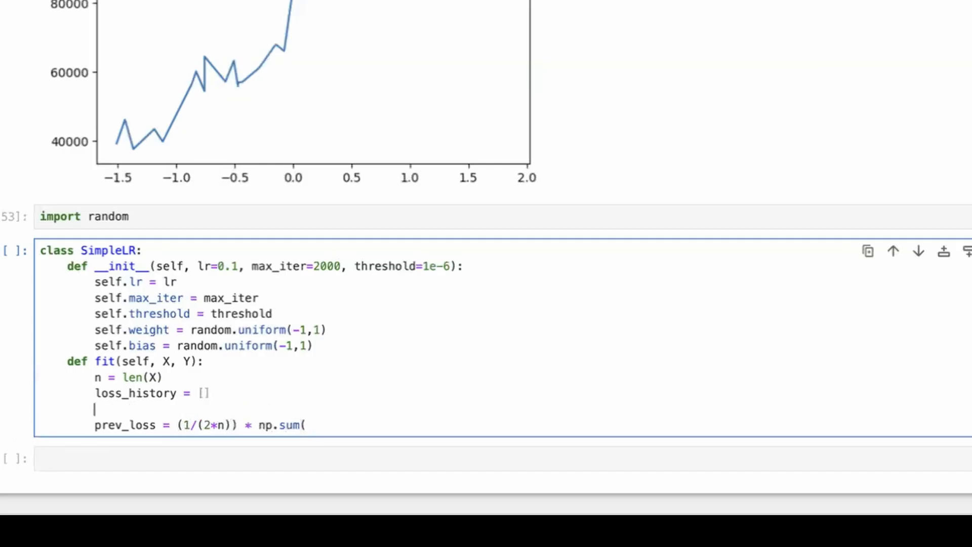
type("errors = Y-")
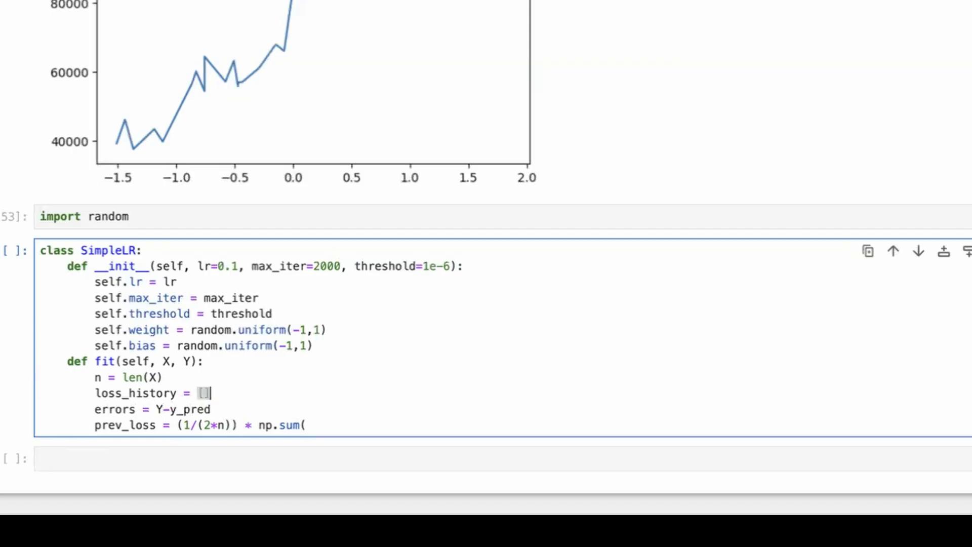
type("y_pred =")
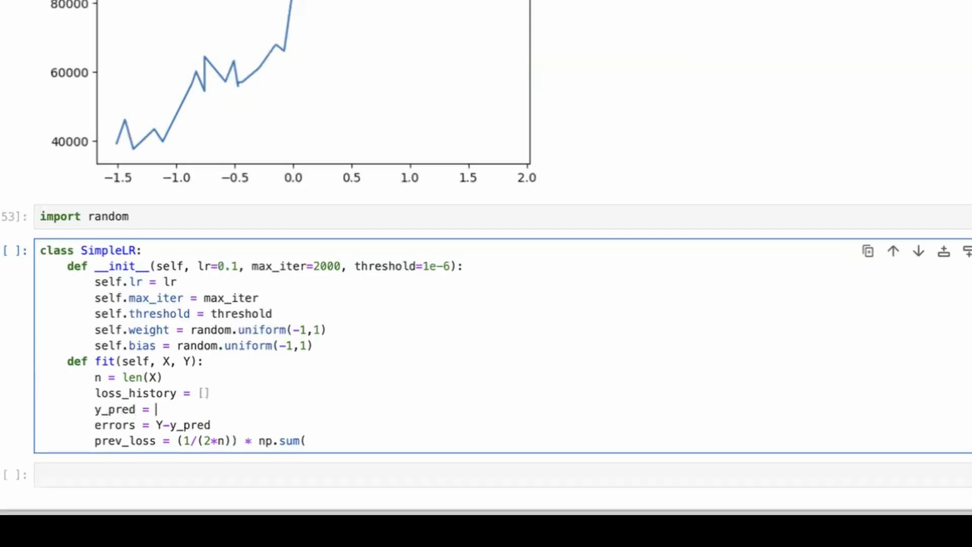
type("self.predict")
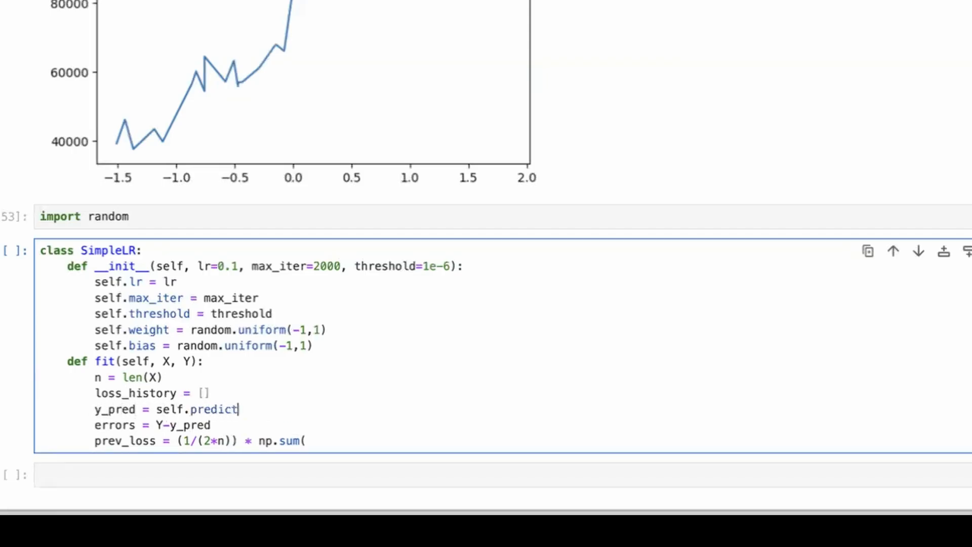
type("(X)")
type("def pre")
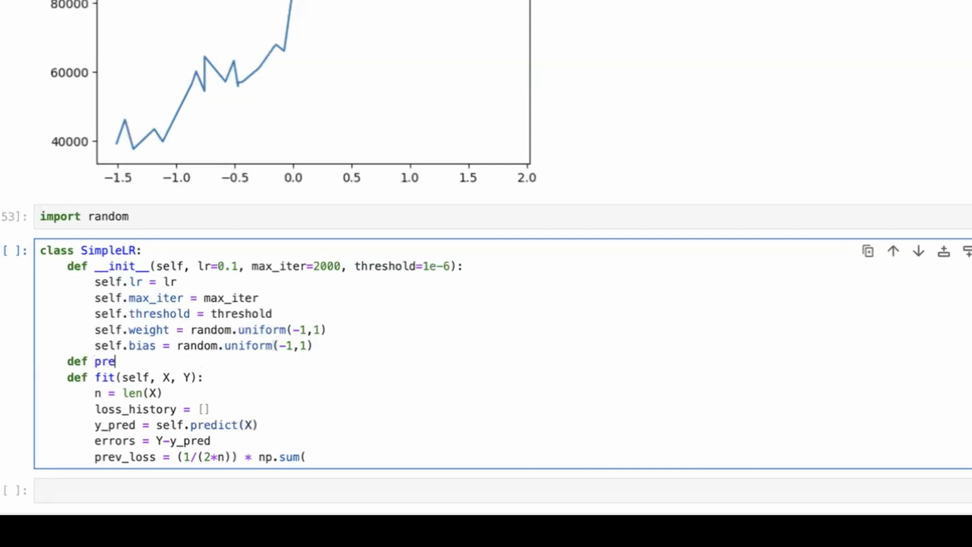
Step: Add predict(self, X) returning self.weight*X + self.bias
type("dict(self,")
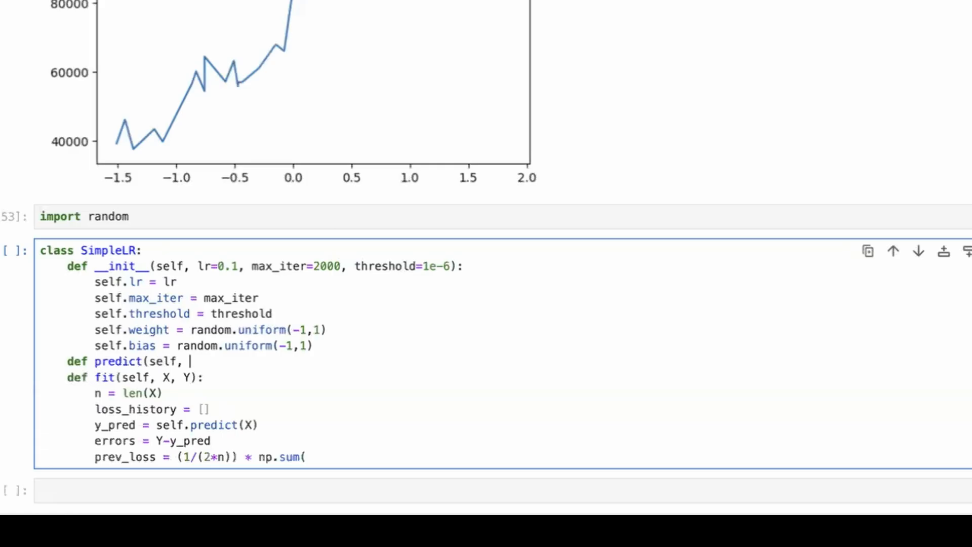
type("X):")
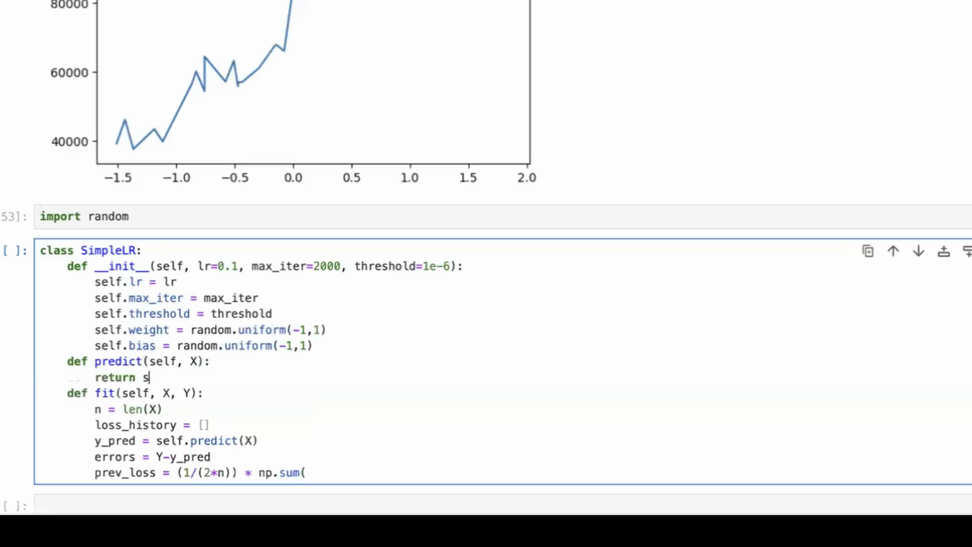
type("elf.")
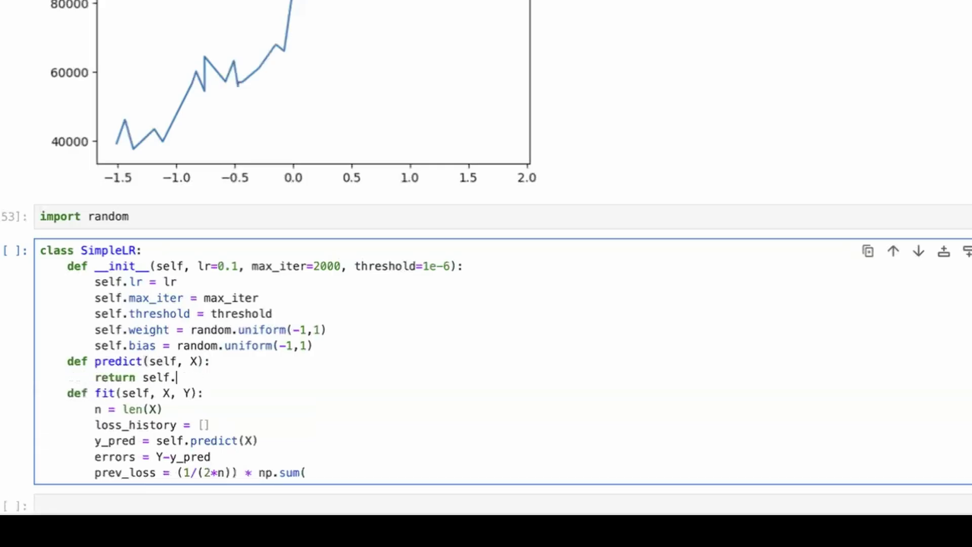
type("weight(")
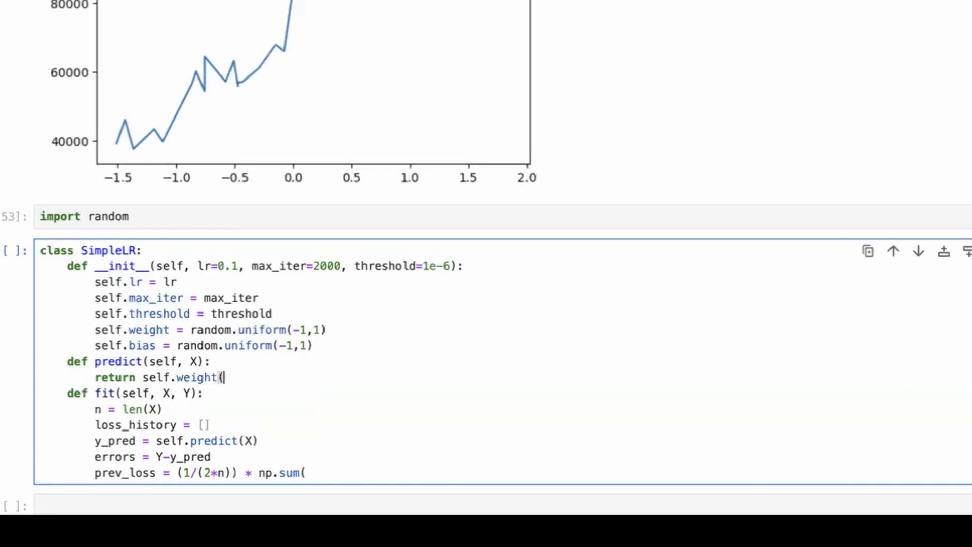
type("*X + self.")
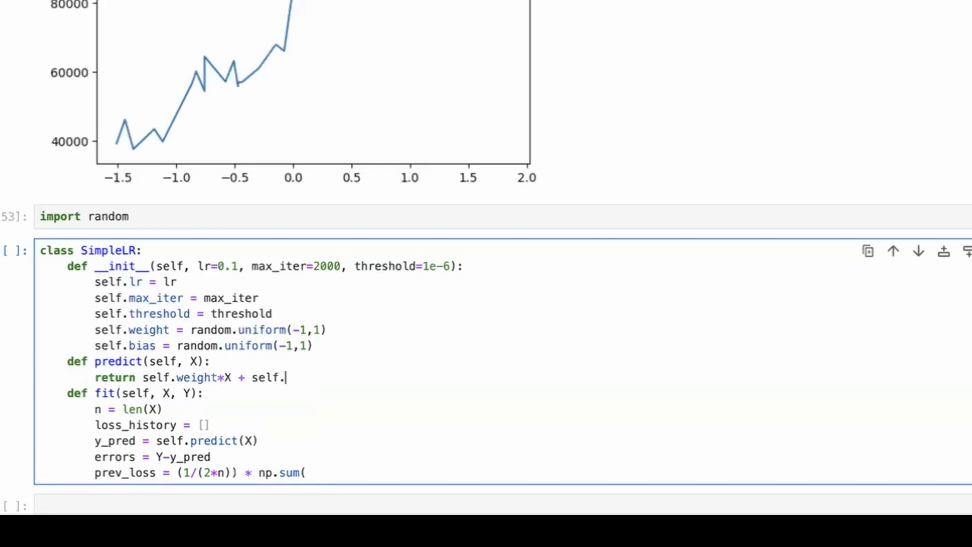
type("bias")
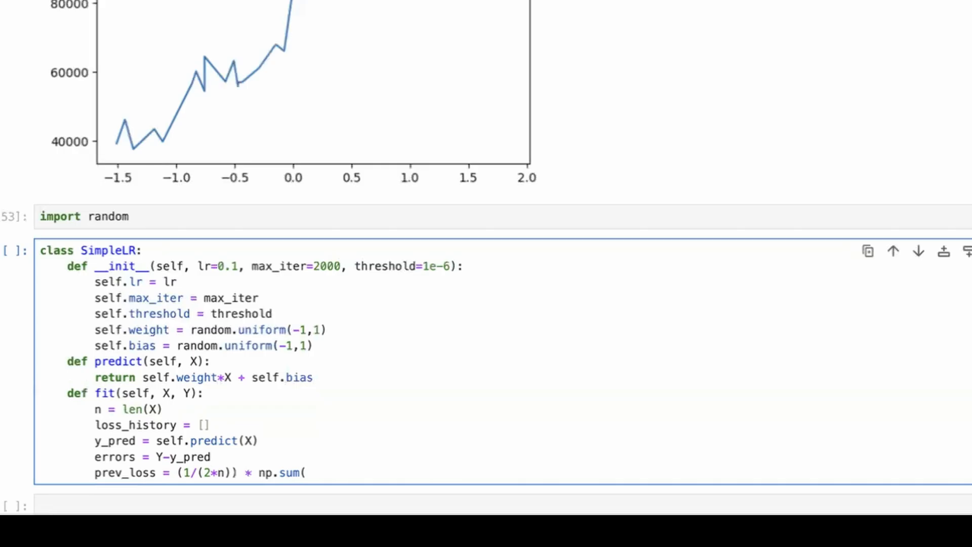
Step: Finish prev_loss as (1/(2*n)) * np.sum(errors**2)
left_click(201, 425)
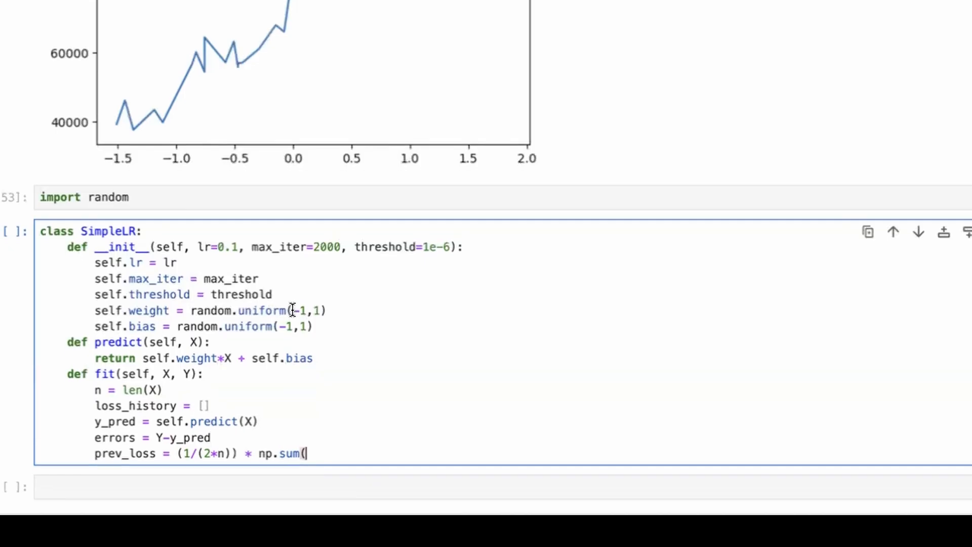
scroll("down", 3)
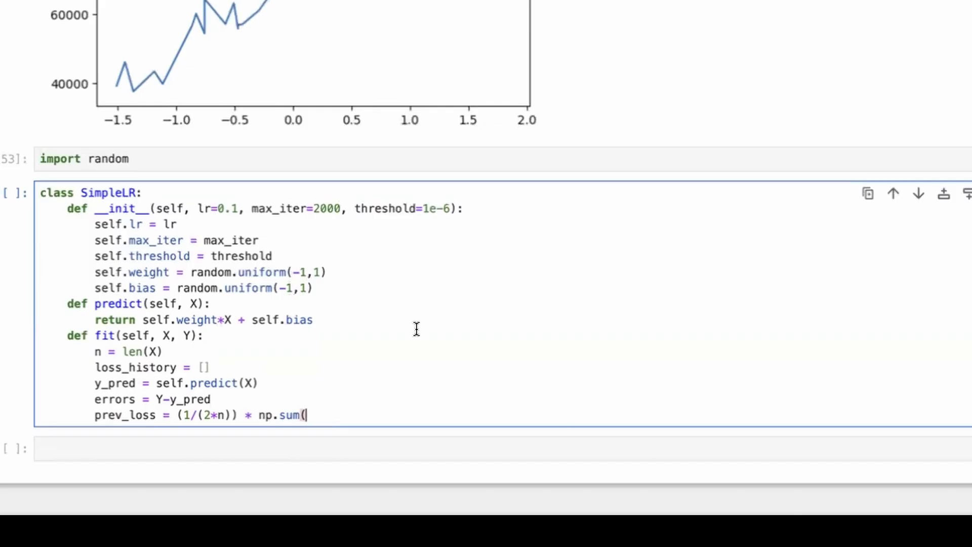
type("er")
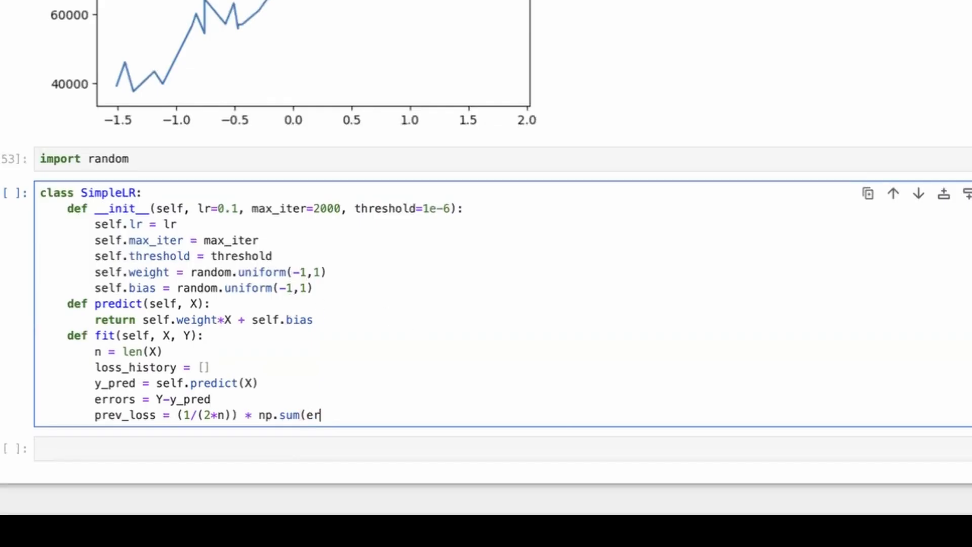
type("rors**")
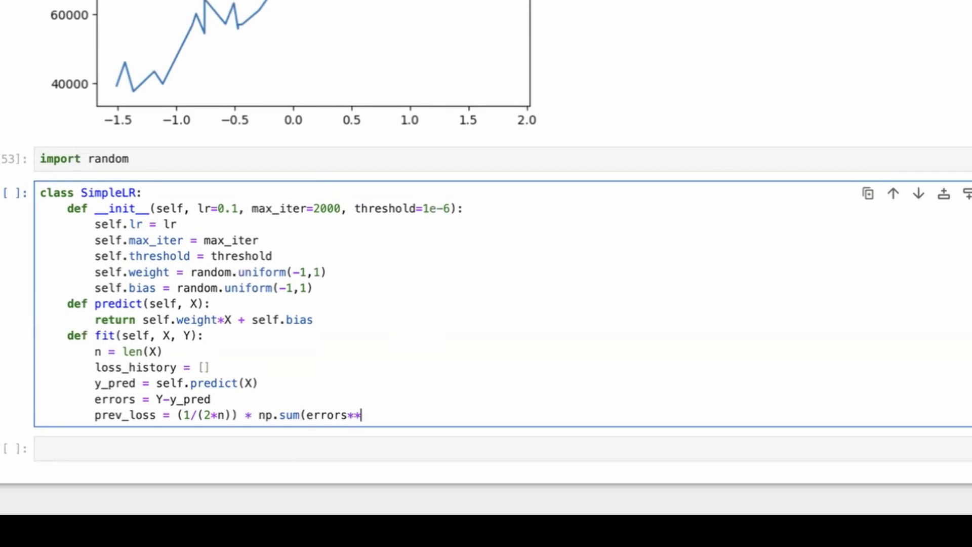
type("2)")
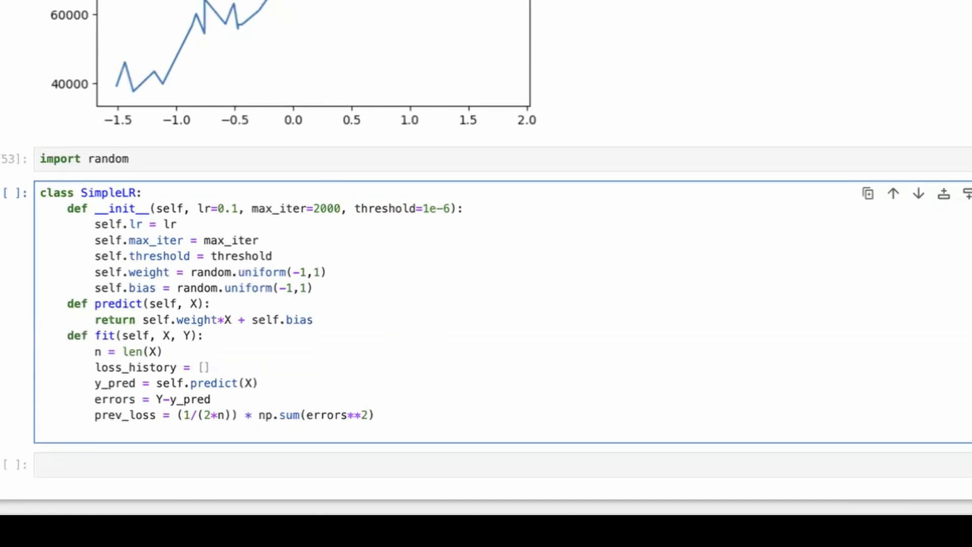
Step: Add the loop for i in range(self.max_iter): after prev_loss
type("for i in range")
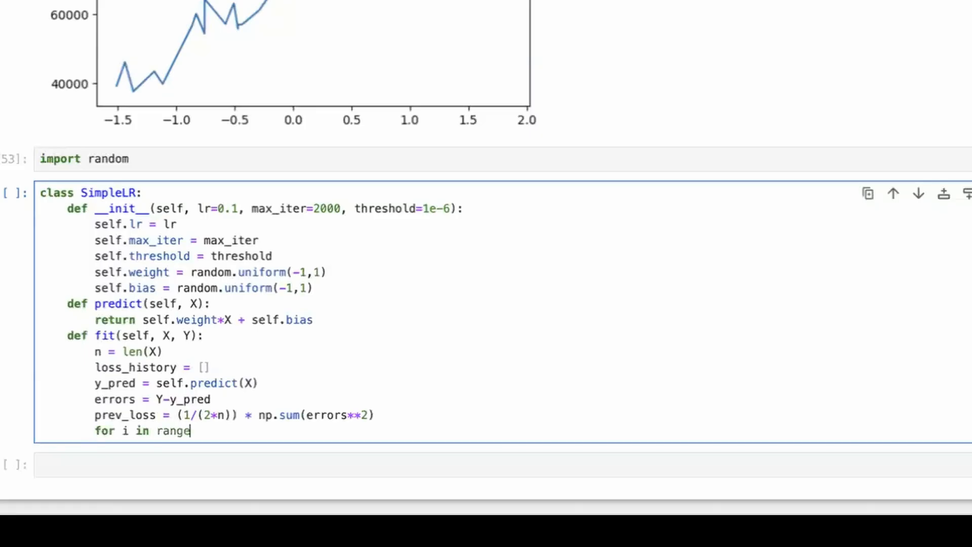
type("(slef")
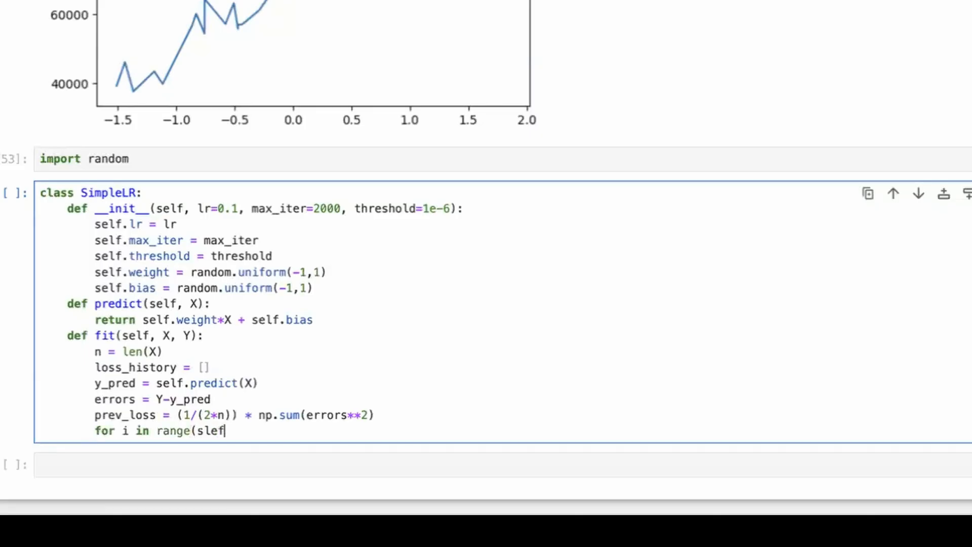
type("self.max_ite")
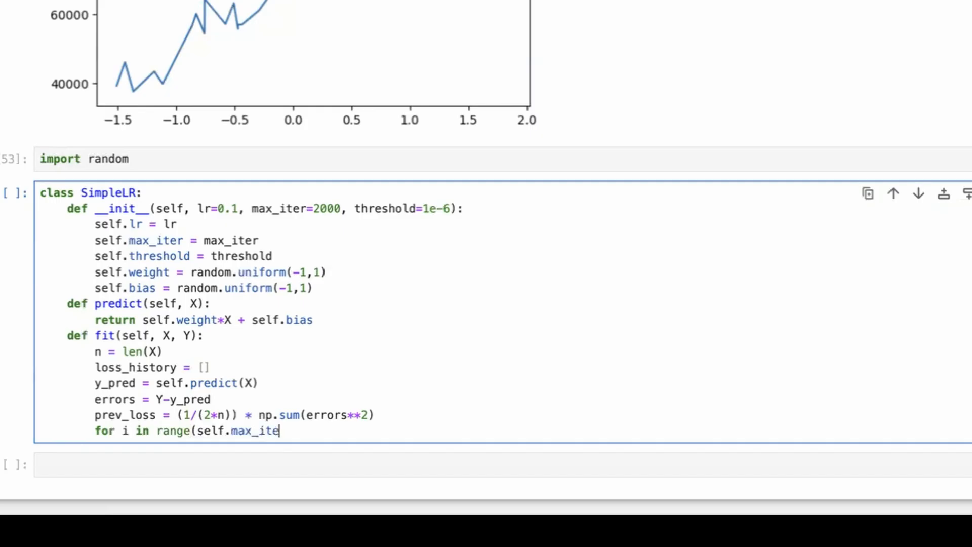
type("r):")
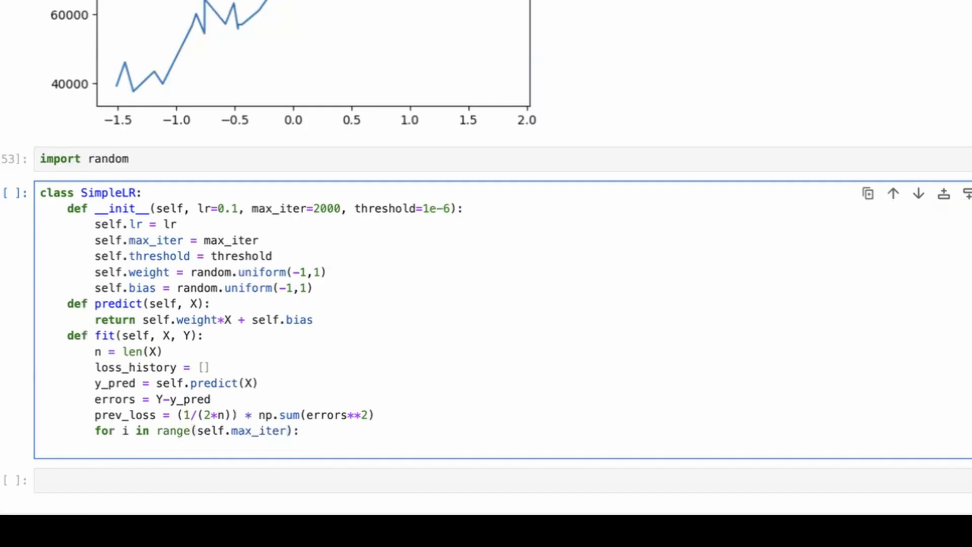
mouse_move(387, 404)
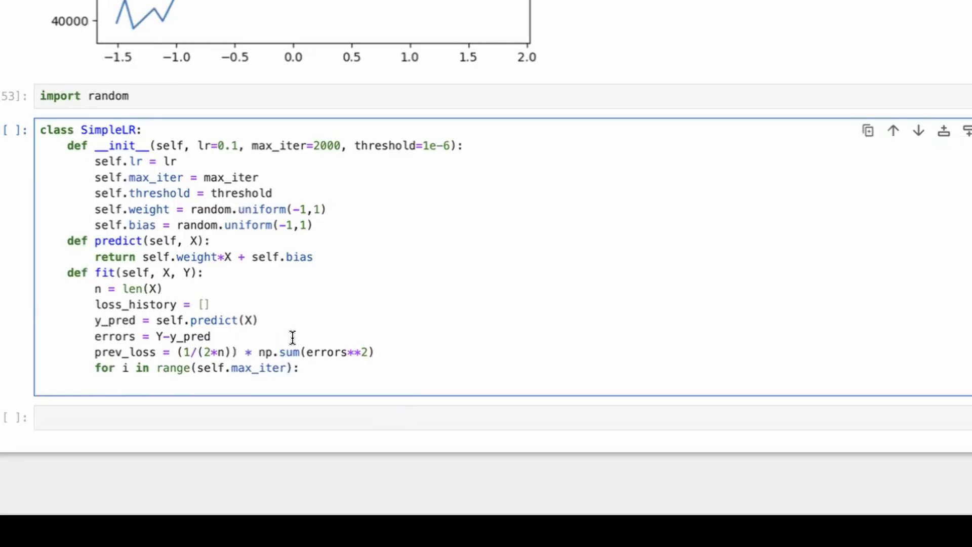
Step: Compute w_grad = (1/n)*np.sum(errors*X) and b_grad = (1/n)*np.sum(errors) inside the loop
type("w")
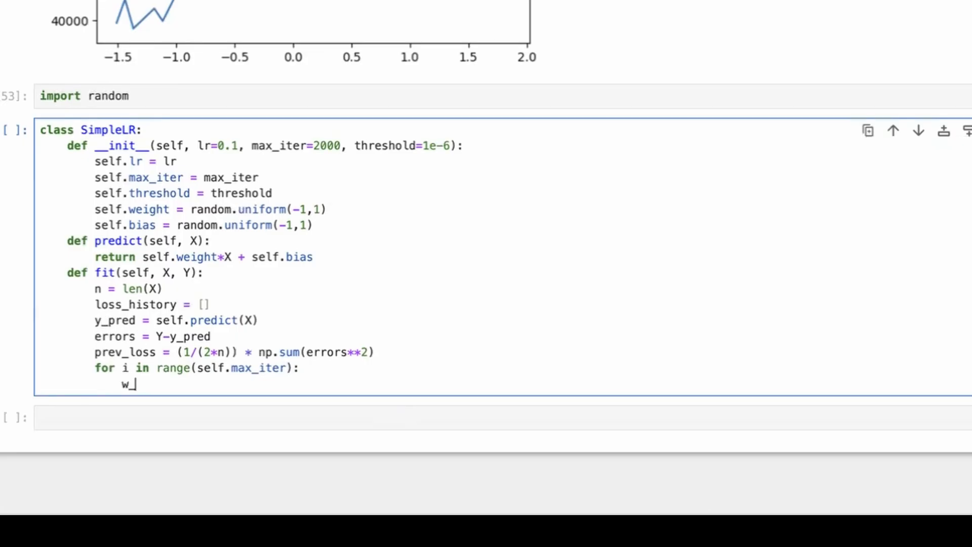
type("_grad =")
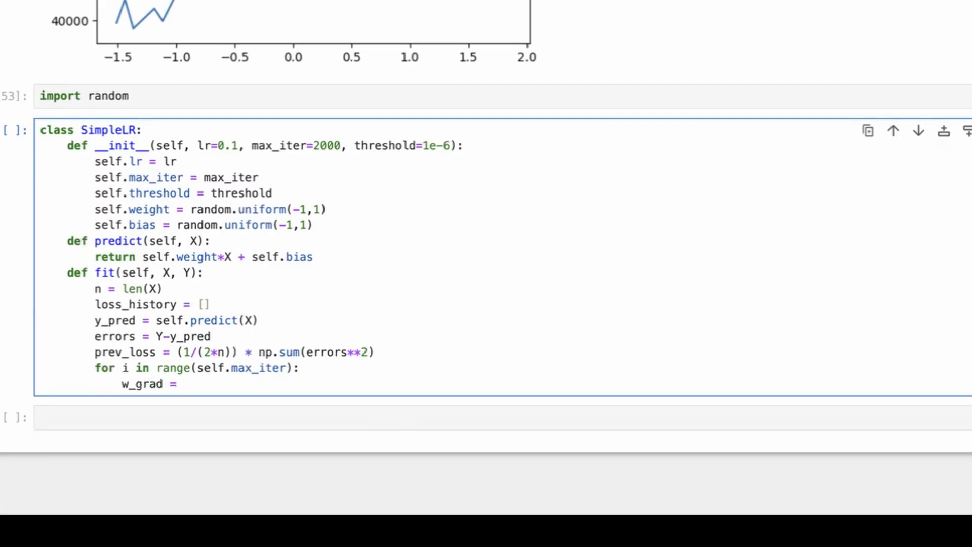
type("1/n) * np.sum(")
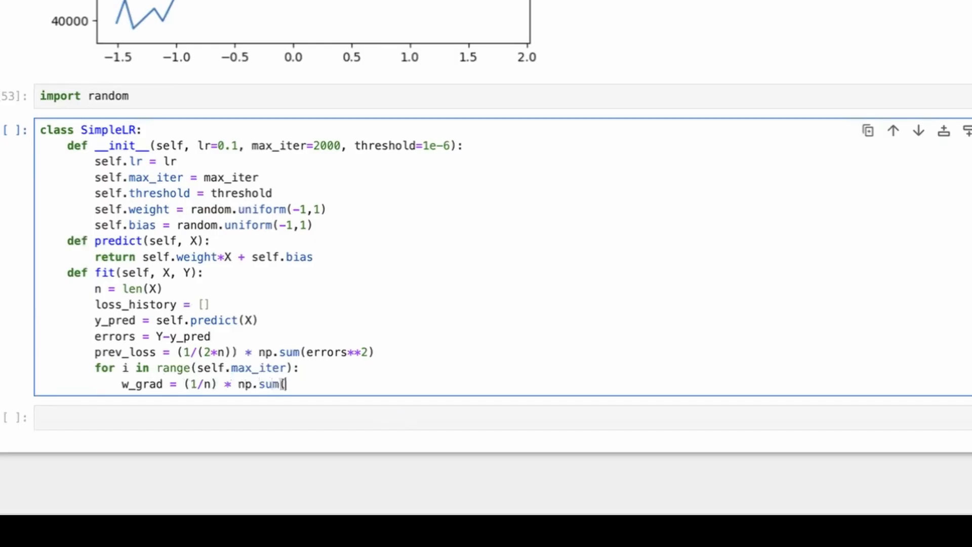
type("e")
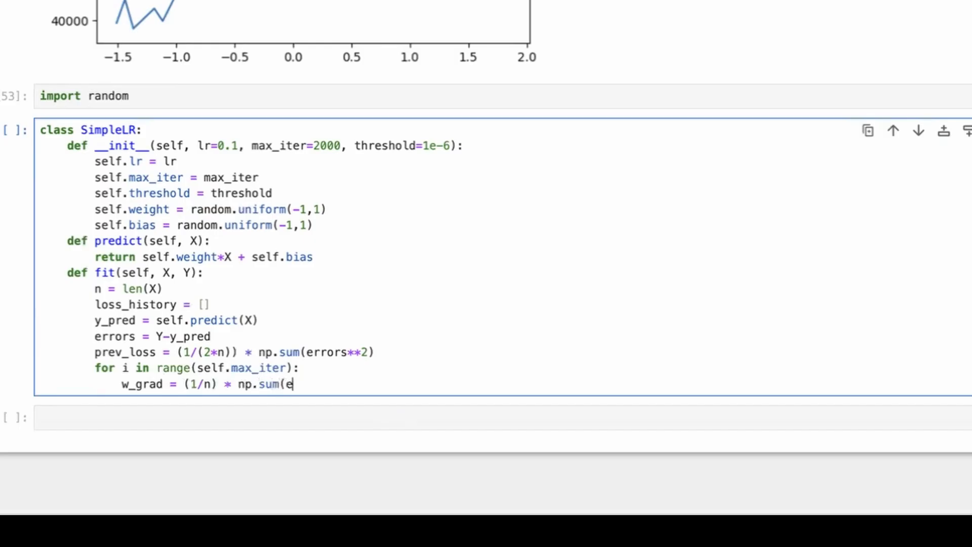
type("rrors*X)")
type("b_gra")
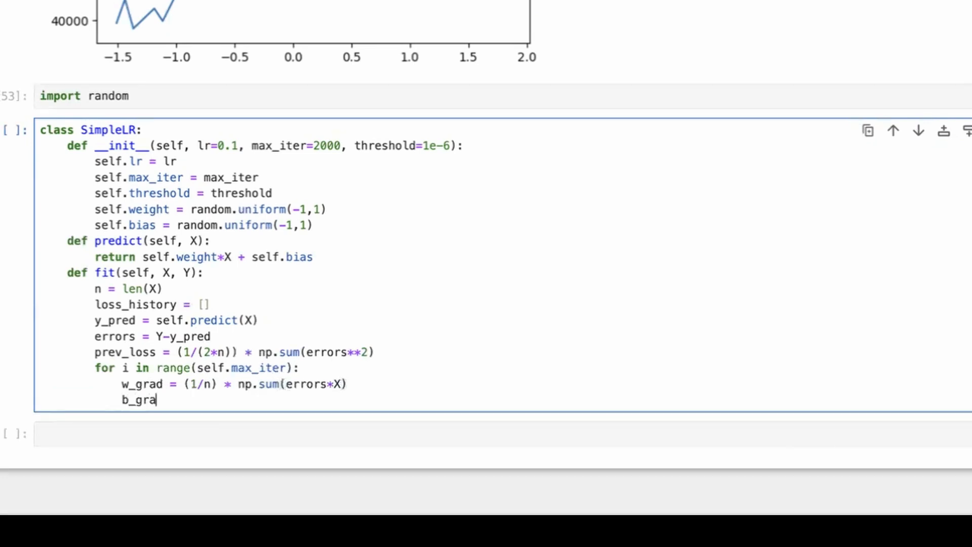
type("d = (1/")
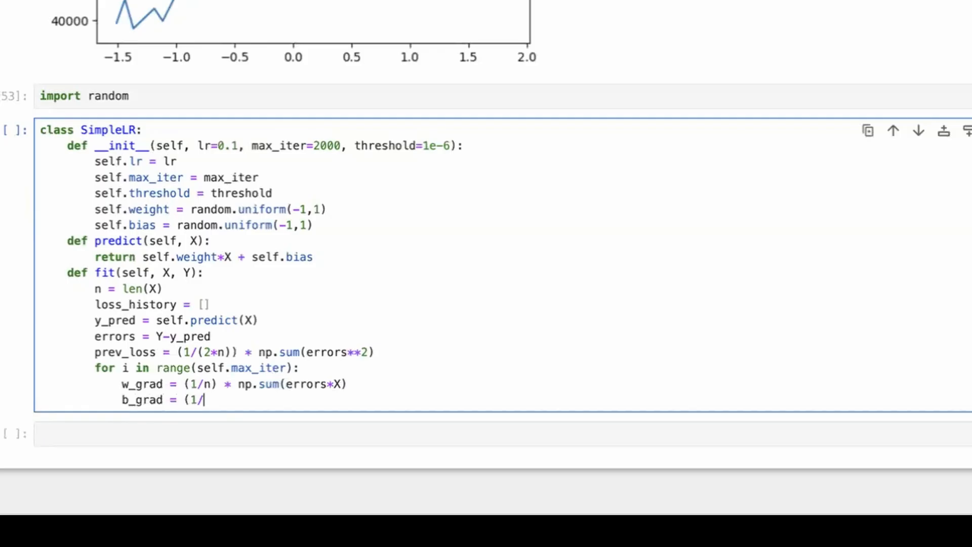
type("n) * np")
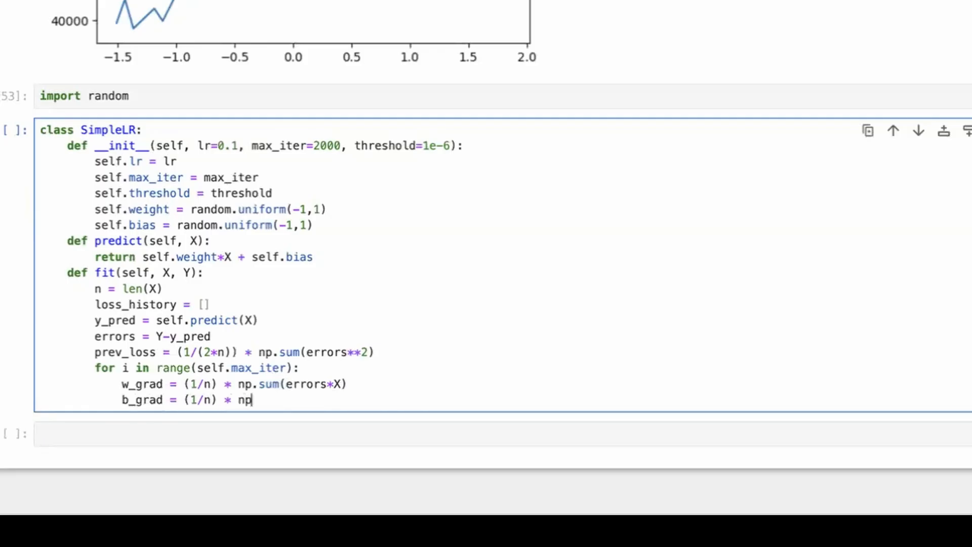
type(".sum(errors")
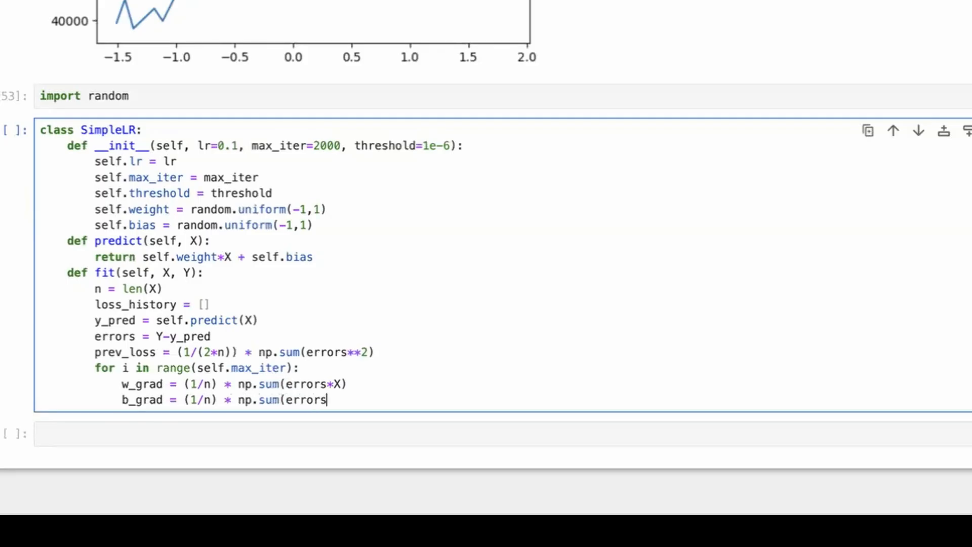
type(")")
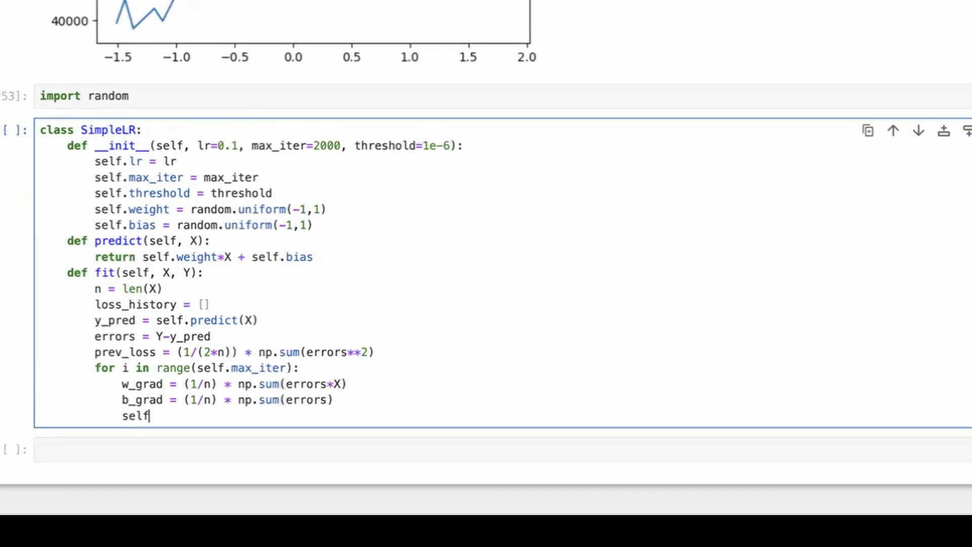
Step: Update self.weight and self.bias by self.lr times w_grad and b_grad
type(".")
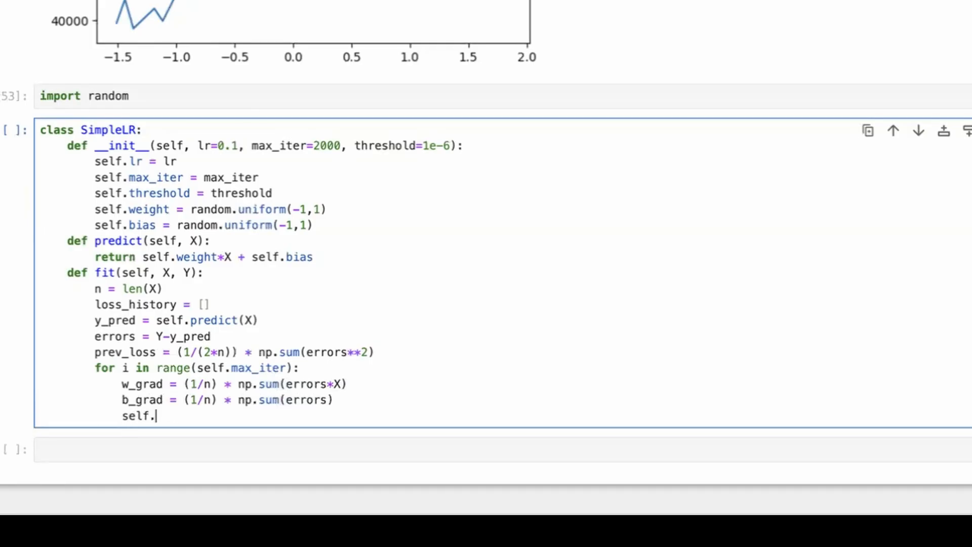
type("weight +=")
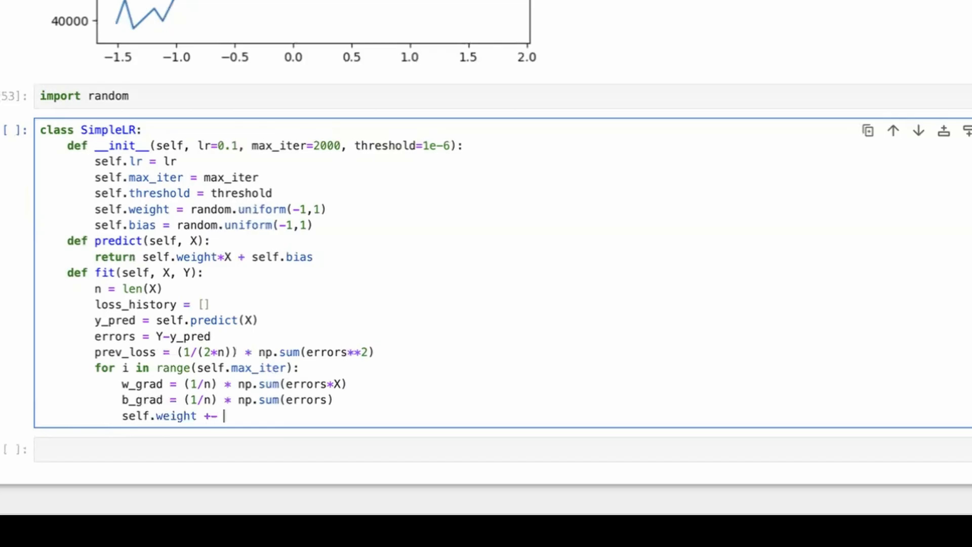
type("self.lr")
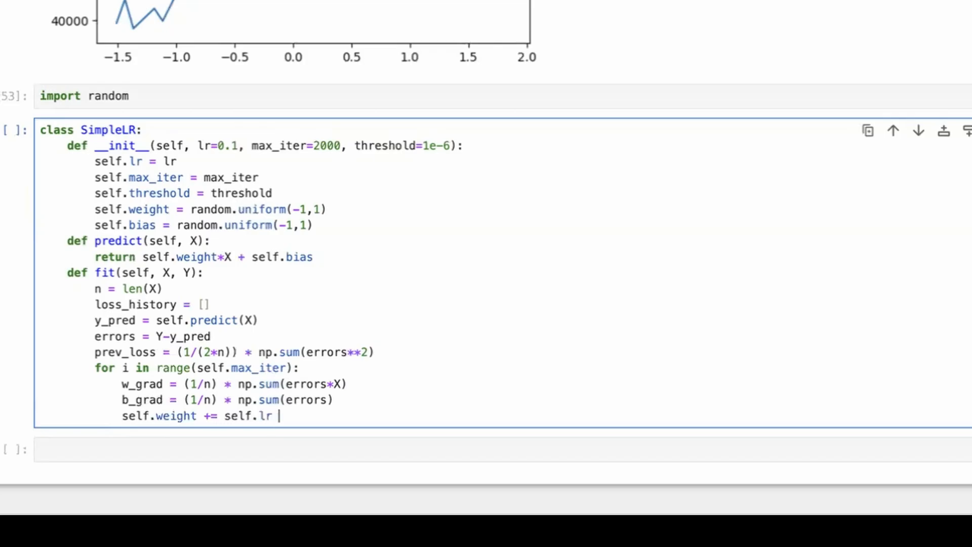
type("* w_grad")
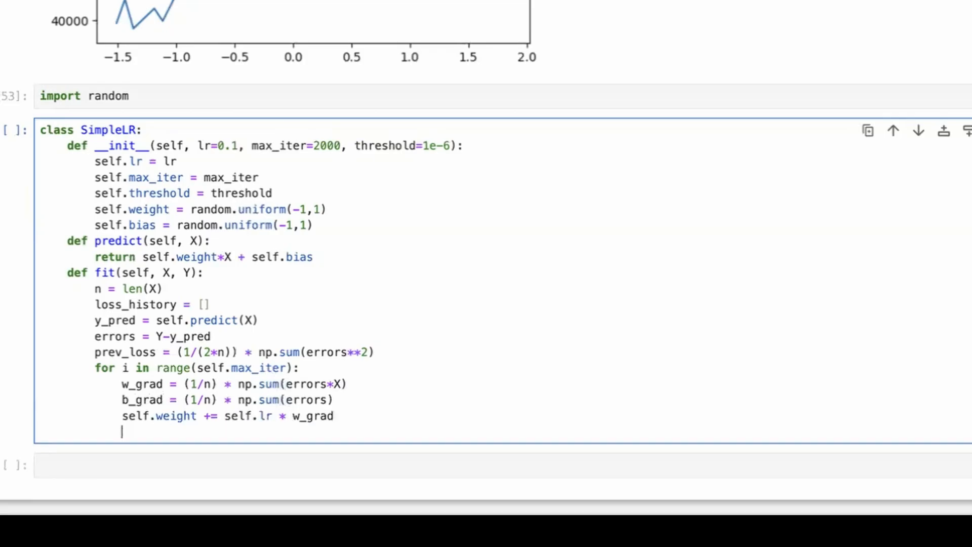
type("self.bias +=")
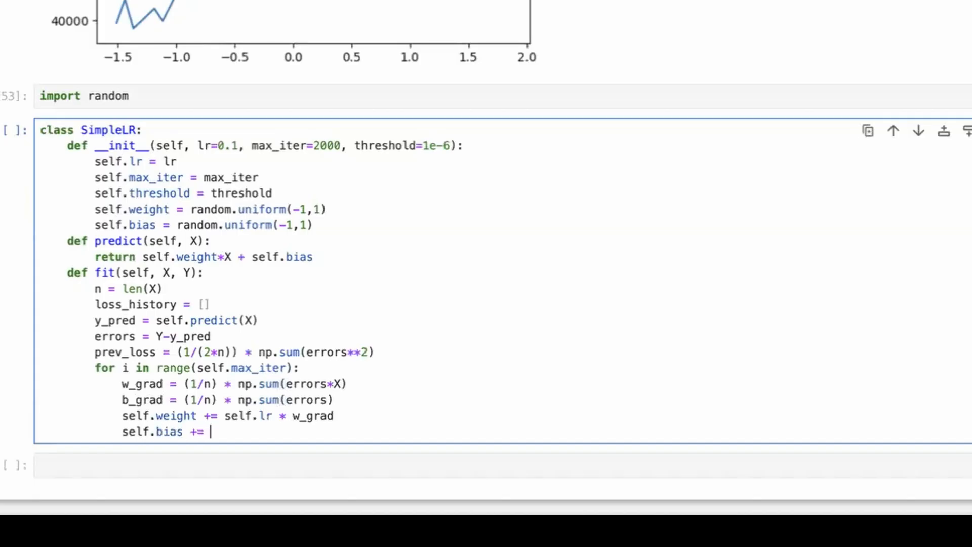
type("self.lr *")
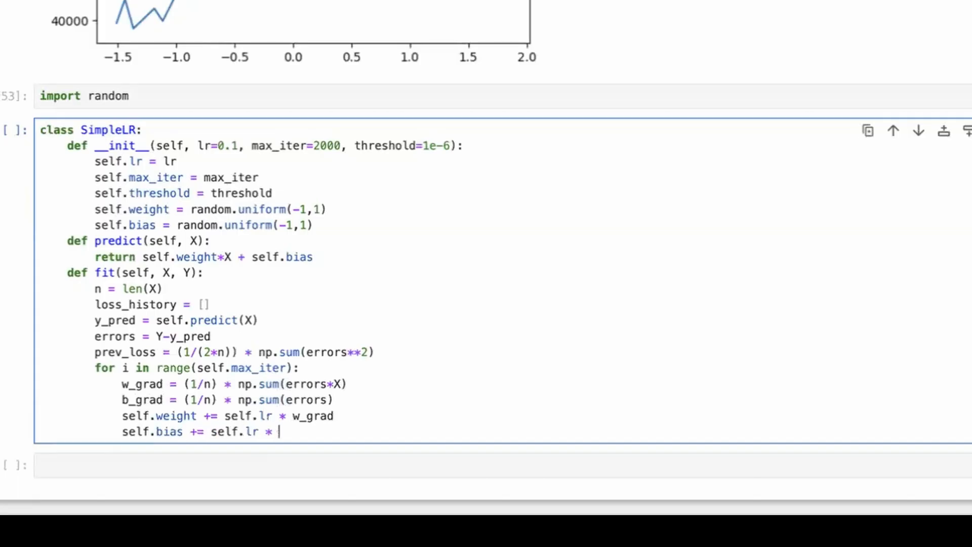
type("b_grad")
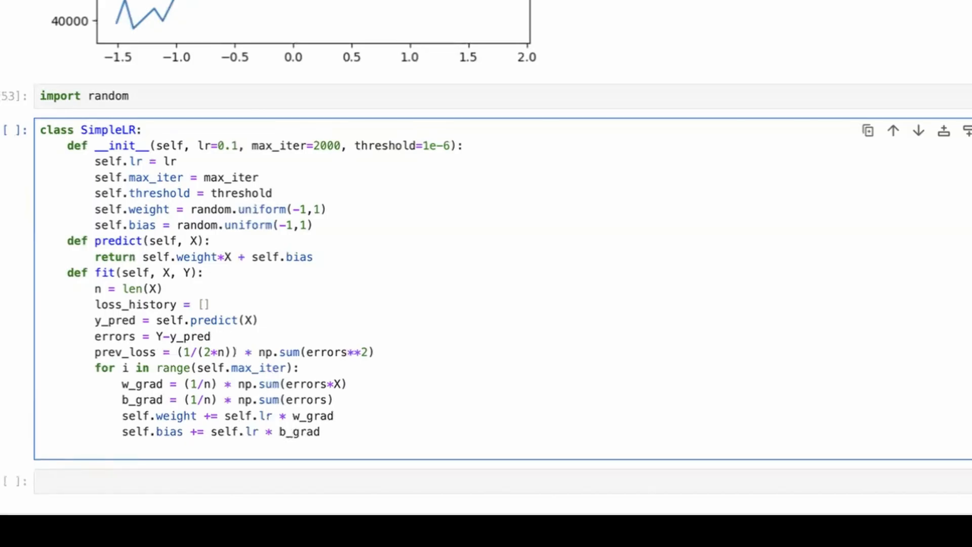
Step: Add curr_loss = (1/(2*n)) * np.sum(errors**2) to the loop
type("curr")
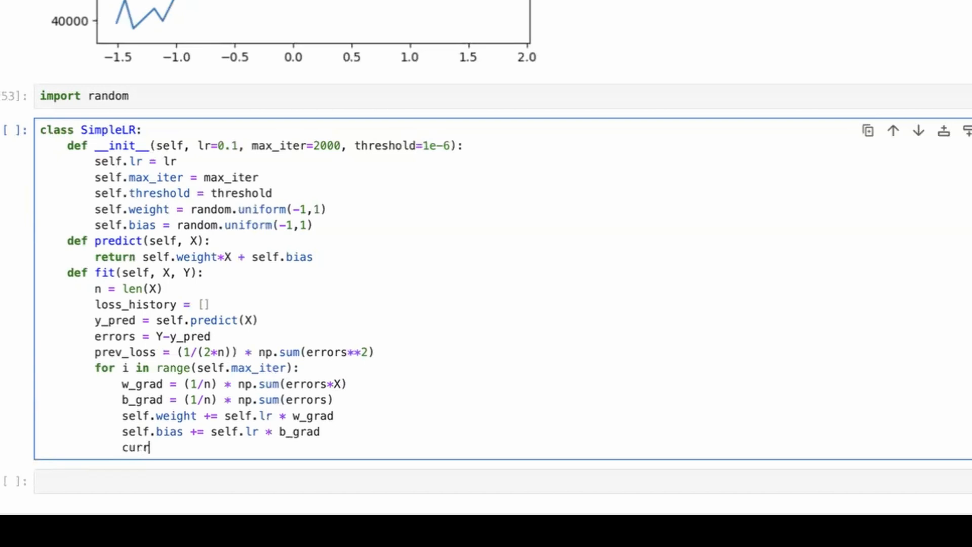
type("_loss =")
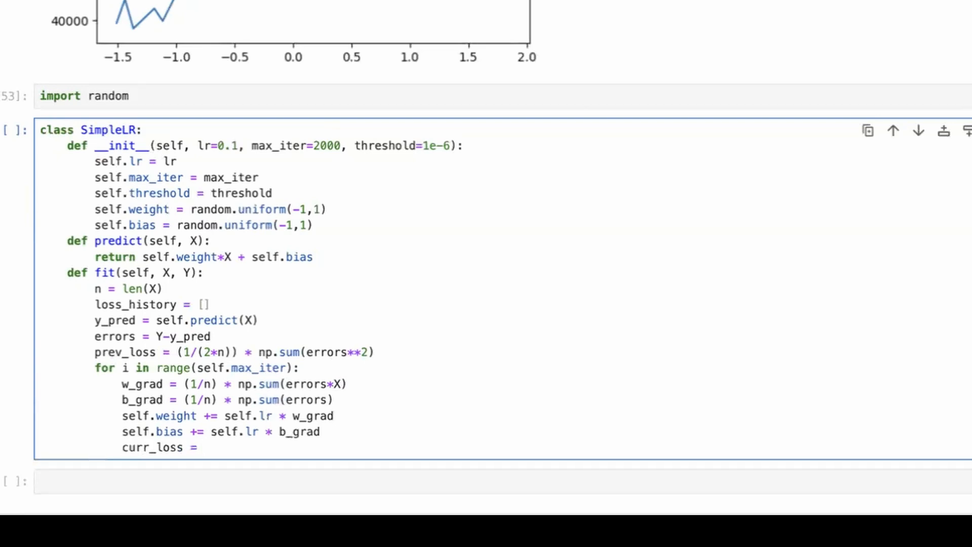
left_click(198, 446)
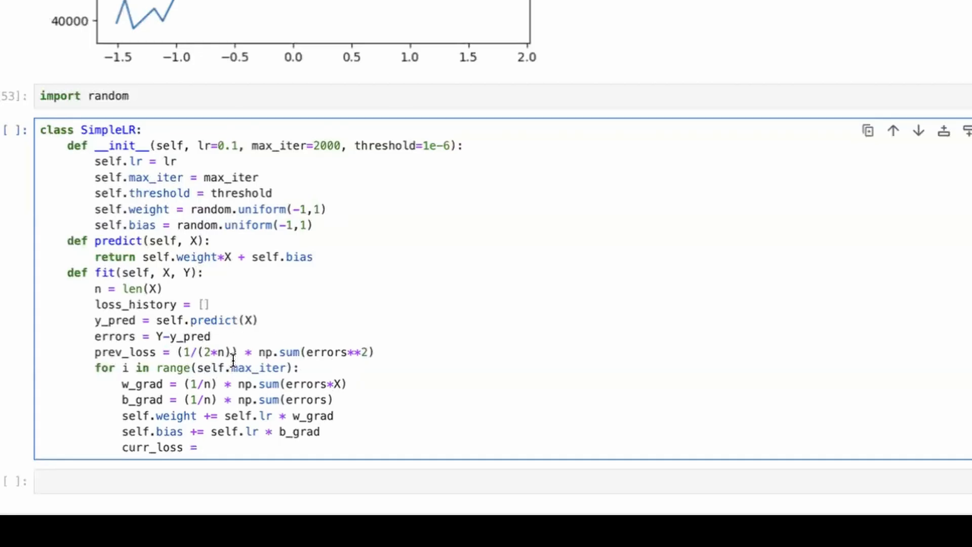
type("1")
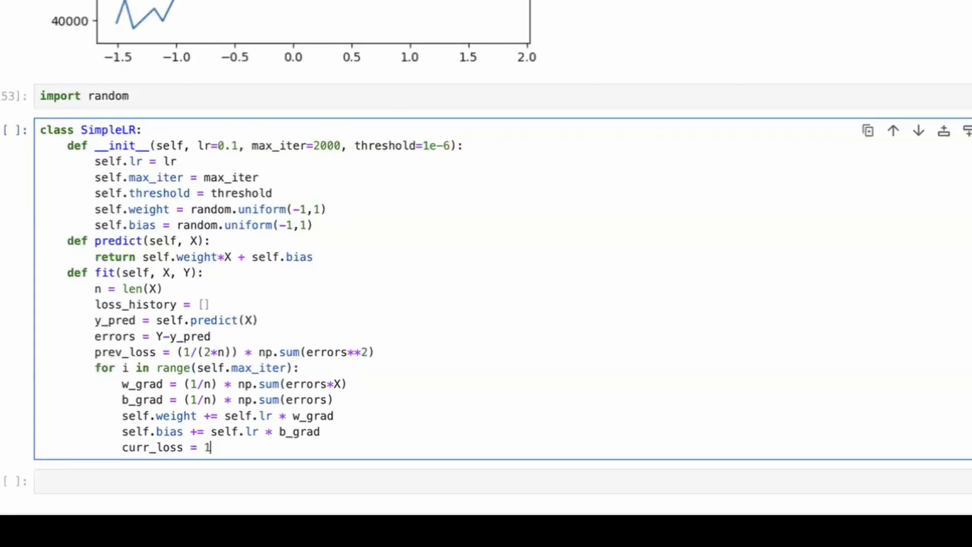
type("/(2*n")
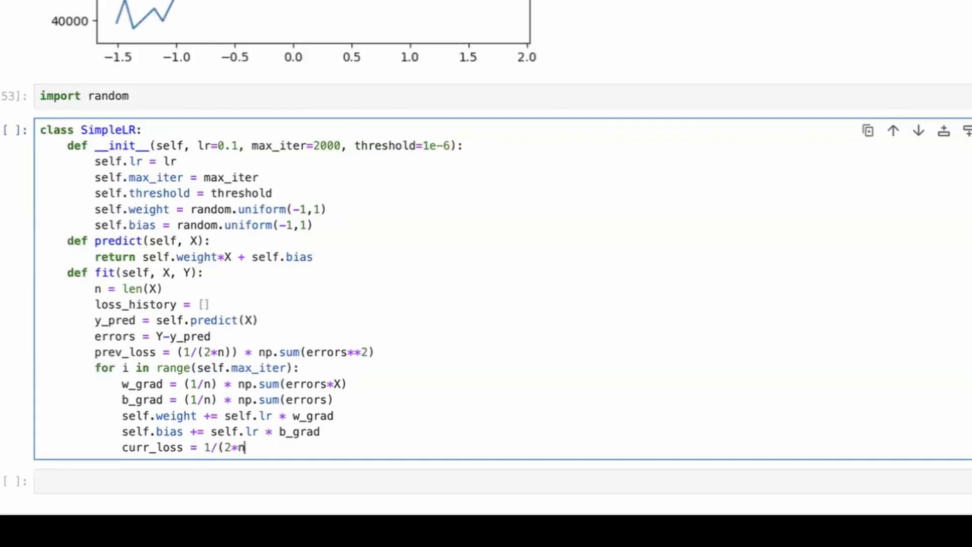
type("))")
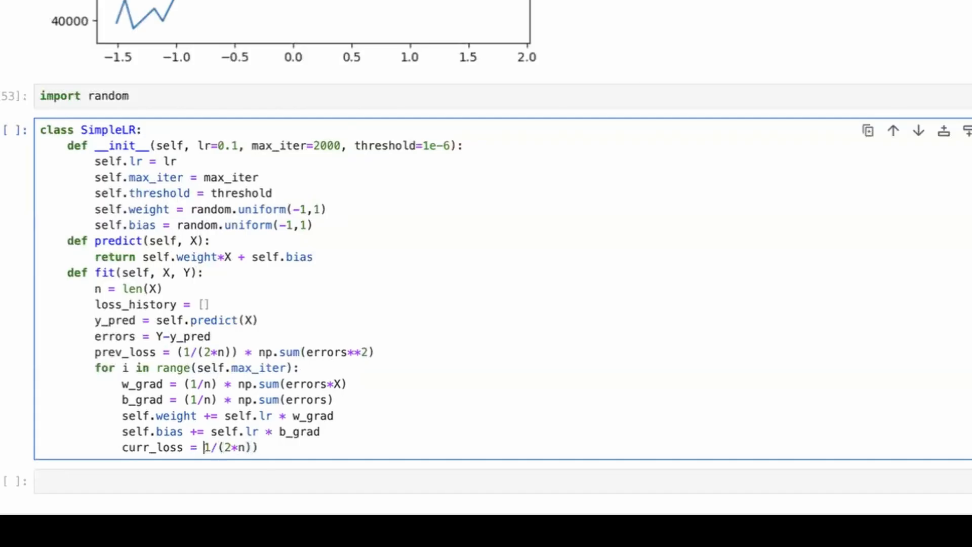
type("*")
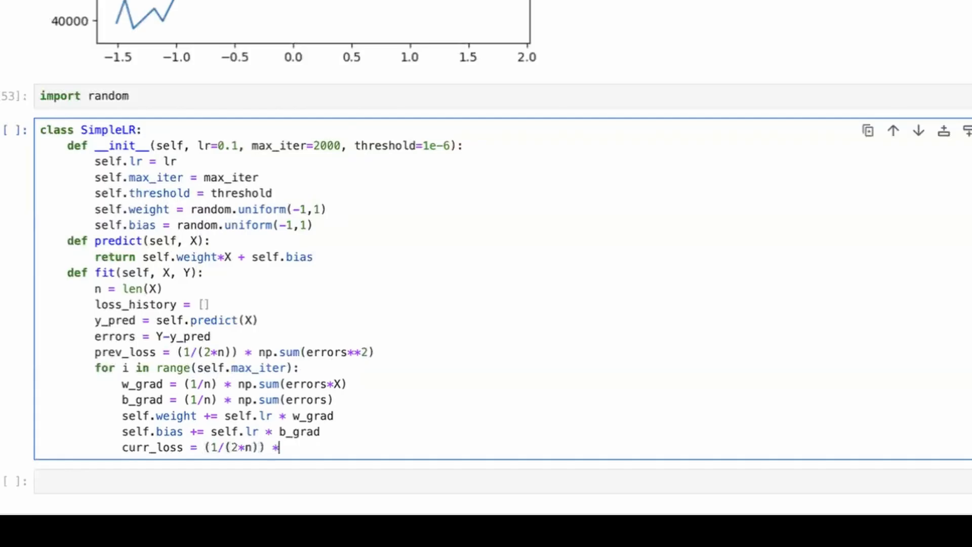
type("np.sum(er")
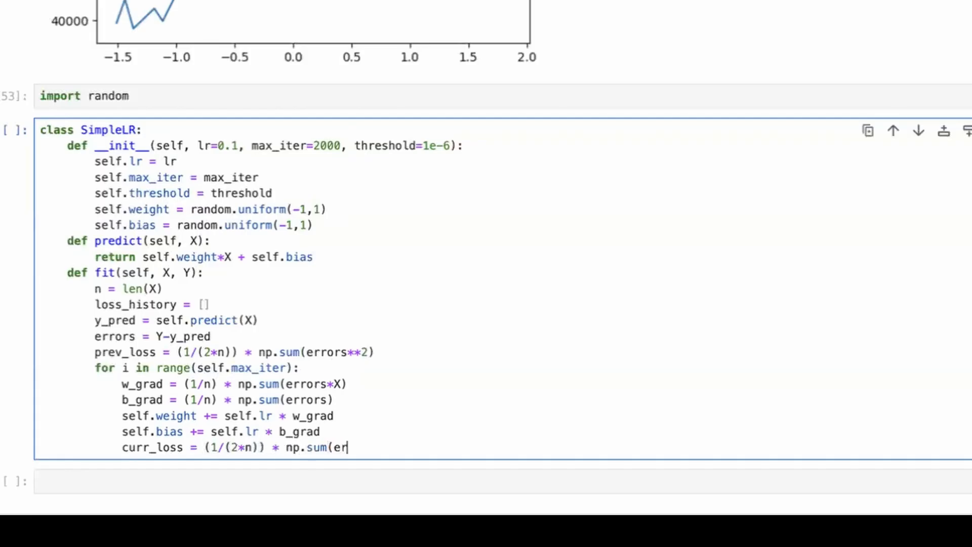
type("rors**2)")
type("errors")
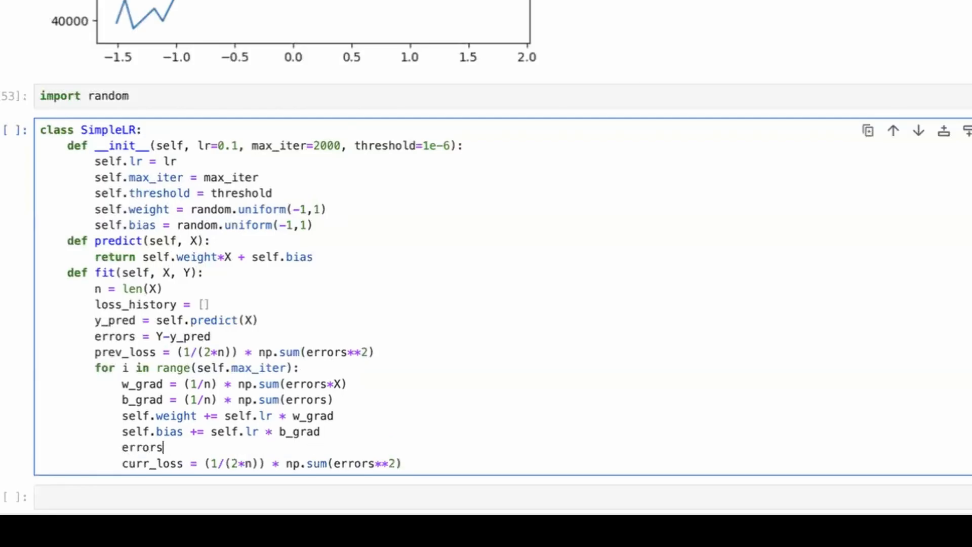
Step: Recompute y_pred = self.predict(X) and errors = Y-y_pred above curr_loss
type("= Y-")
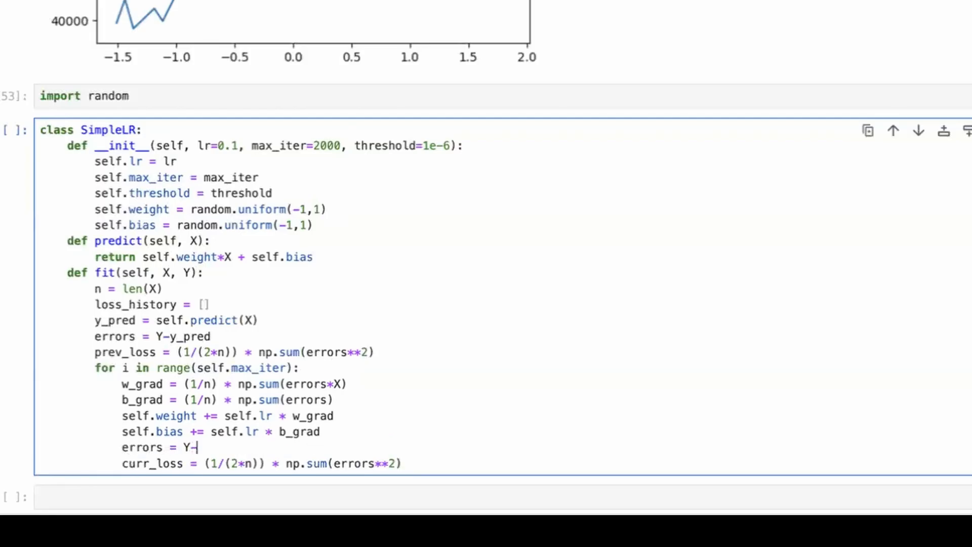
type("y_pred")
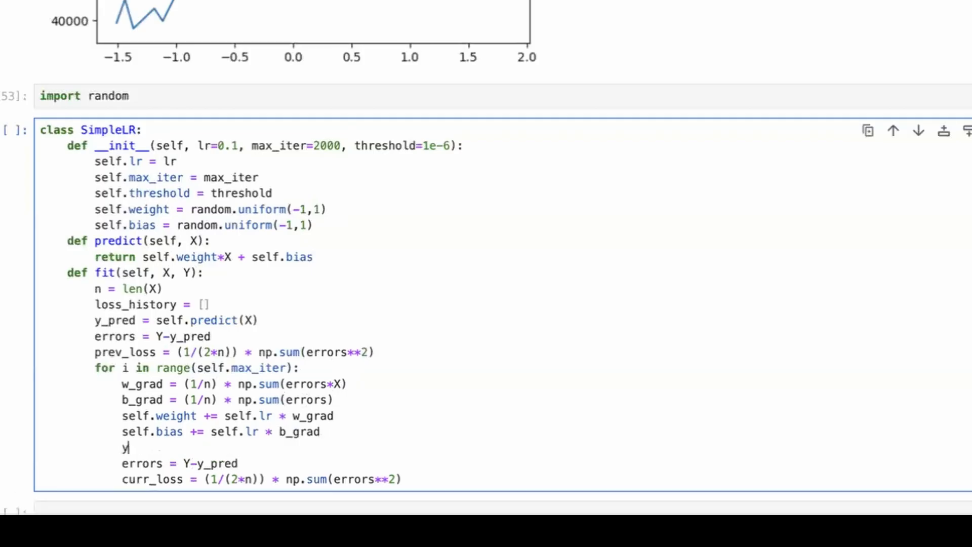
type("_pred =")
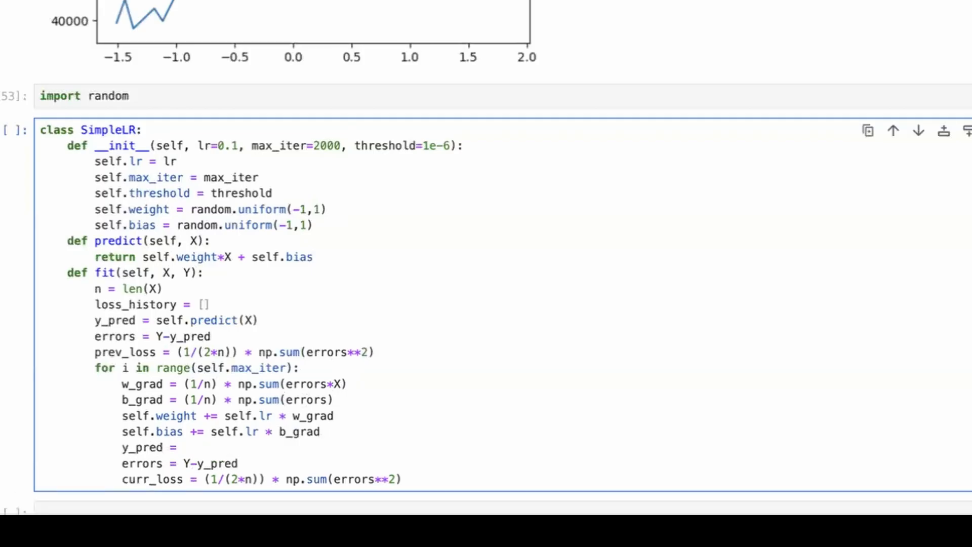
type("self.predict(")
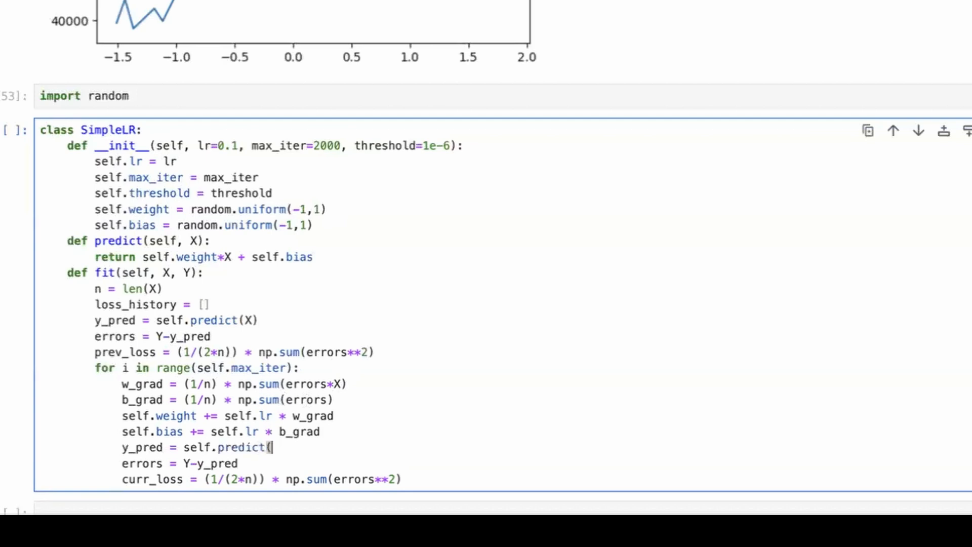
type("X)")
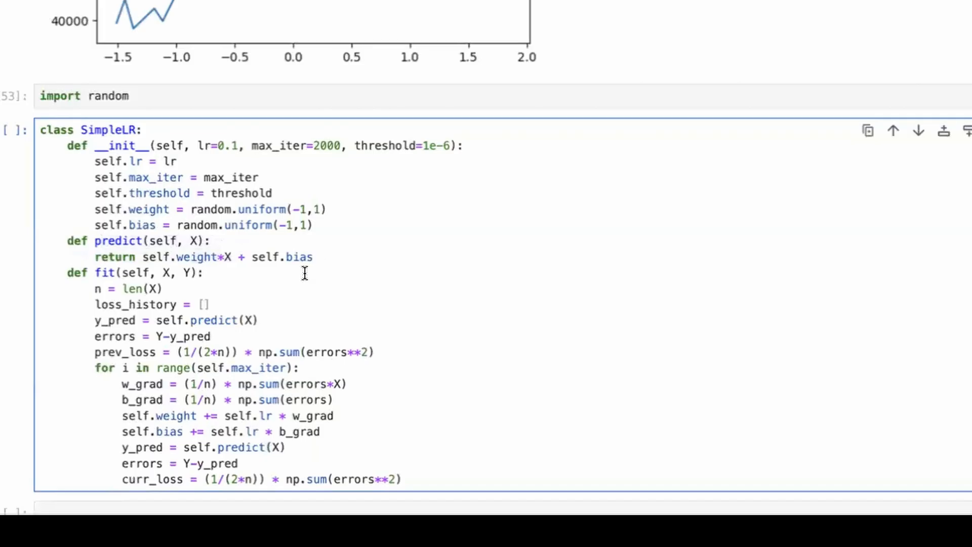
mouse_move(248, 448)
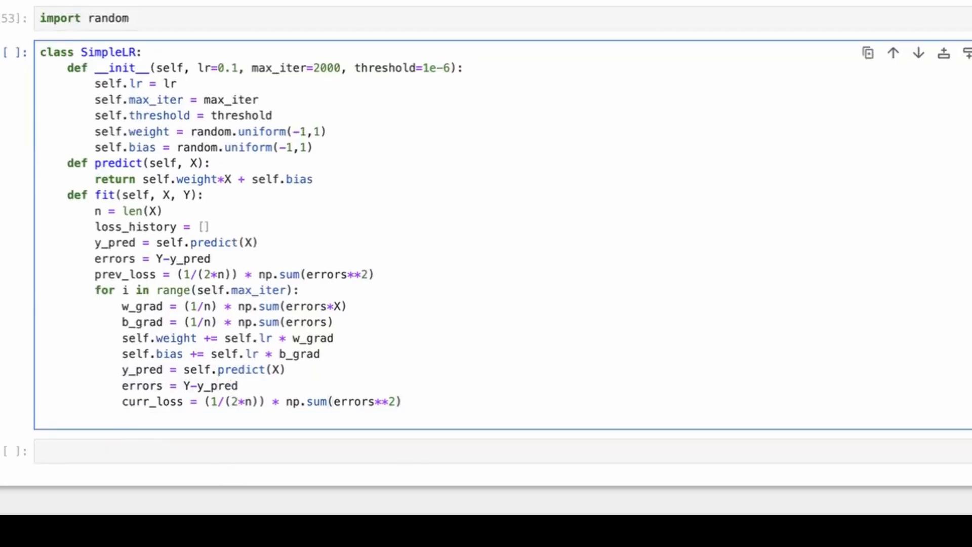
Step: Break the loop when np.abs(curr_loss - prev_loss) < self.threshold
type("if np")
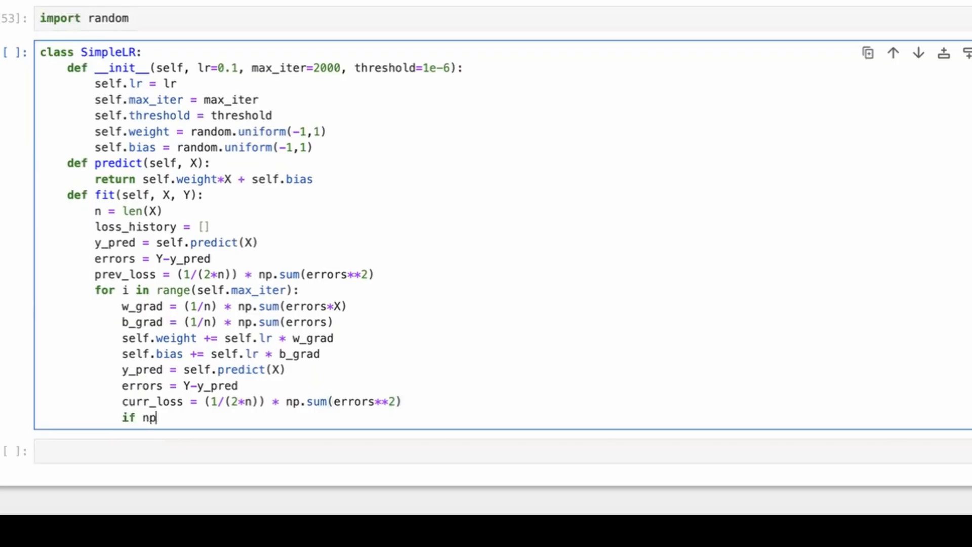
type(".abs(curr_l")
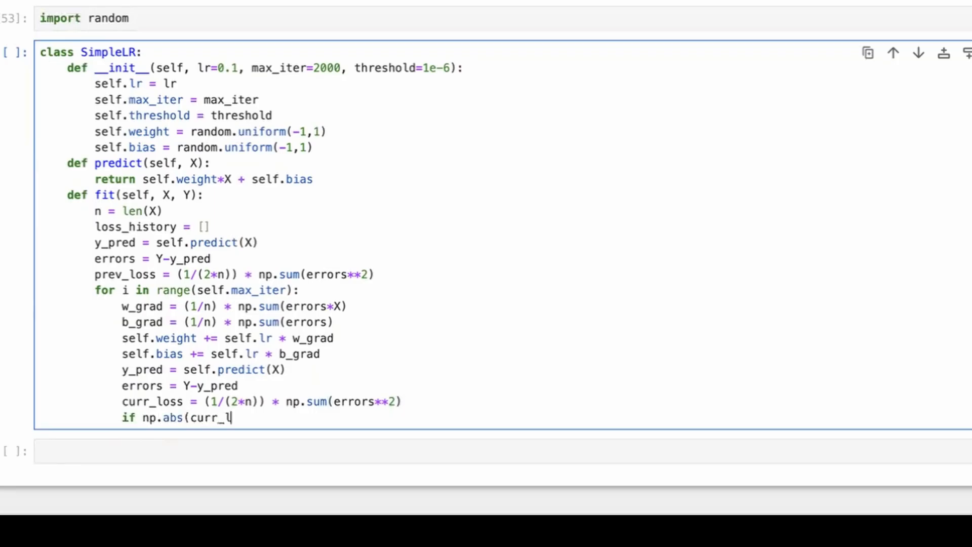
type("oss - prev")
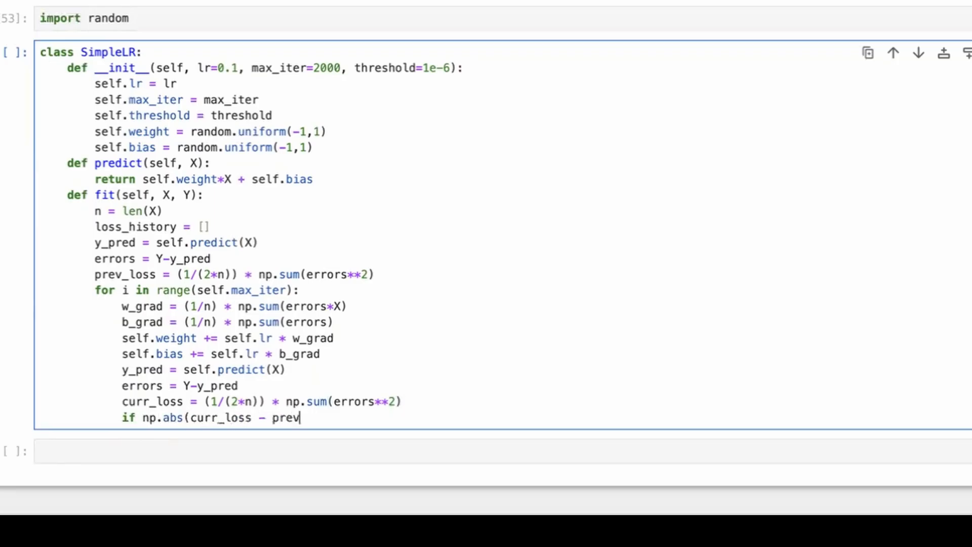
type("_loss) < 1")
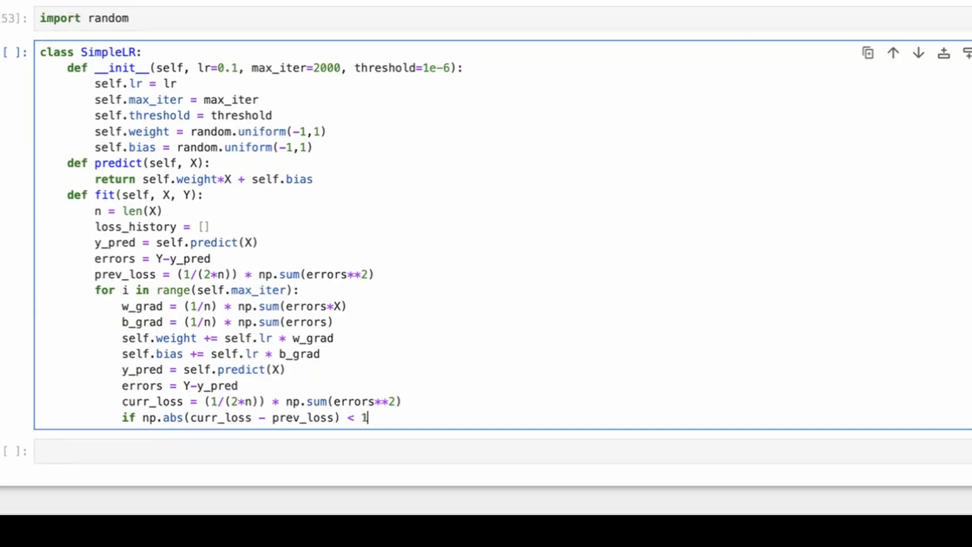
type("sel")
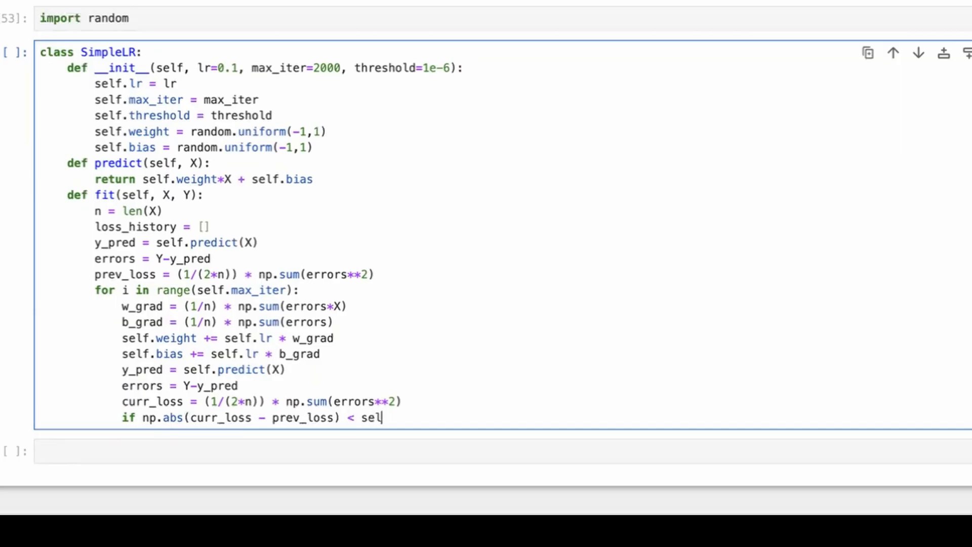
type("f.threshold:")
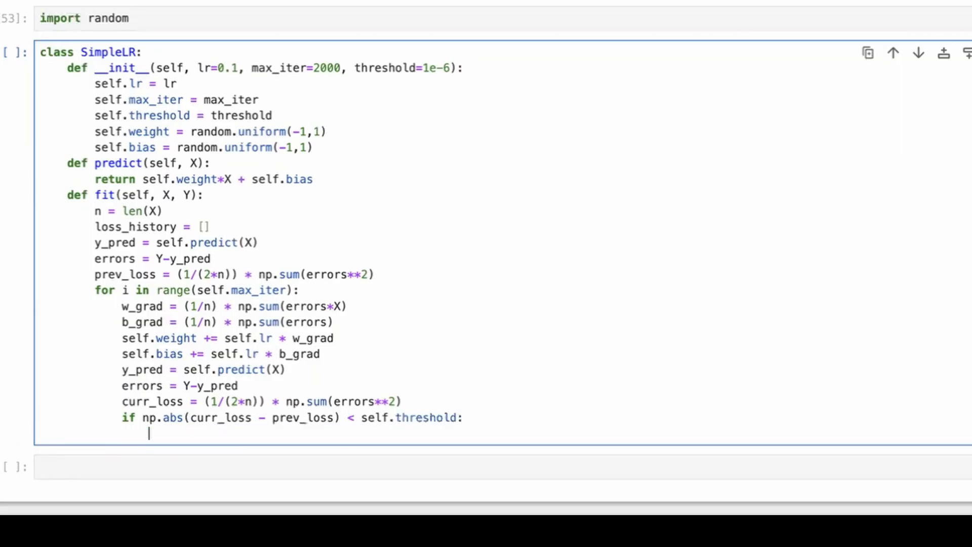
type("break")
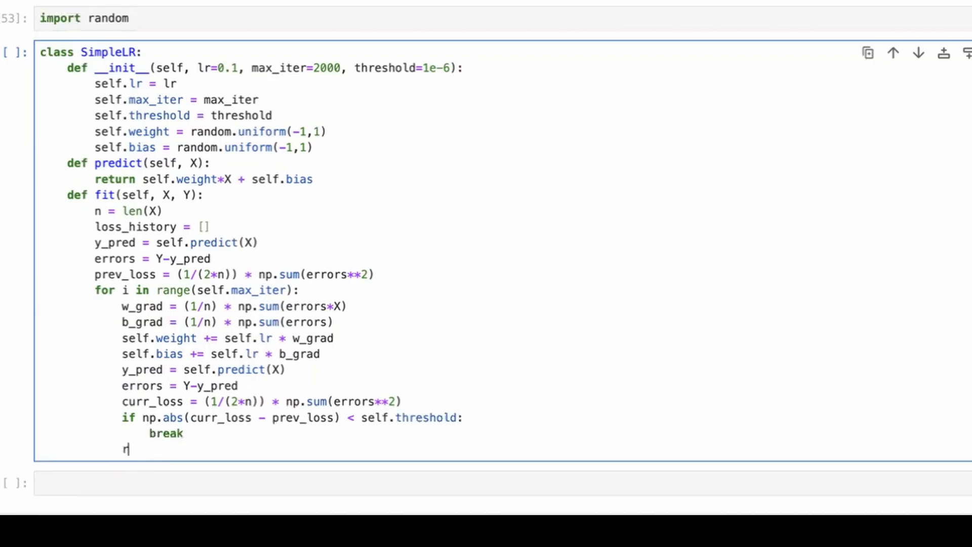
Step: Append curr_loss to loss_history each iteration and return loss_history from fit
key("Backspace")
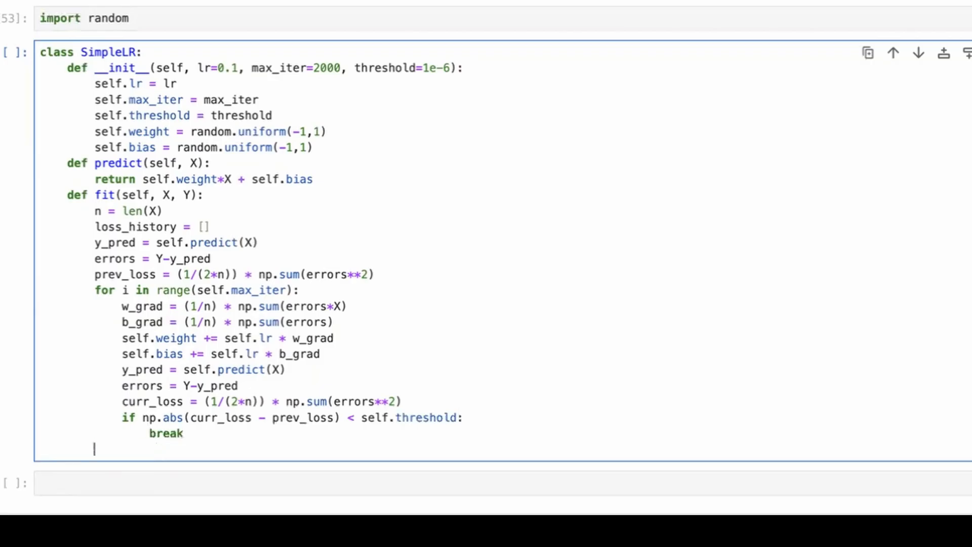
type("return loss_h")
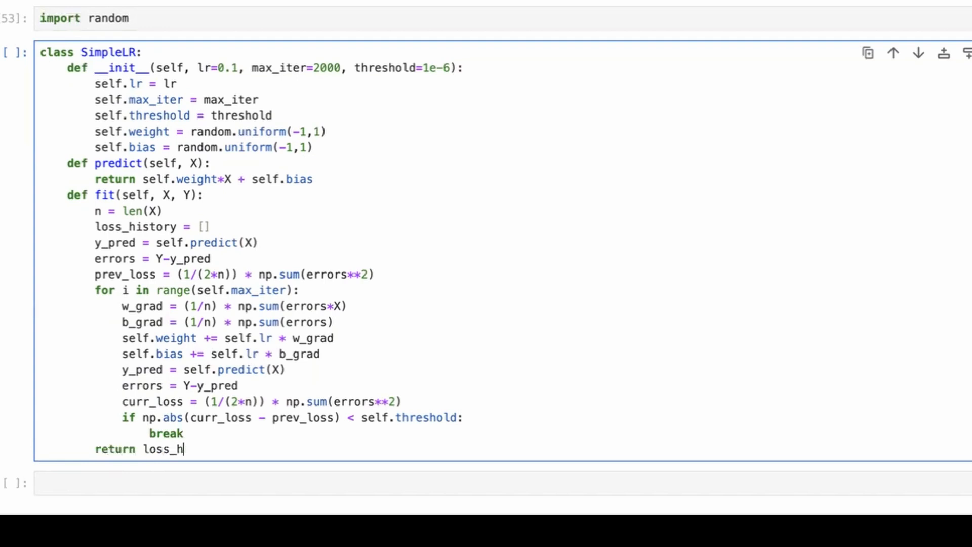
type("istory")
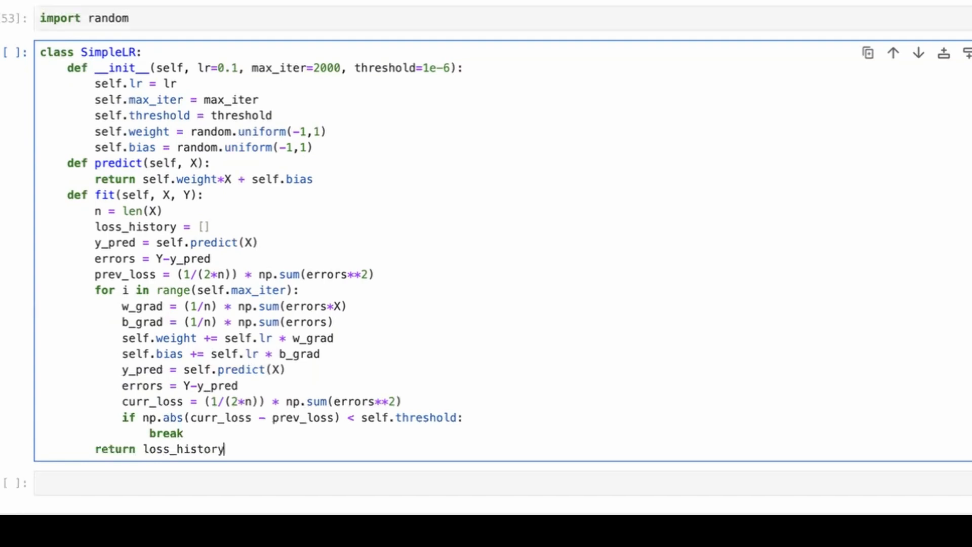
type("loss")
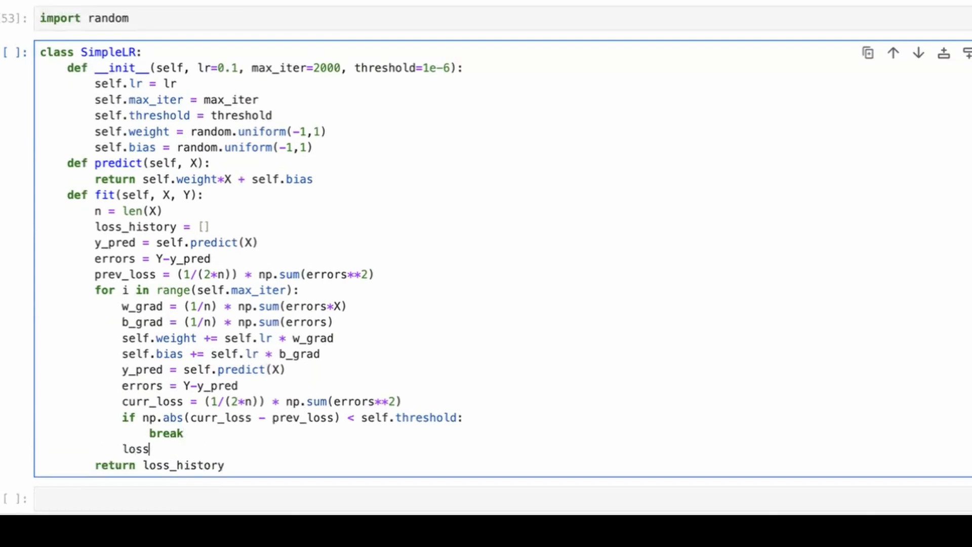
type("_history.app")
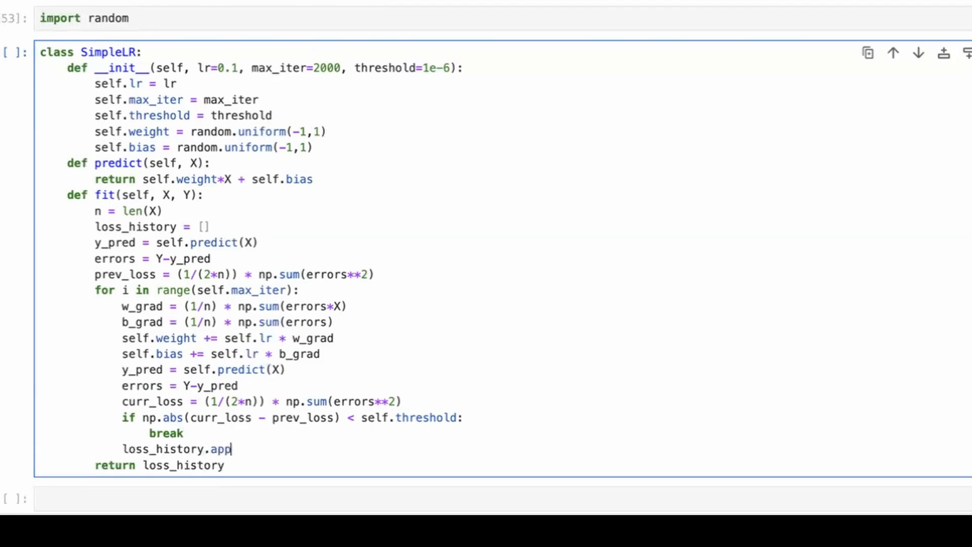
type("end(curr_l")
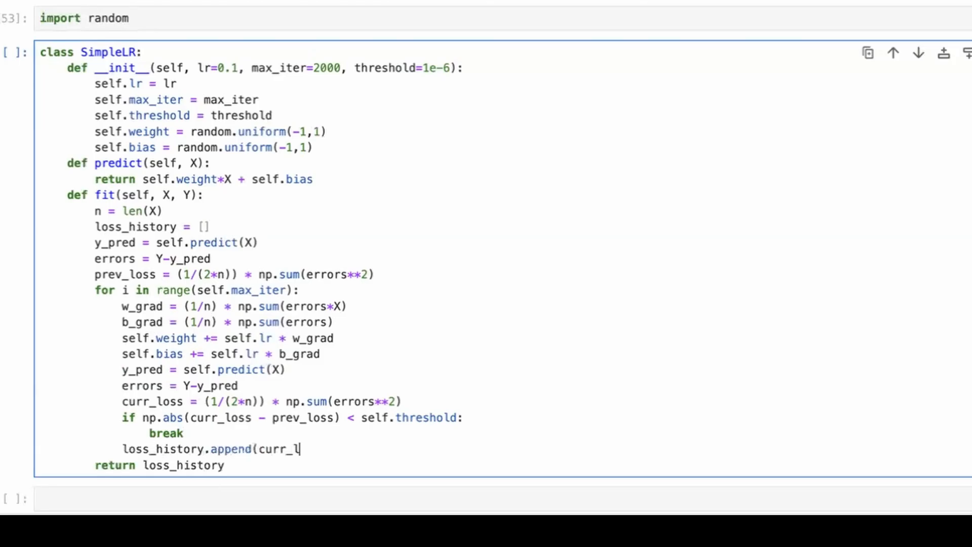
type("oss)")
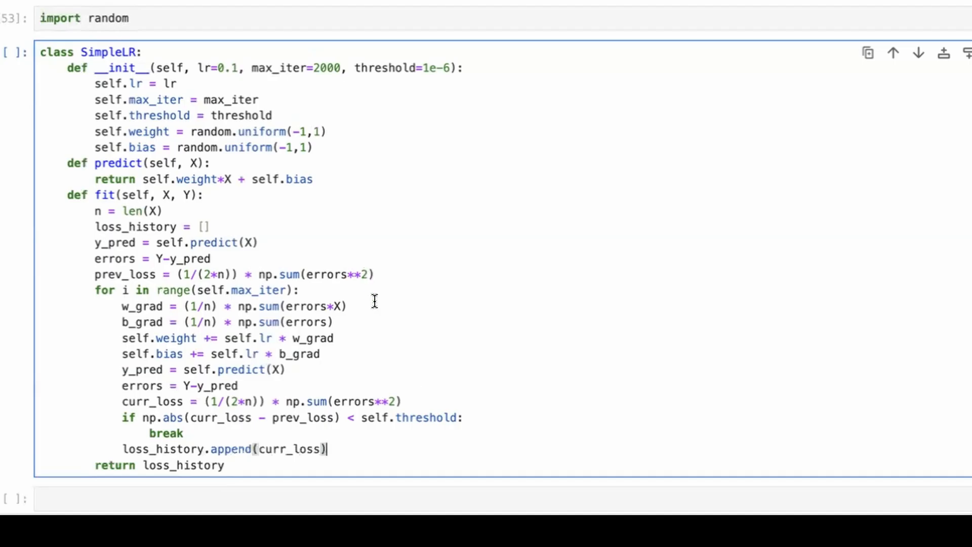
Step: Append the initial prev_loss to loss_history before the loop
scroll("up", 3)
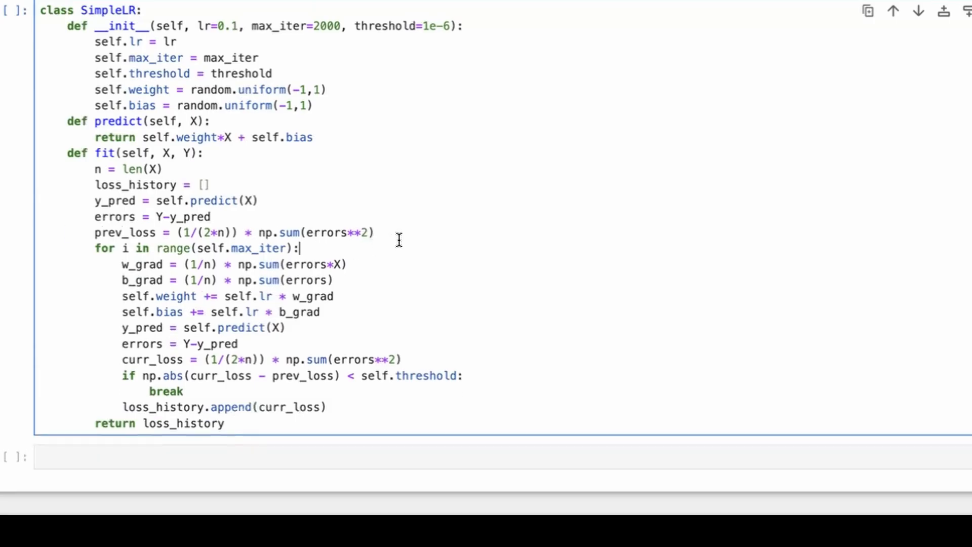
type("loss_history.appe")
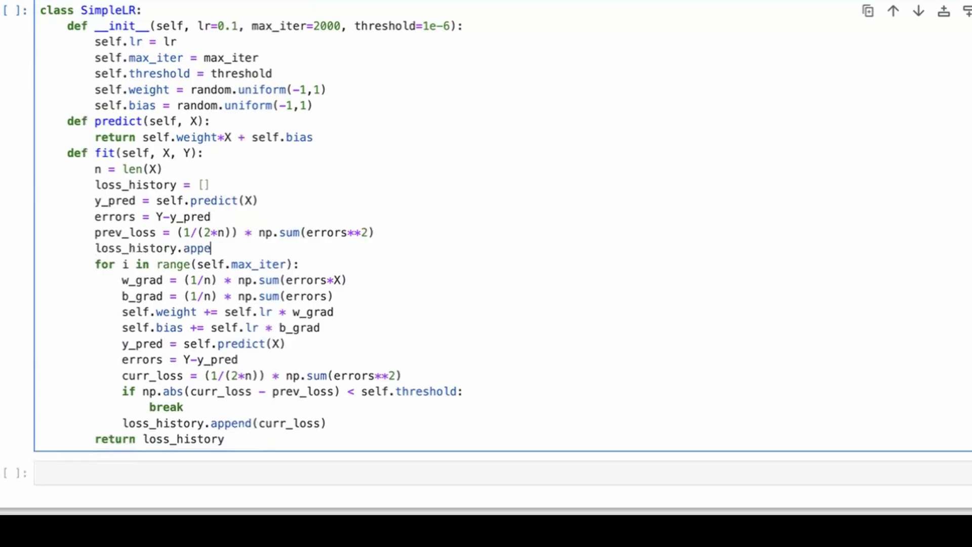
type("nd(prev_los")
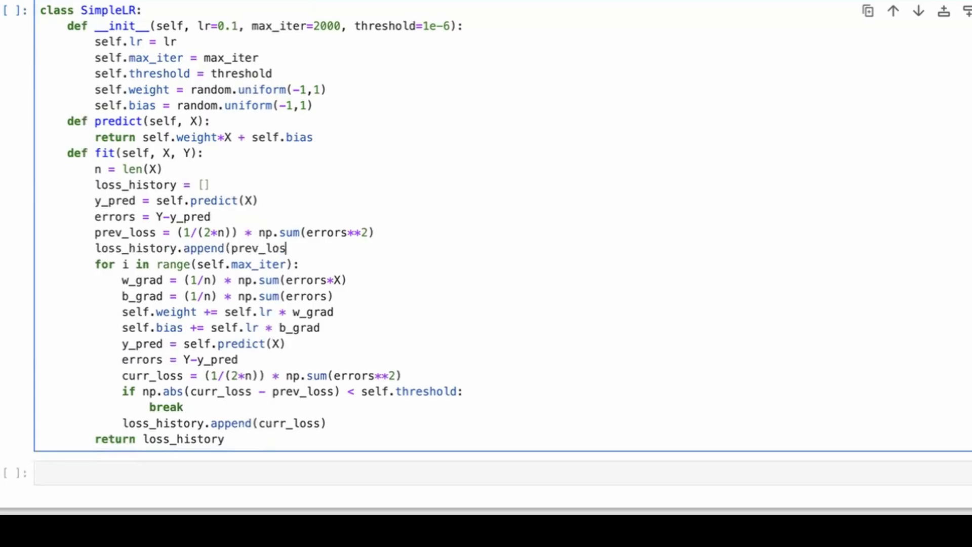
type("s)")
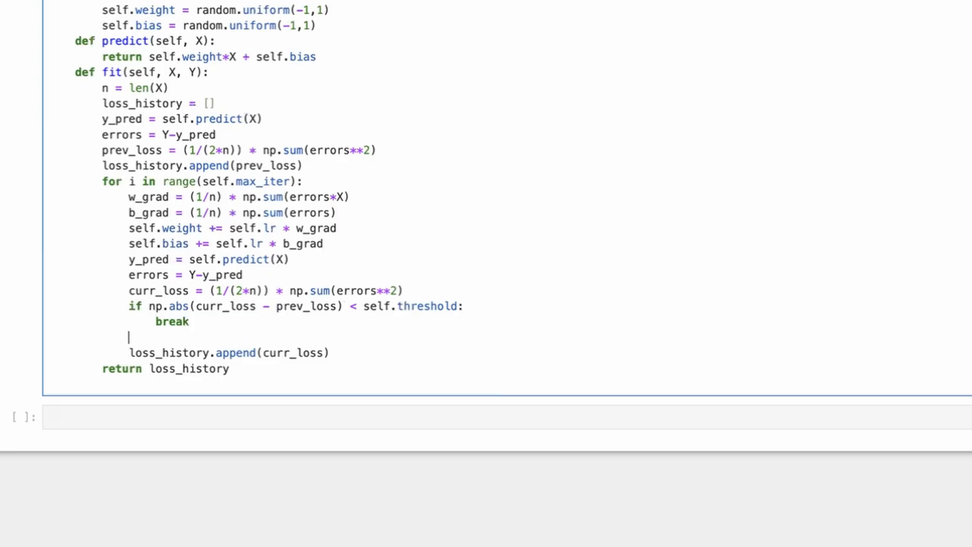
Step: Add prev_loss = curr_loss after the break check and start a new method below fit
type("p")
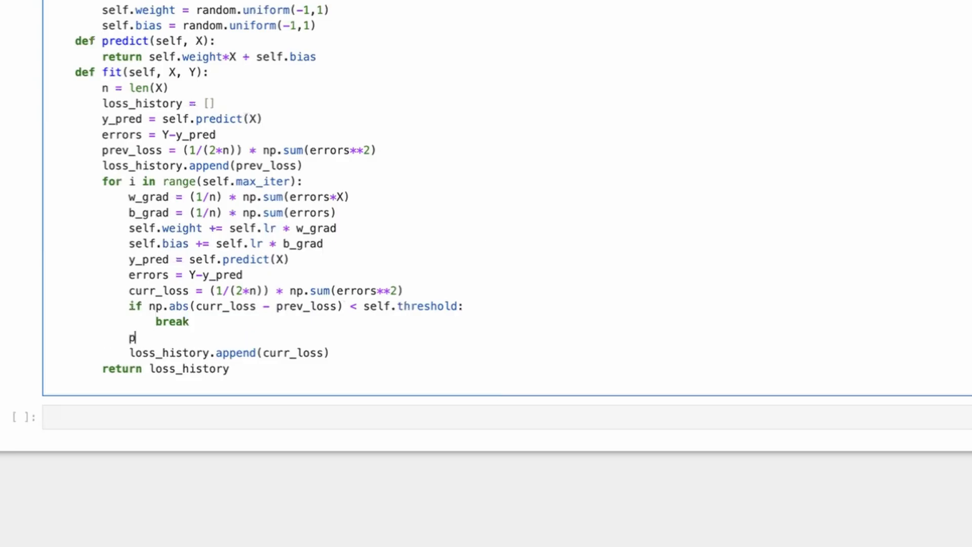
type("rev")
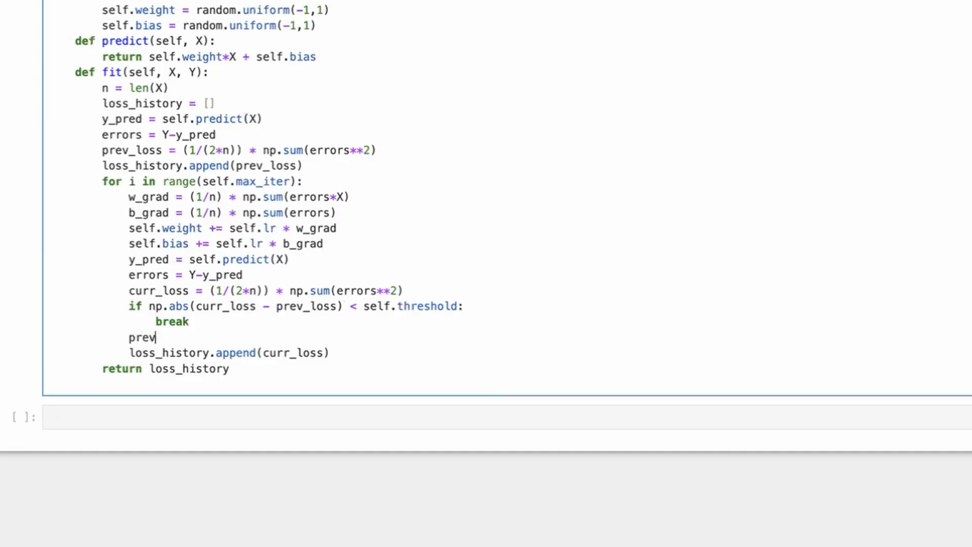
type("_loss = curr")
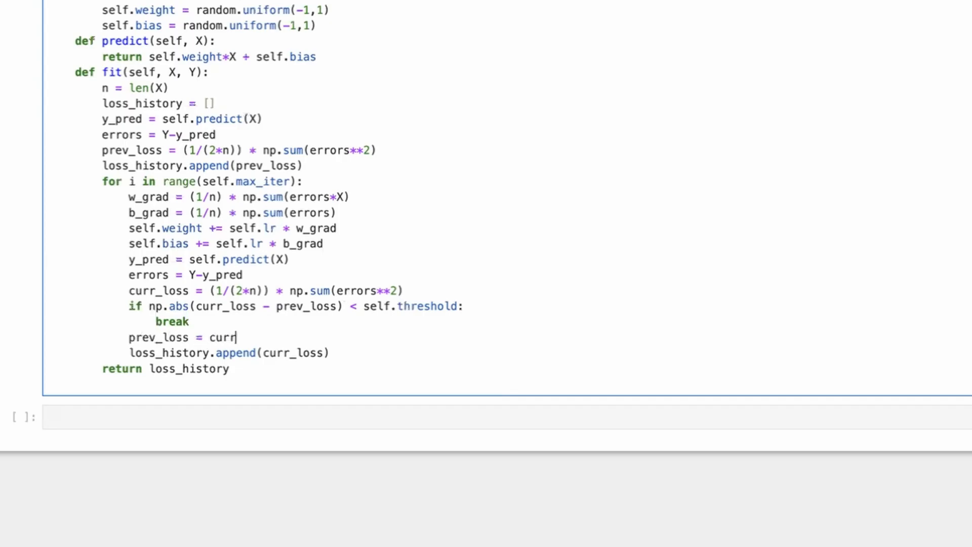
type("_loss")
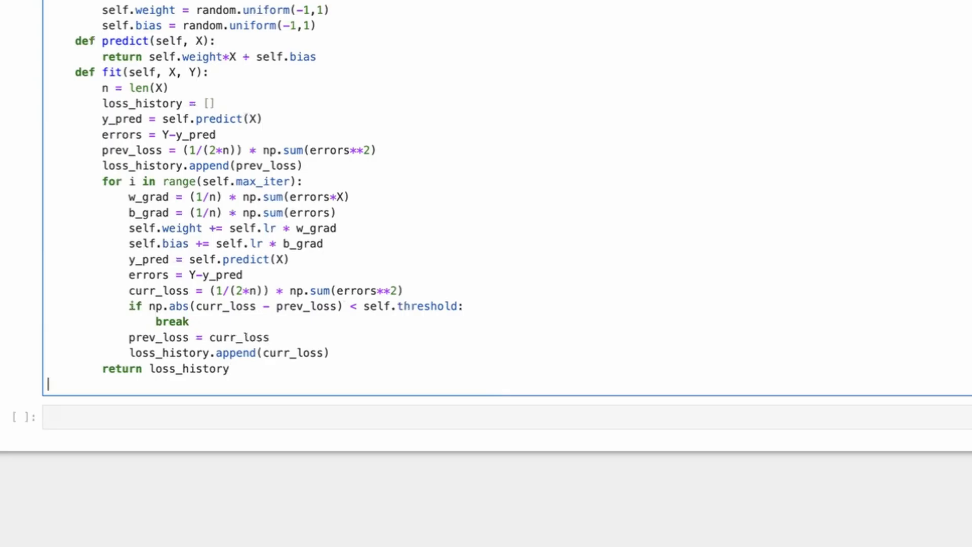
type("def")
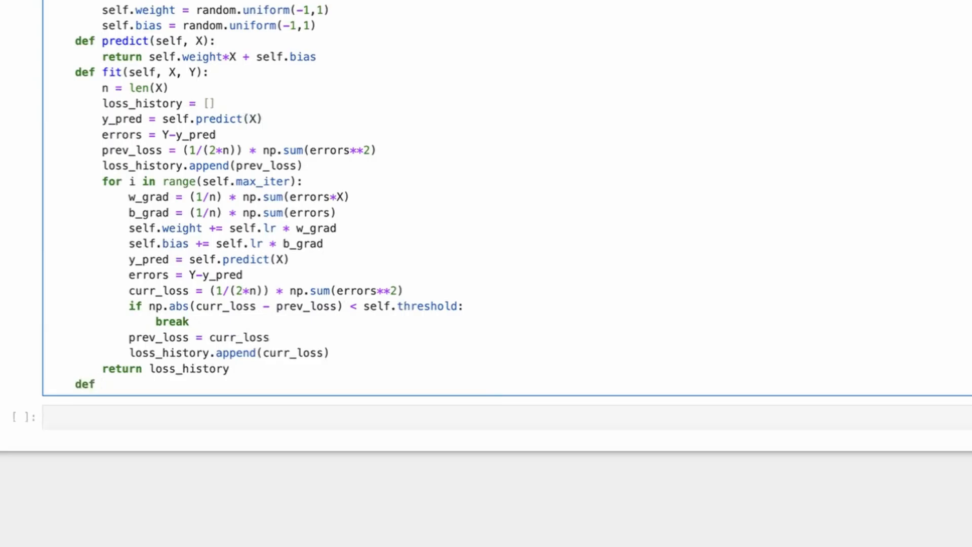
Step: Define plot(self, X, Y) in SimpleLR and compute y_pred from the model's prediction
type("plot")
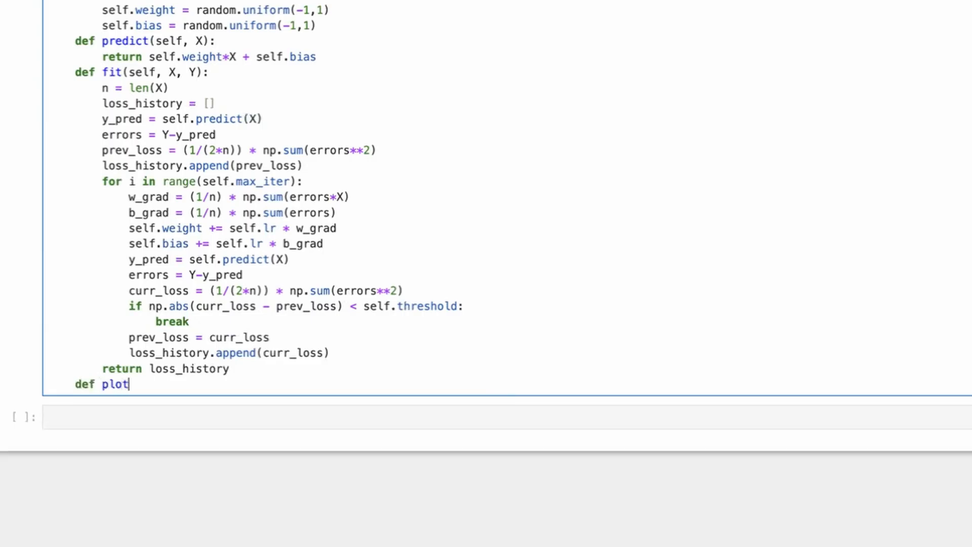
type("(self,")
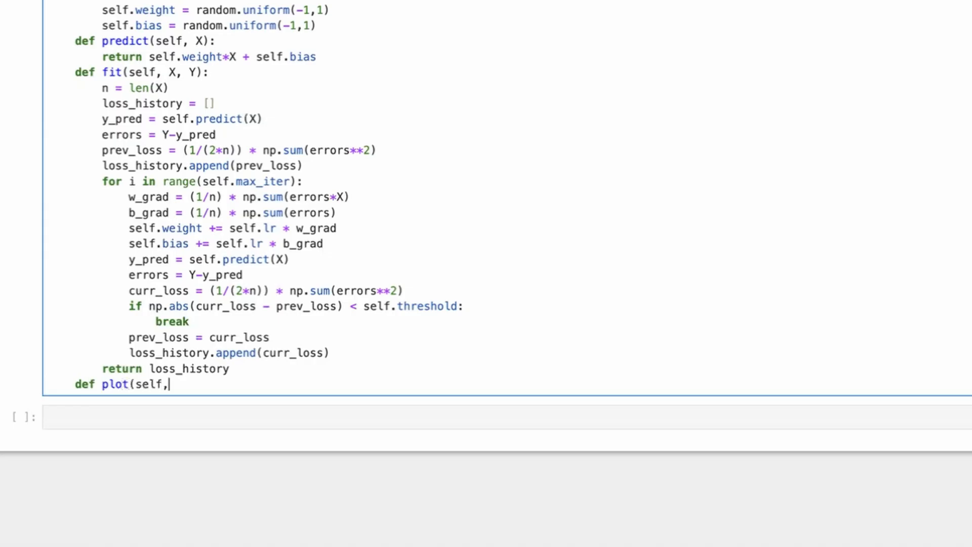
type("X, Y):")
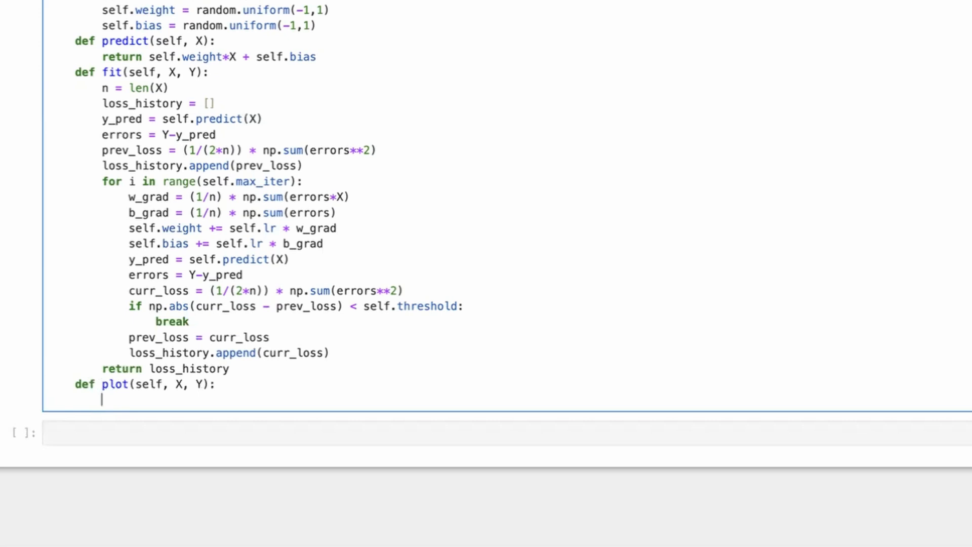
type("y_pr")
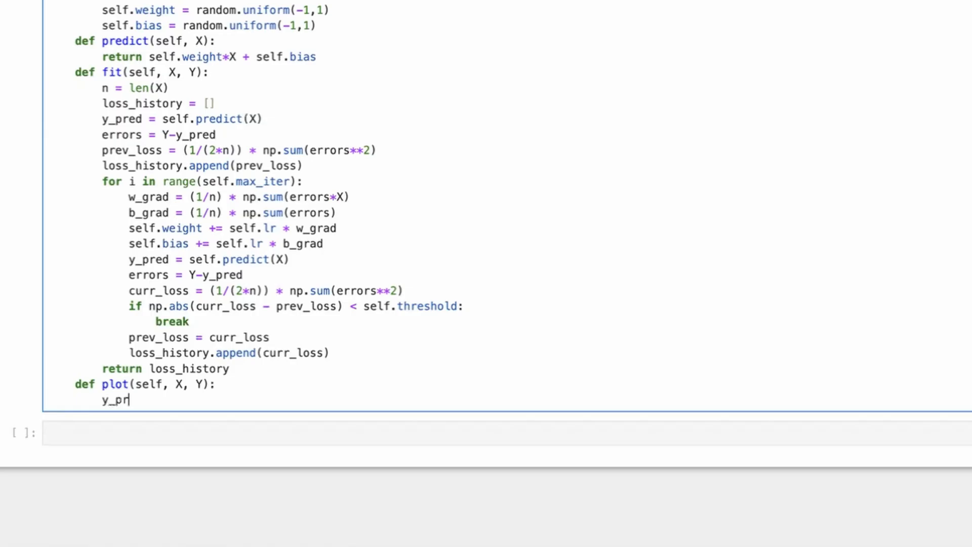
type("ed = self.predict(X")
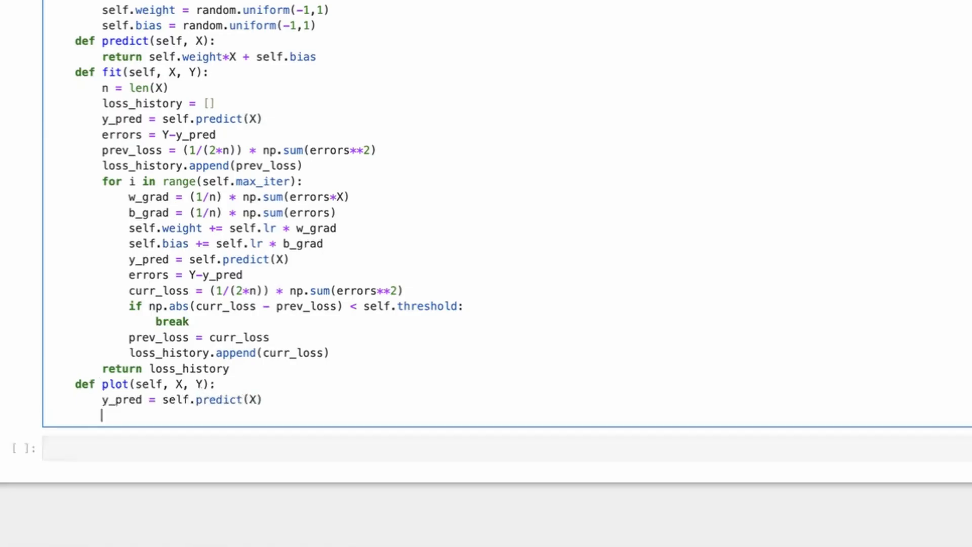
Step: Draw the actual data with plt.plot(X,Y) and the prediction with plt.plot(X,y_pred)
type("plt")
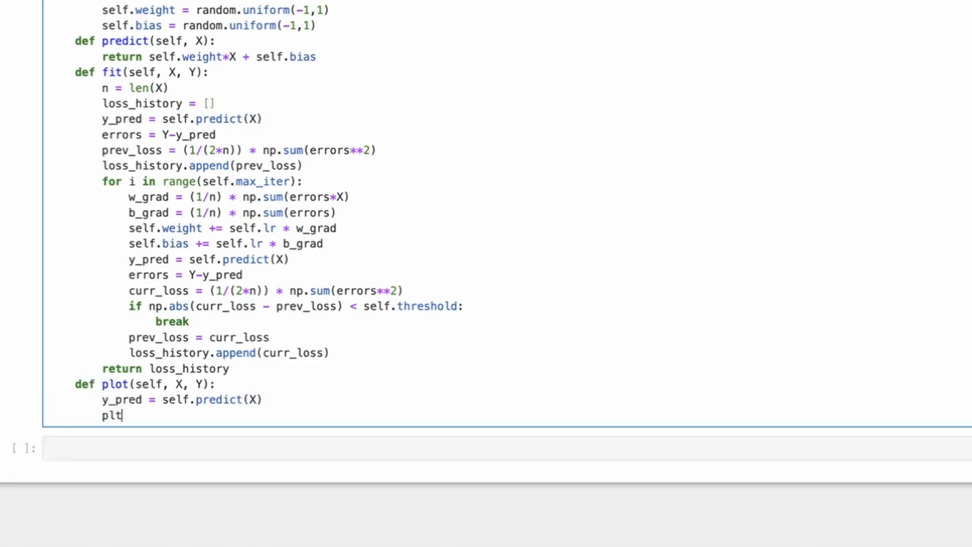
type(".plot(X,Y")
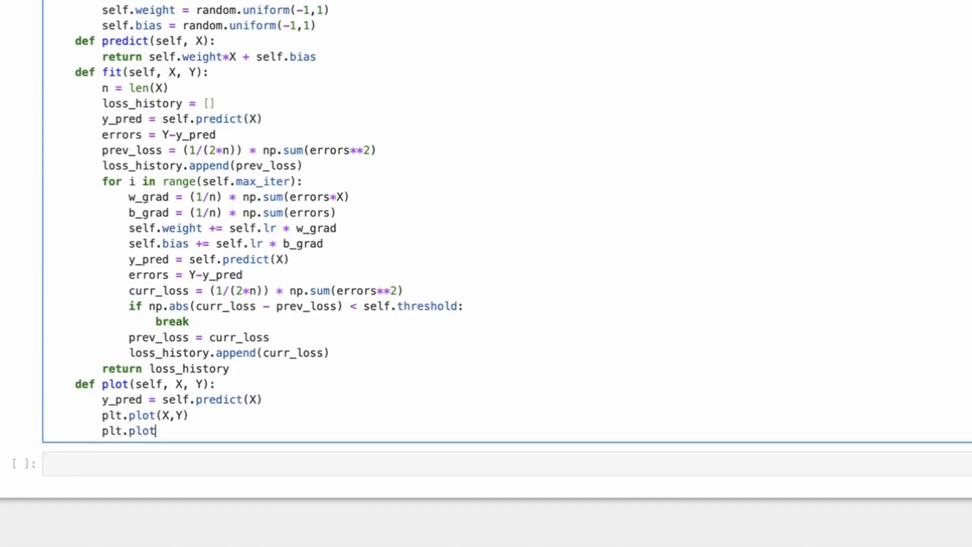
type("(X,y")
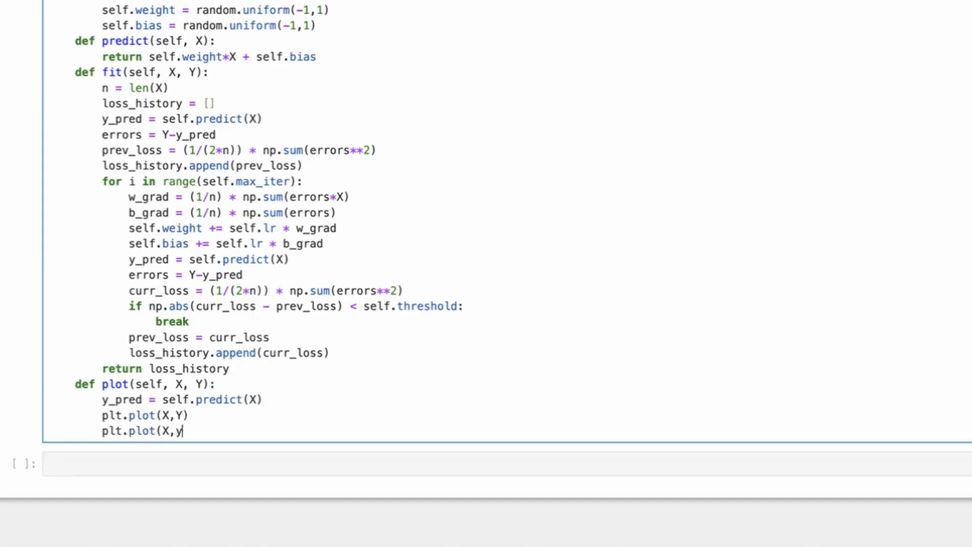
type("_pred)")
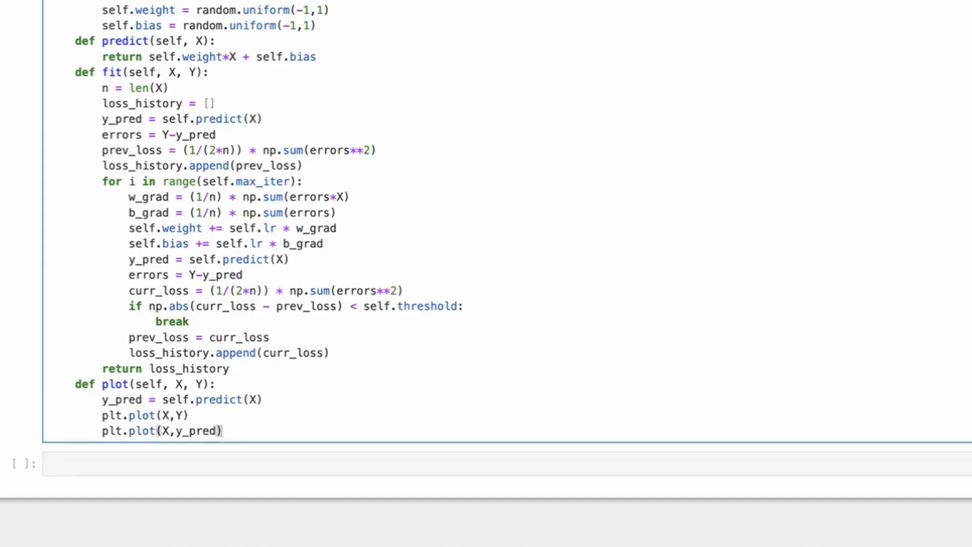
Step: Create the model with model = SimpleLR() in the empty cell
left_click(186, 464)
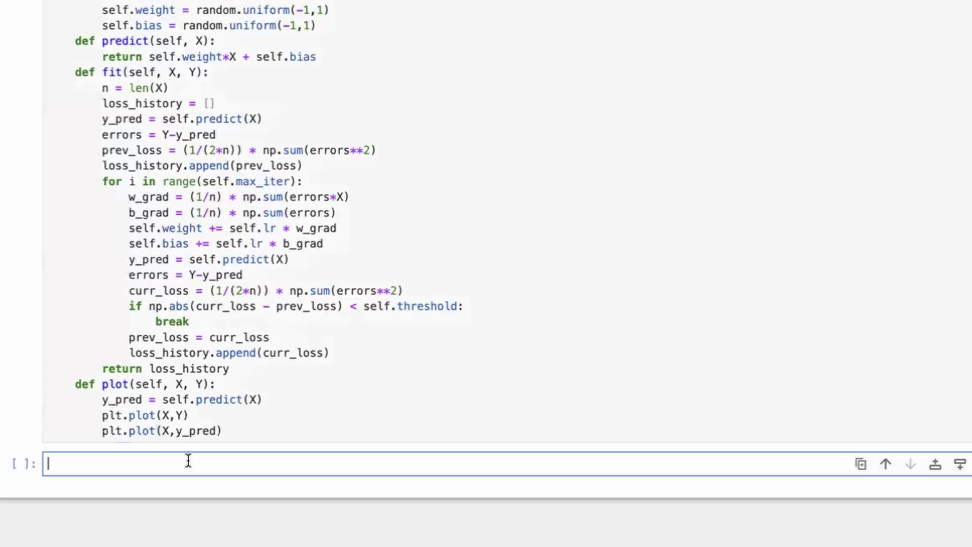
type("model = Si")
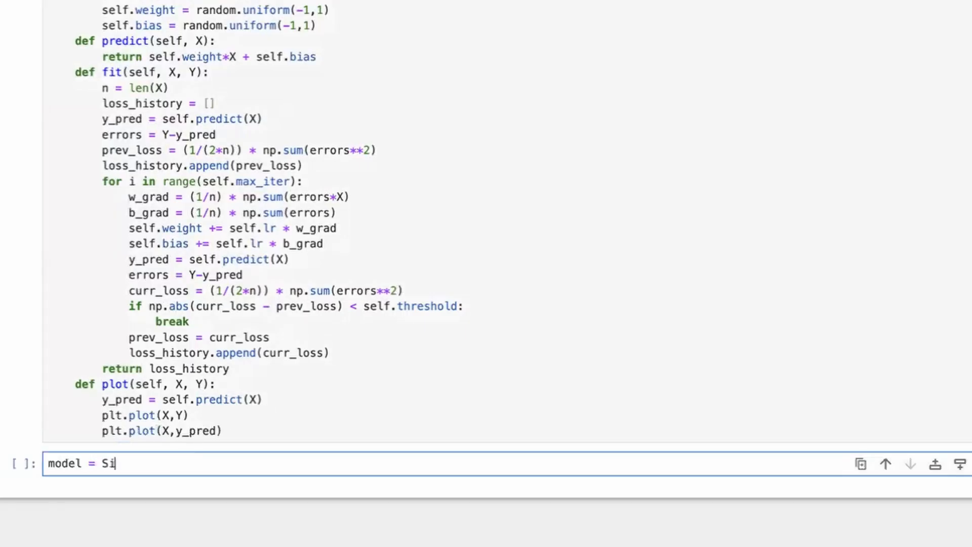
type("mpleLR()")
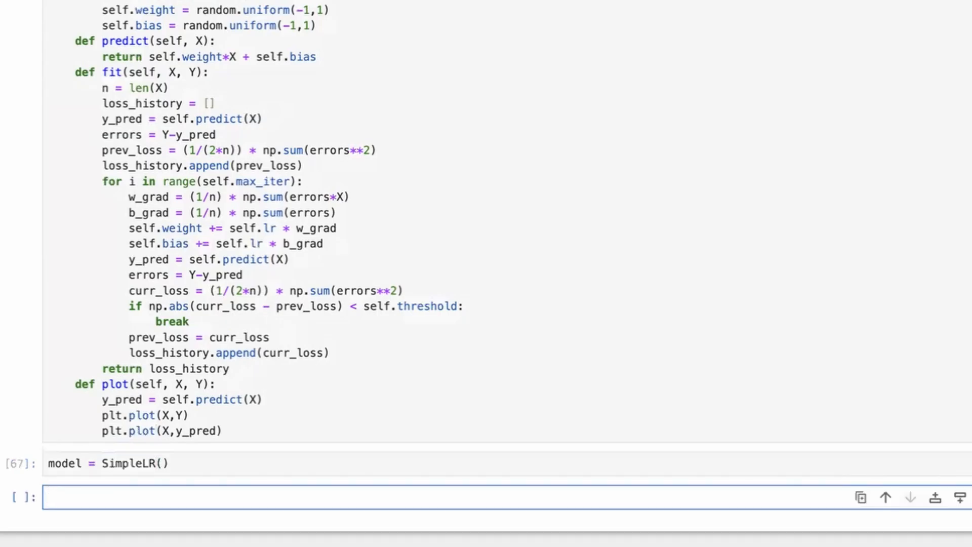
Step: Train it with loss_history = model.fit(X_norm, Y) and keep the returned losses
type("model.fit(")
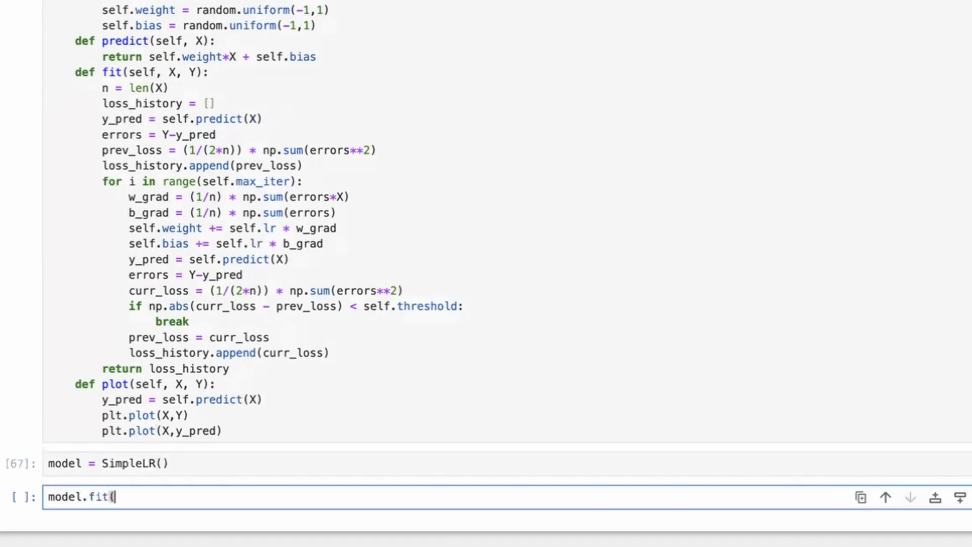
type("X_n")
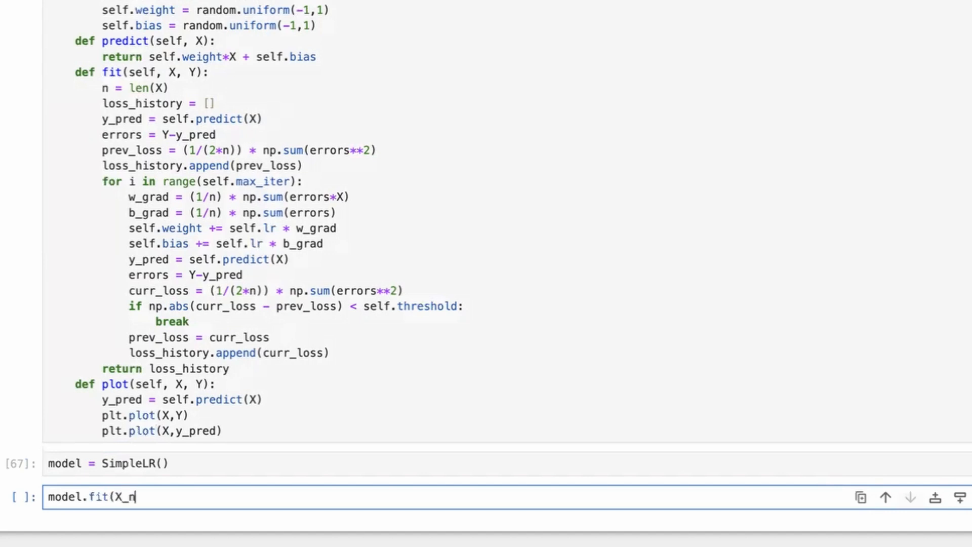
type("orm, Y)")
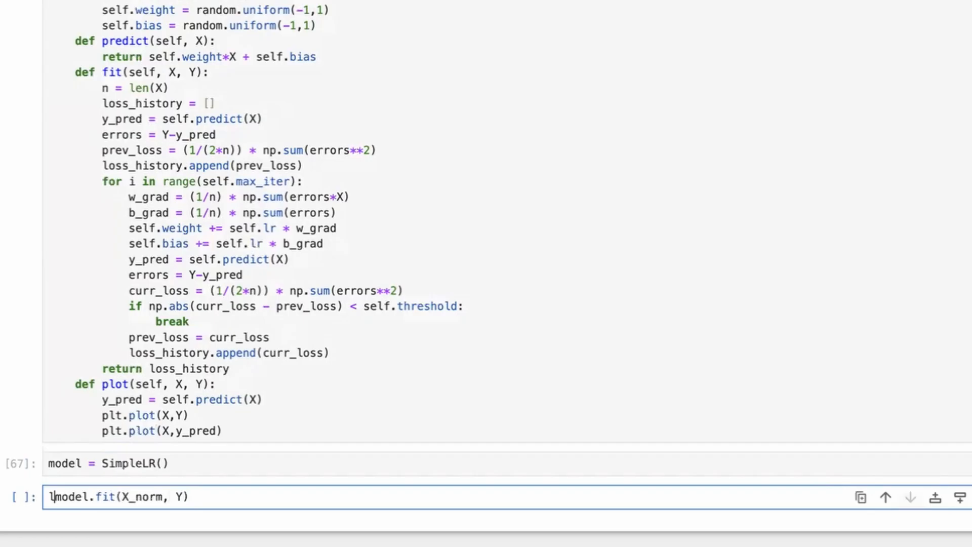
type("loss_history =")
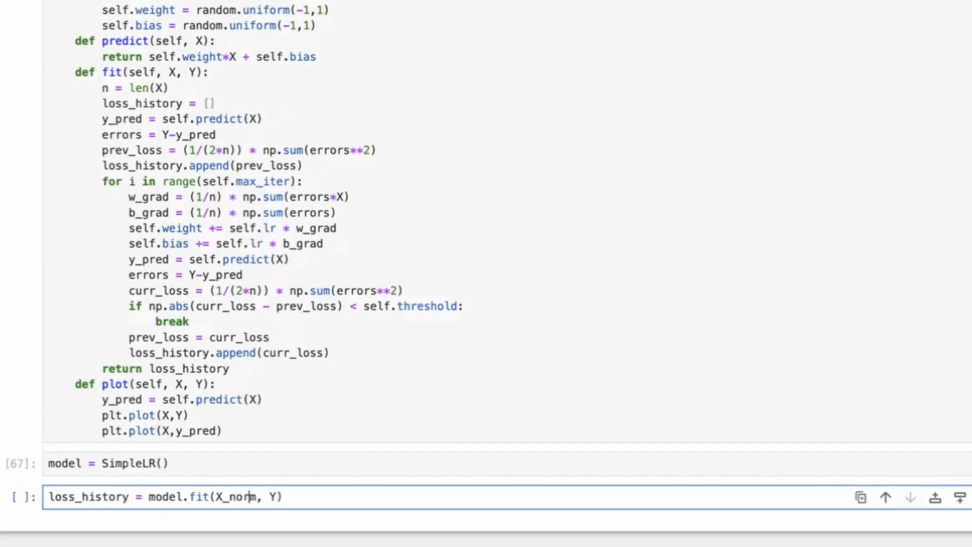
key("shift+enter")
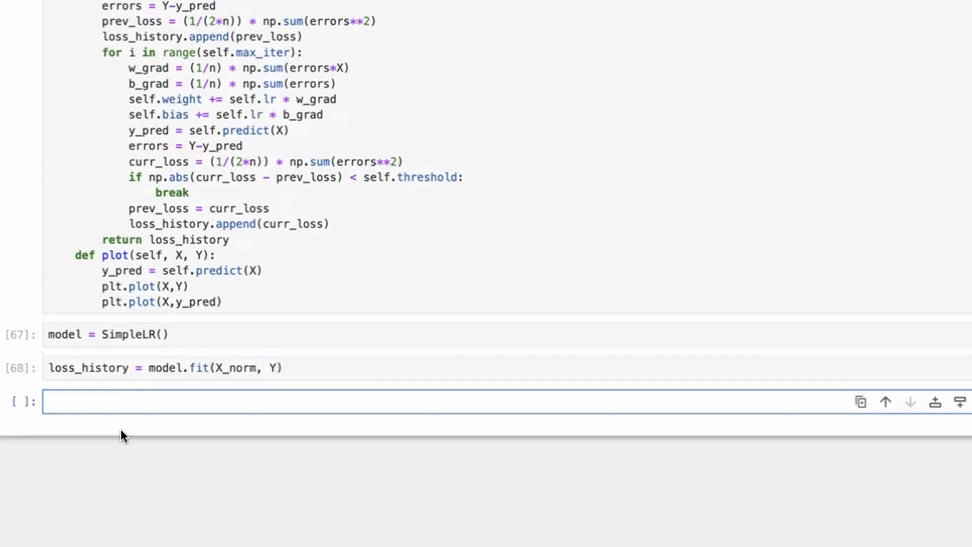
Step: Print loss_history and chart it with plt.plot(loss_history), showing a steeply falling curve
type("loss_hi")
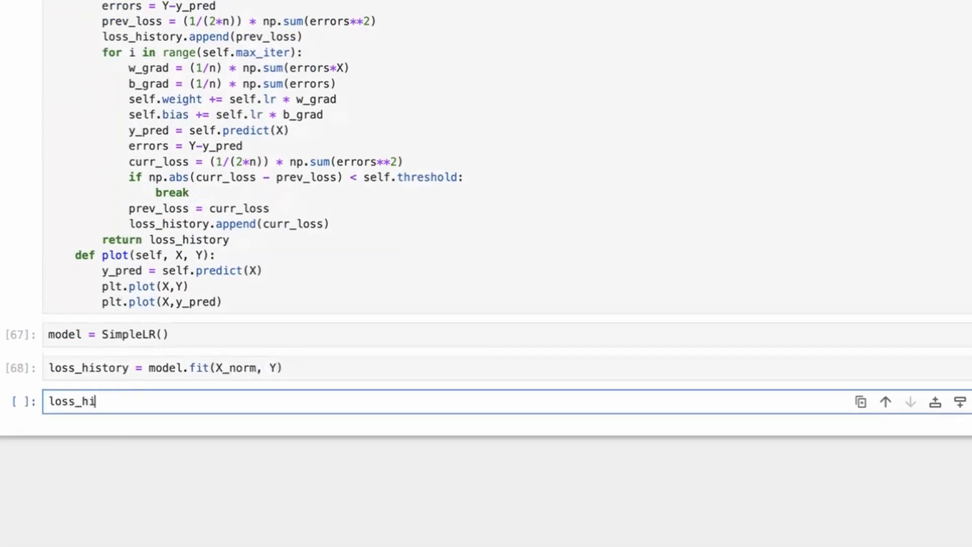
key("shift+enter")
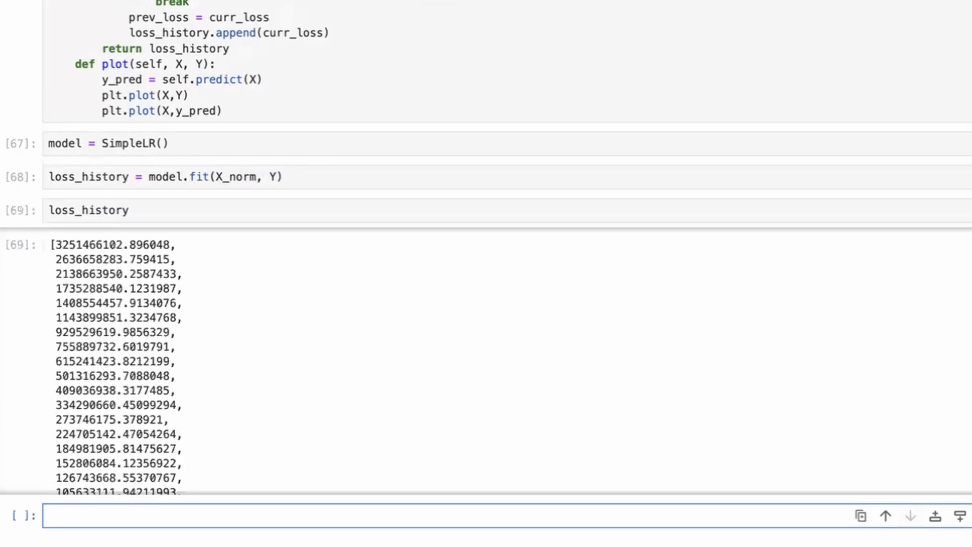
type("plt.")
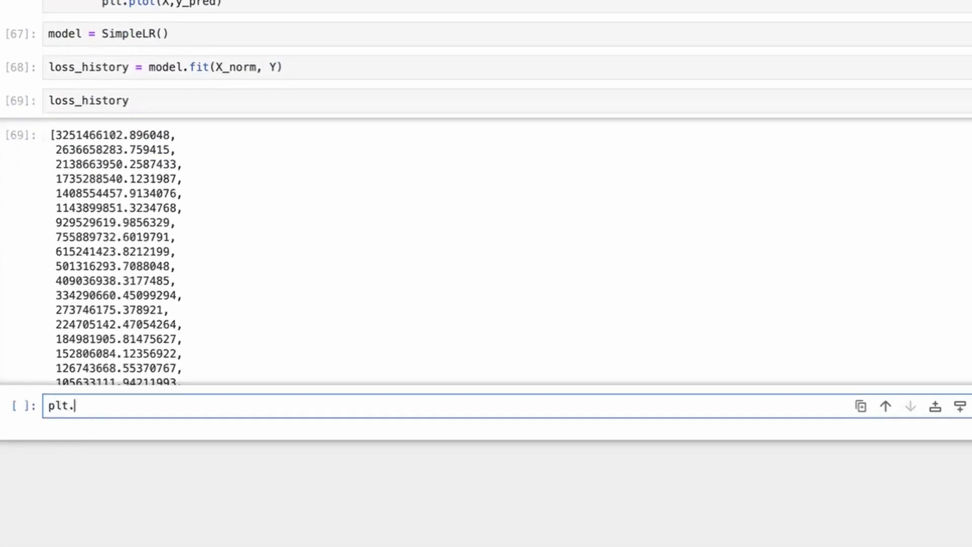
type("plot(loss_")
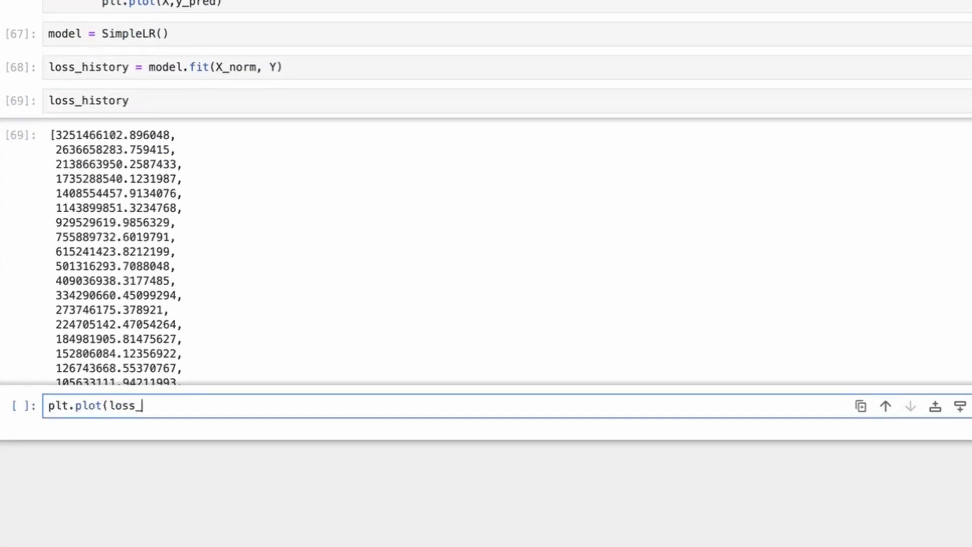
key("shift+enter")
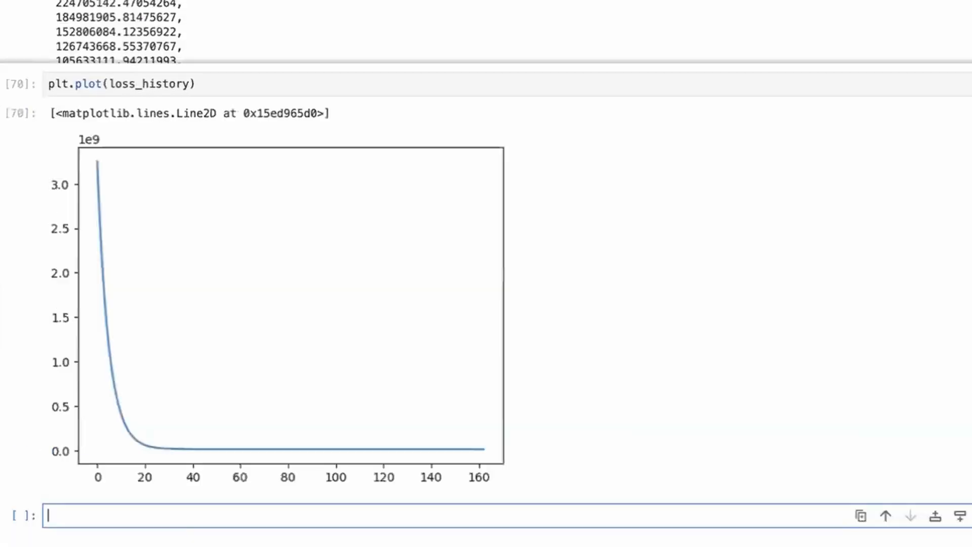
Step: Scroll through the loss plot output and settle into the next empty cell
scroll("down", 3)
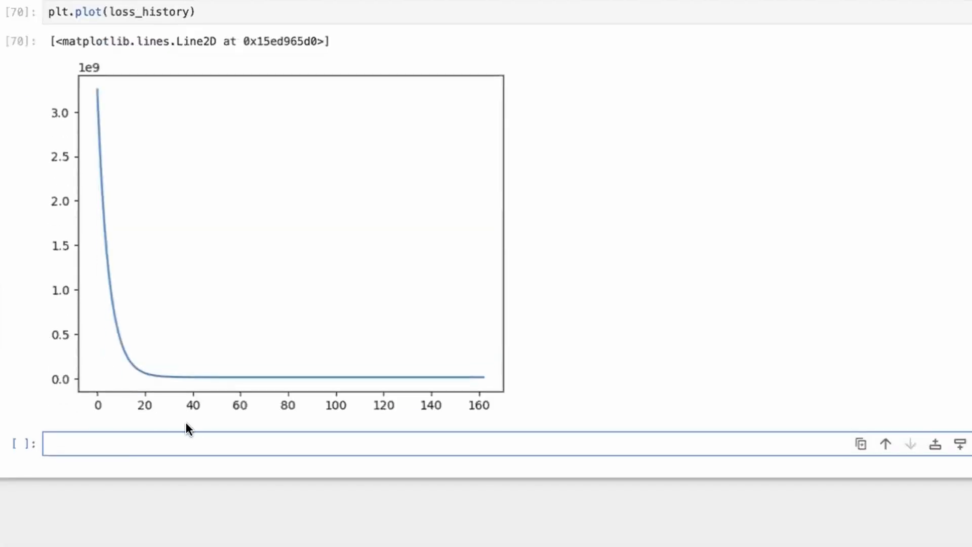
scroll("up", 3)
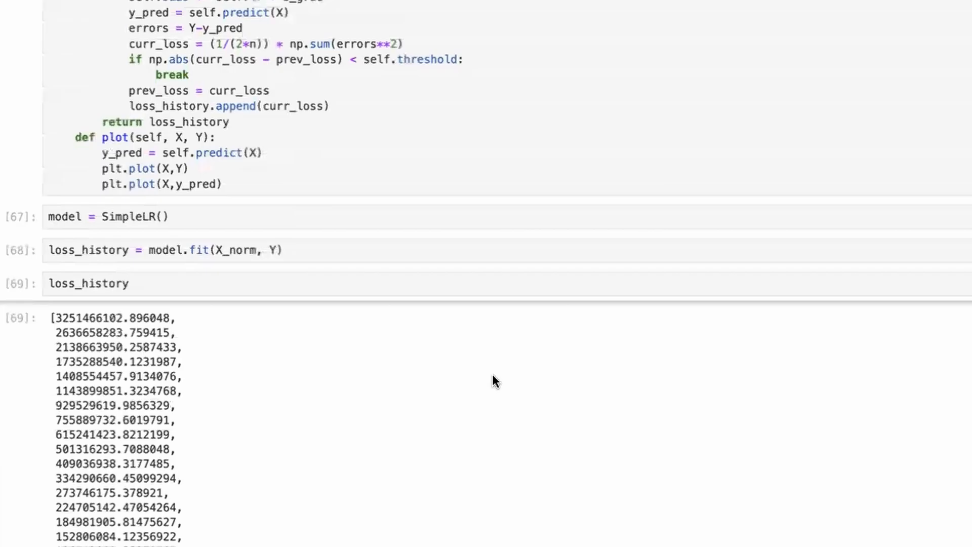
scroll("up", 3)
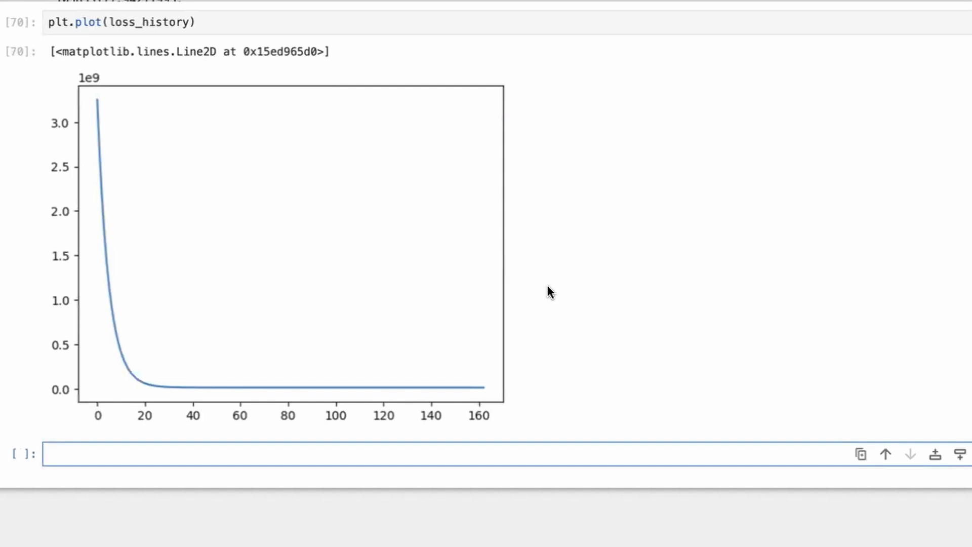
left_click(434, 454)
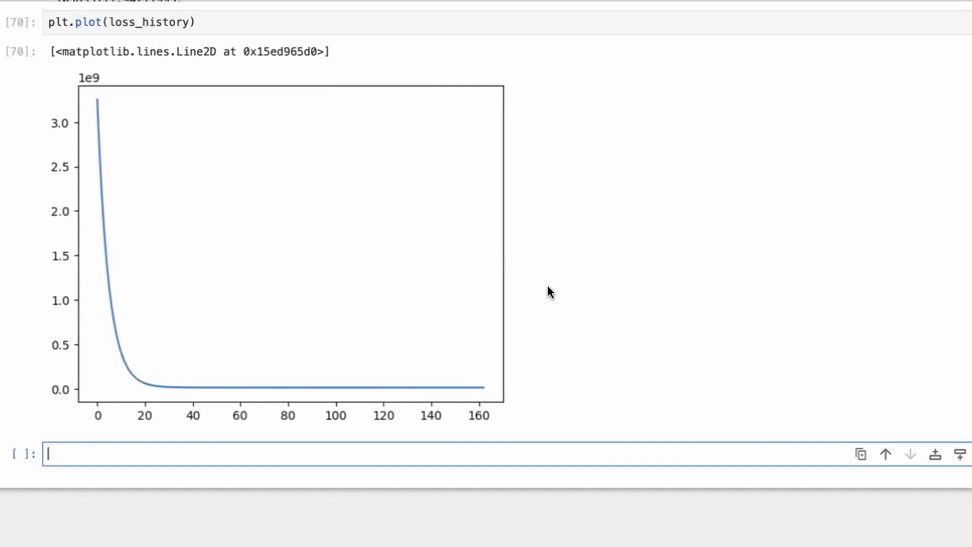
mouse_move(304, 394)
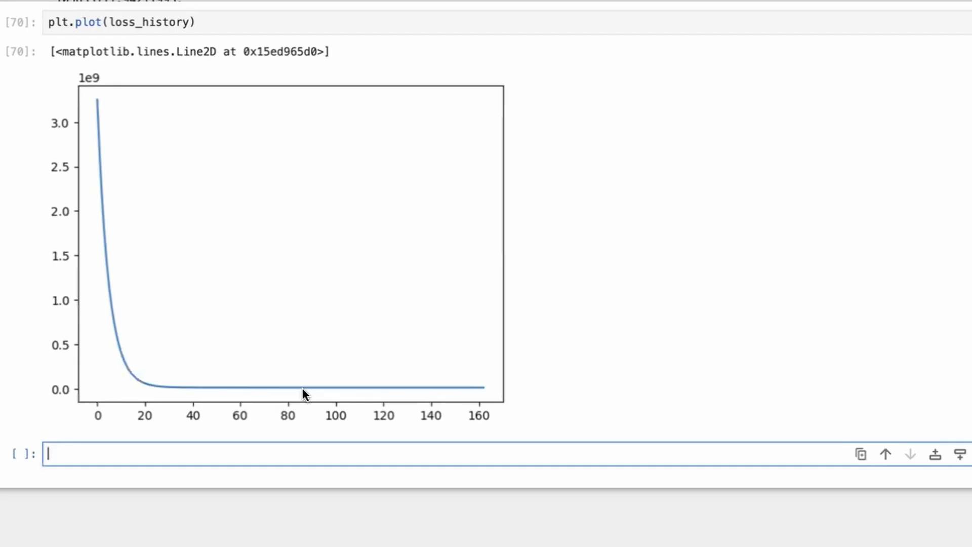
mouse_move(487, 393)
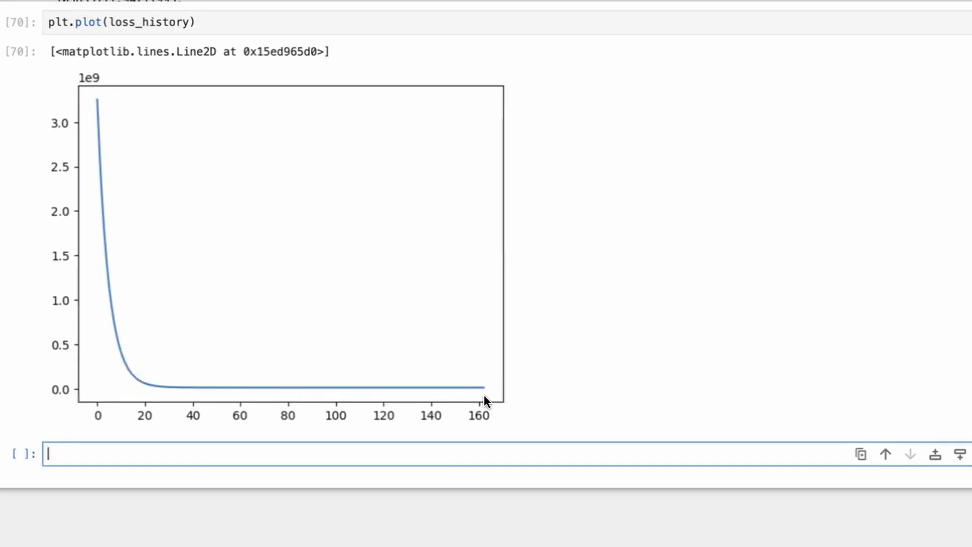
mouse_move(511, 400)
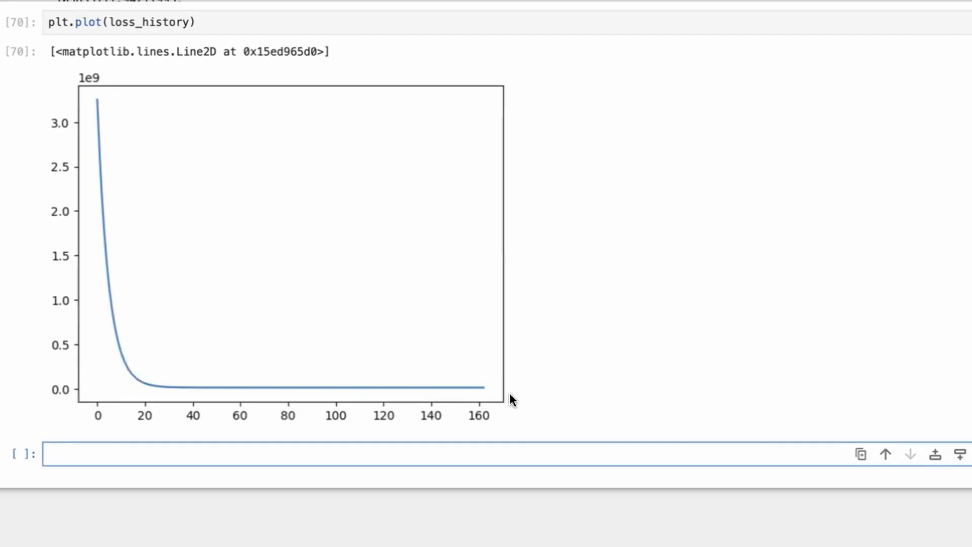
mouse_move(423, 408)
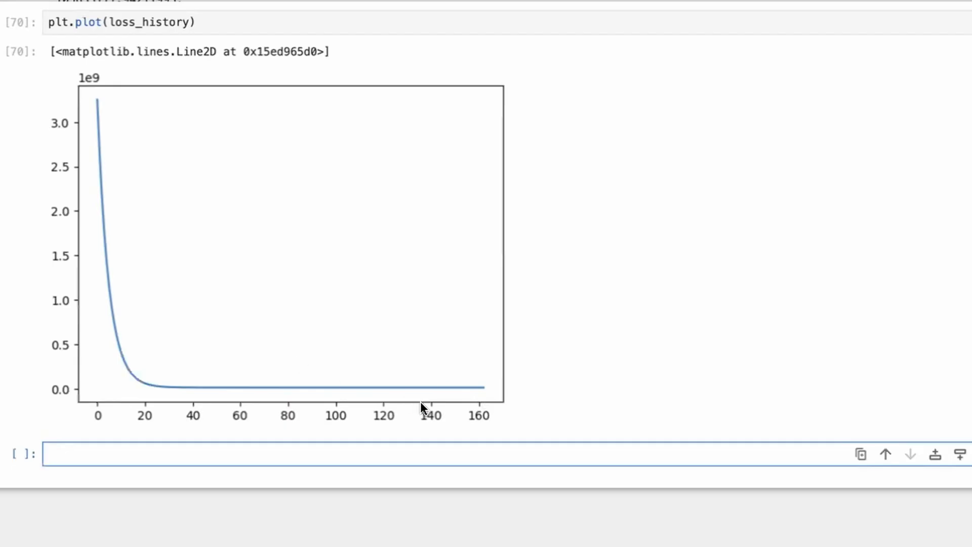
scroll("up", 3)
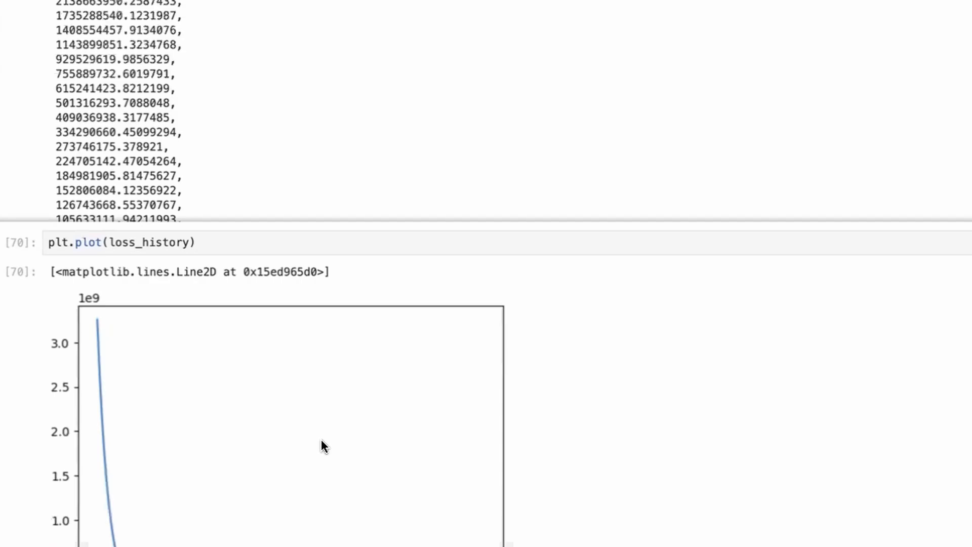
scroll("down", 3)
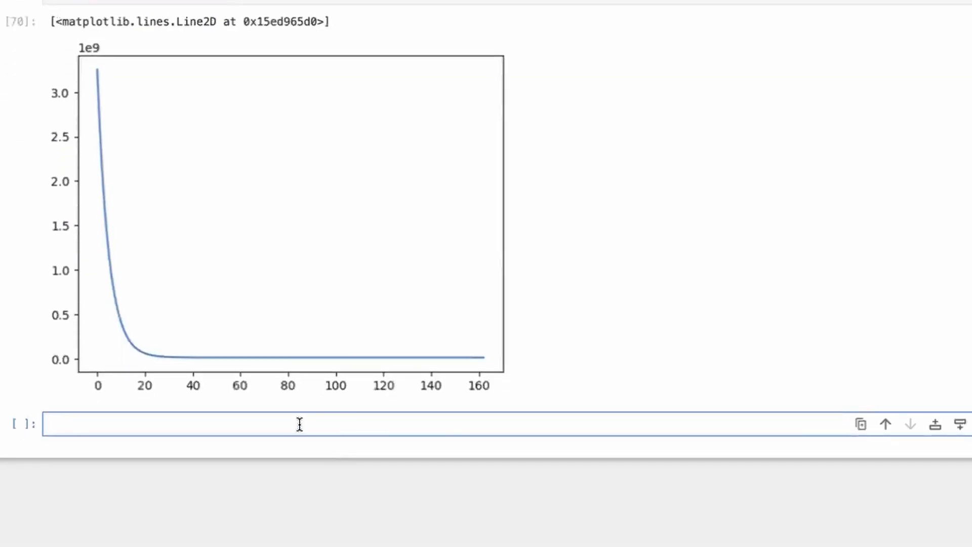
Step: Run model.plot(X_norm,Y) to draw the fitted orange line through the normalised data
type("pl")
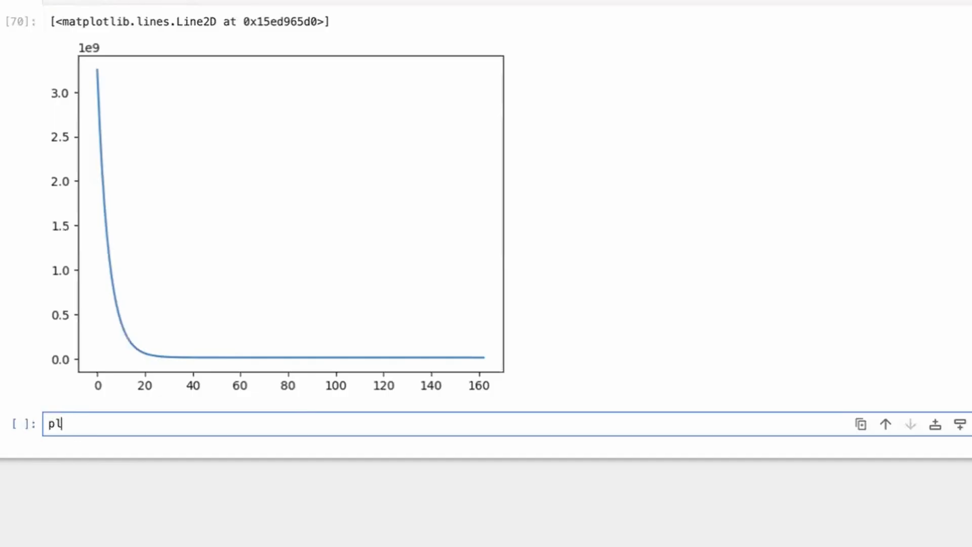
type("model.plot(X_norm,Y")
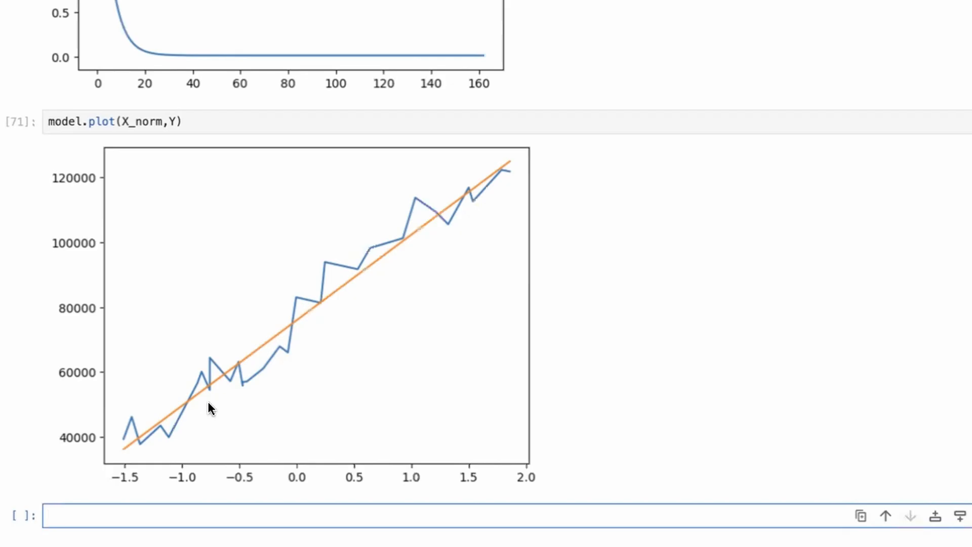
left_click(248, 514)
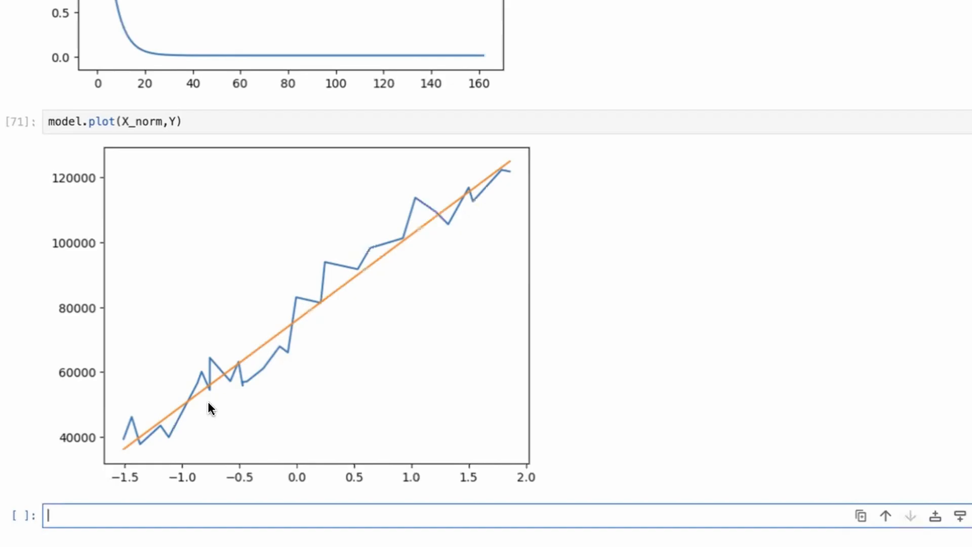